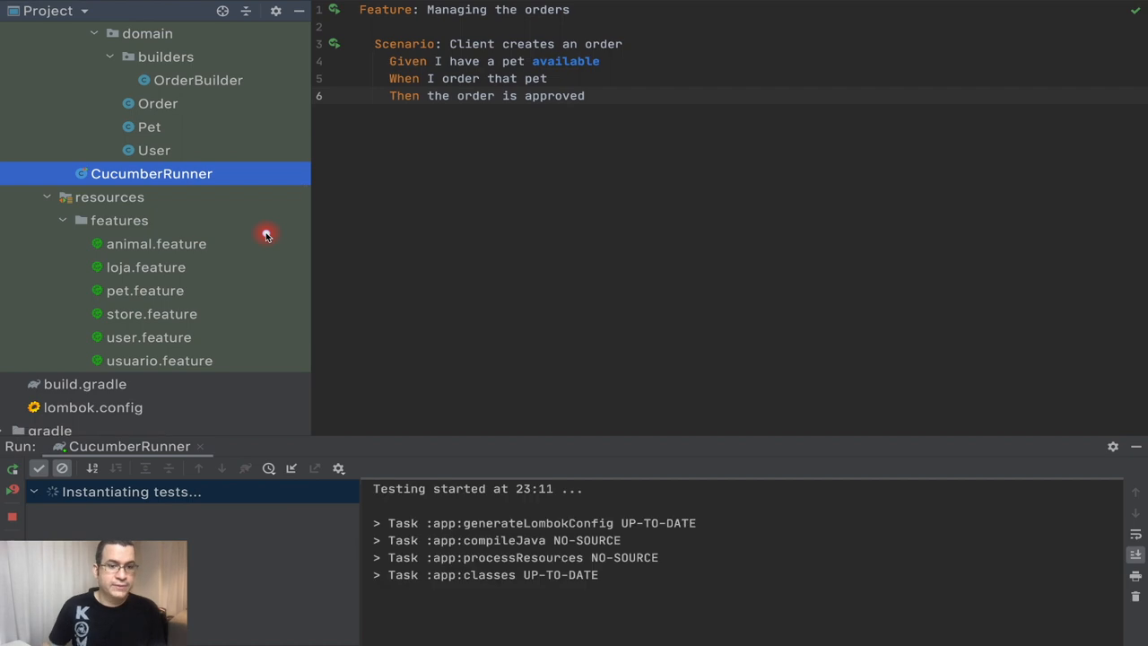
# Step: Enlarge the Run results, look over the 4 failing scenarios of 18, then hide the panel
pyautogui.moveTo(513, 445); pyautogui.dragTo(513, 377)
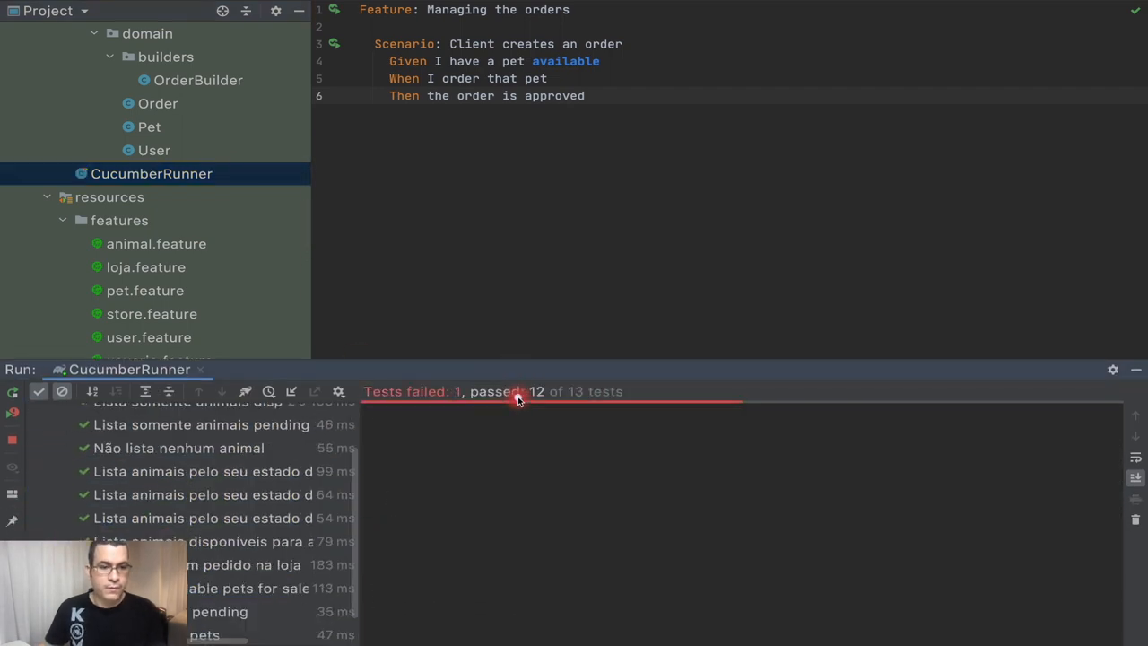
pyautogui.click(13, 391)
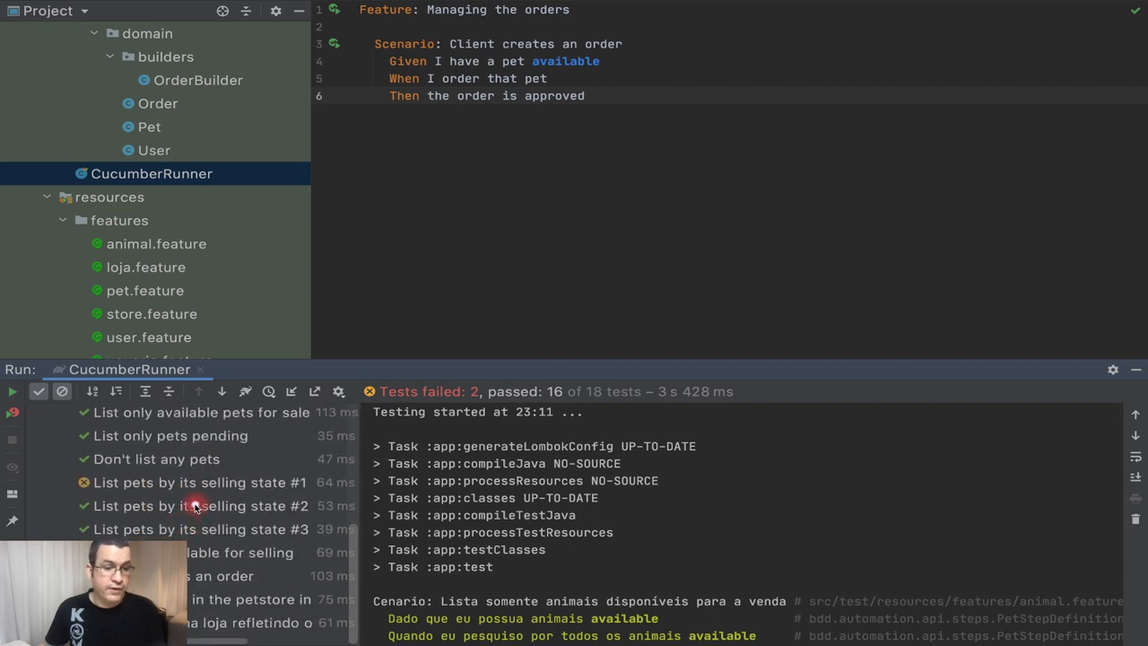
pyautogui.click(13, 391)
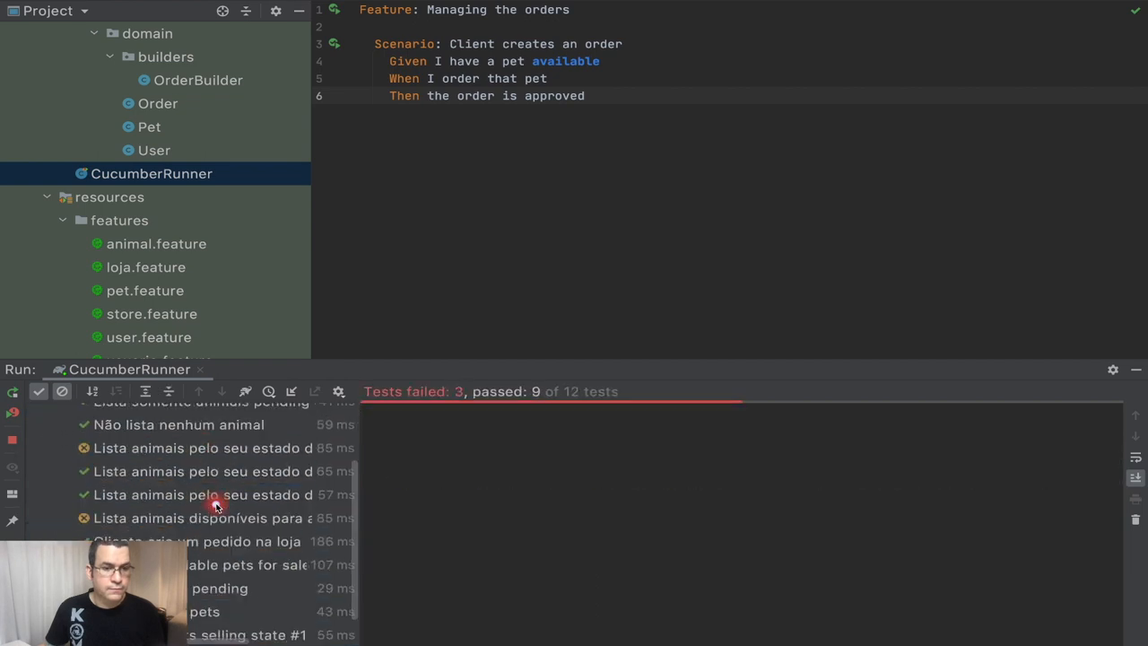
pyautogui.click(13, 391)
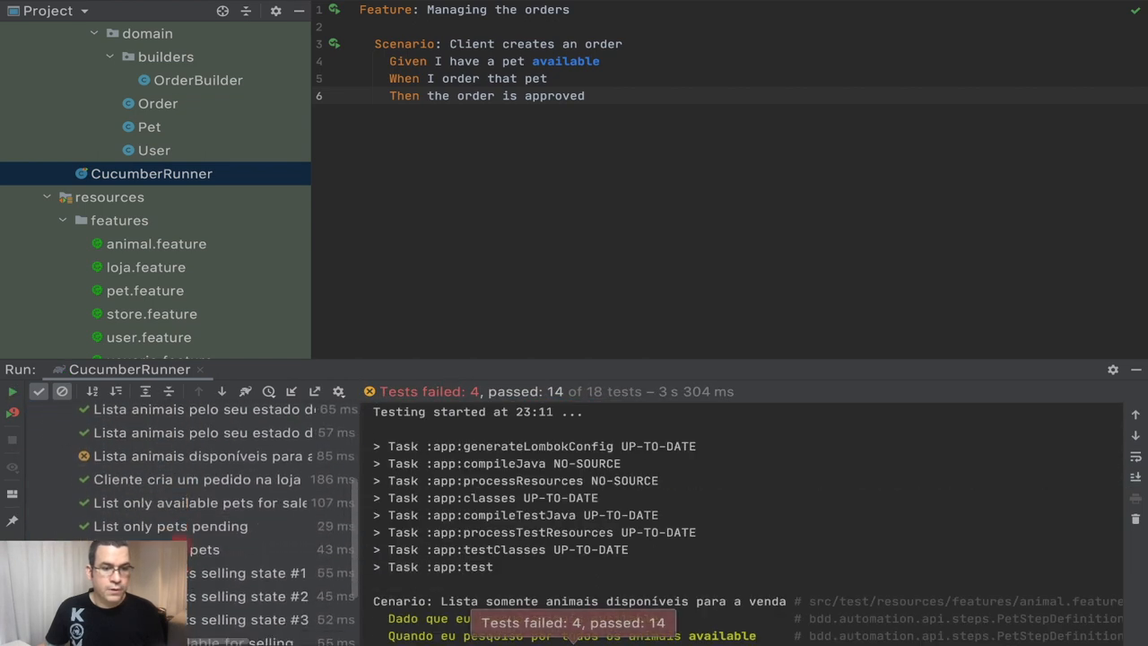
pyautogui.click(206, 572)
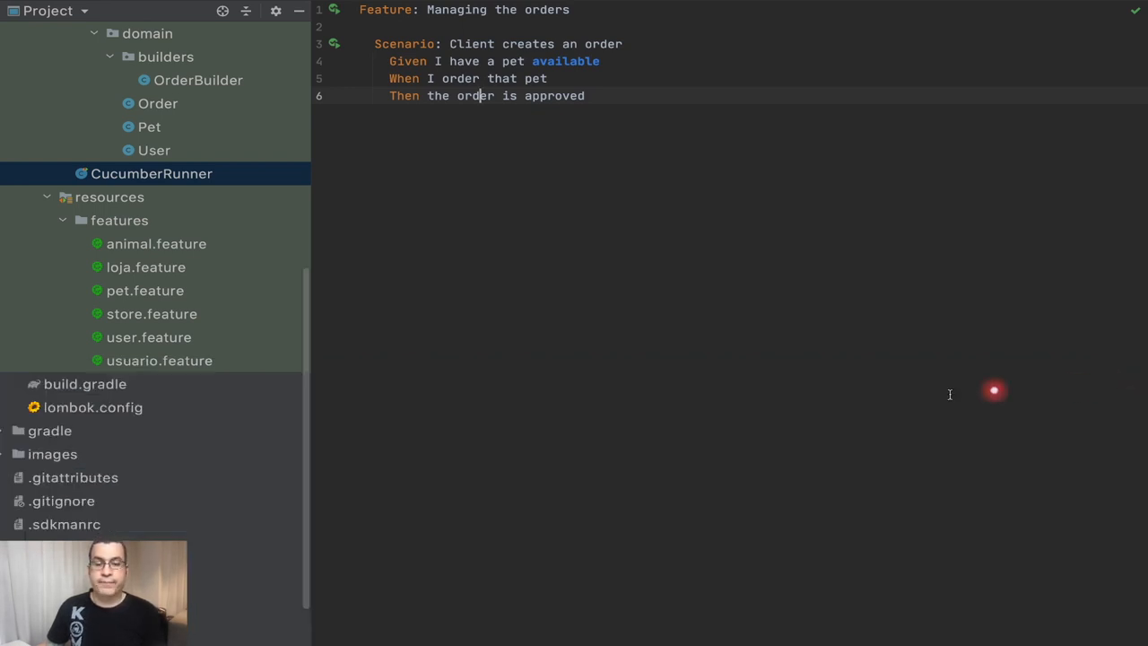
pyautogui.moveTo(725, 400)
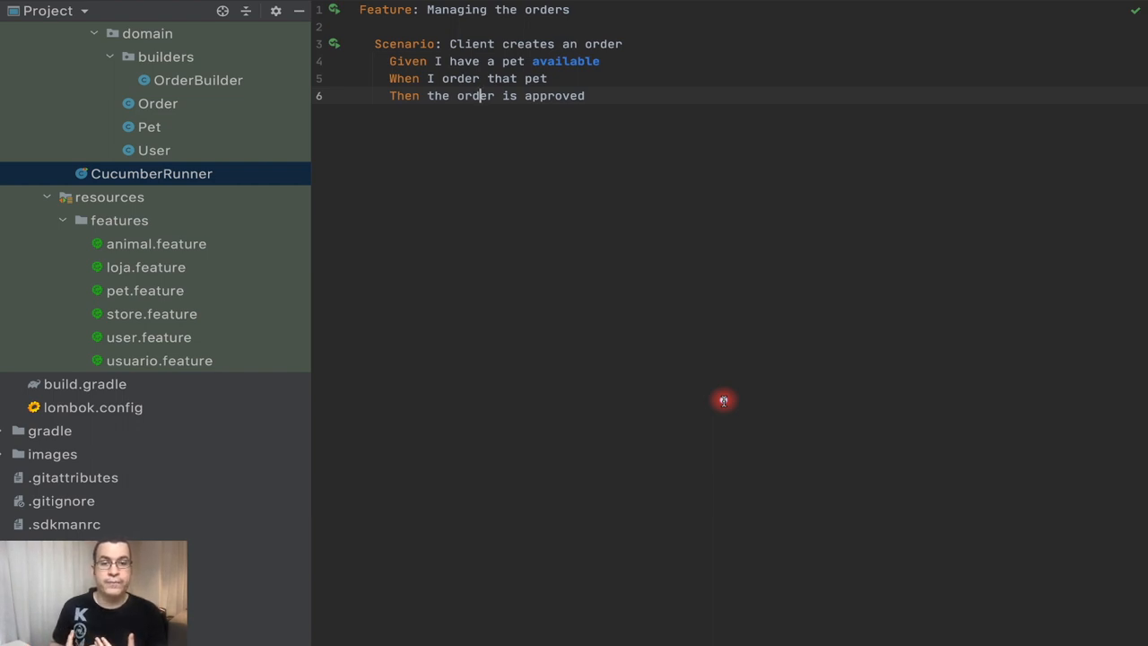
pyautogui.moveTo(613, 350)
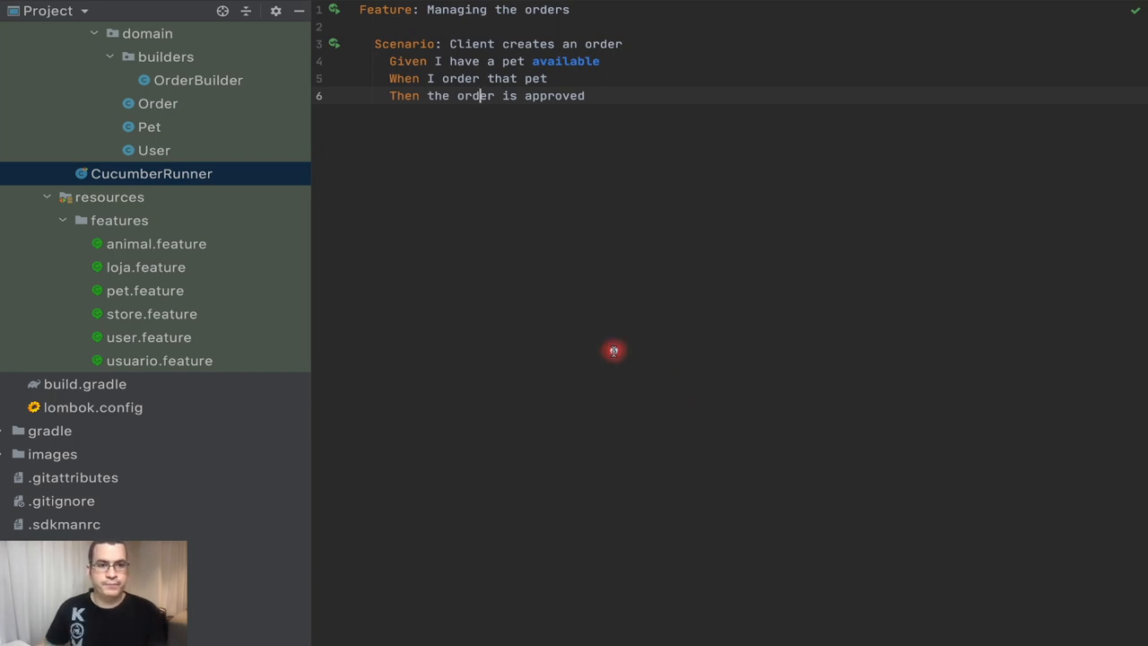
pyautogui.moveTo(187, 218)
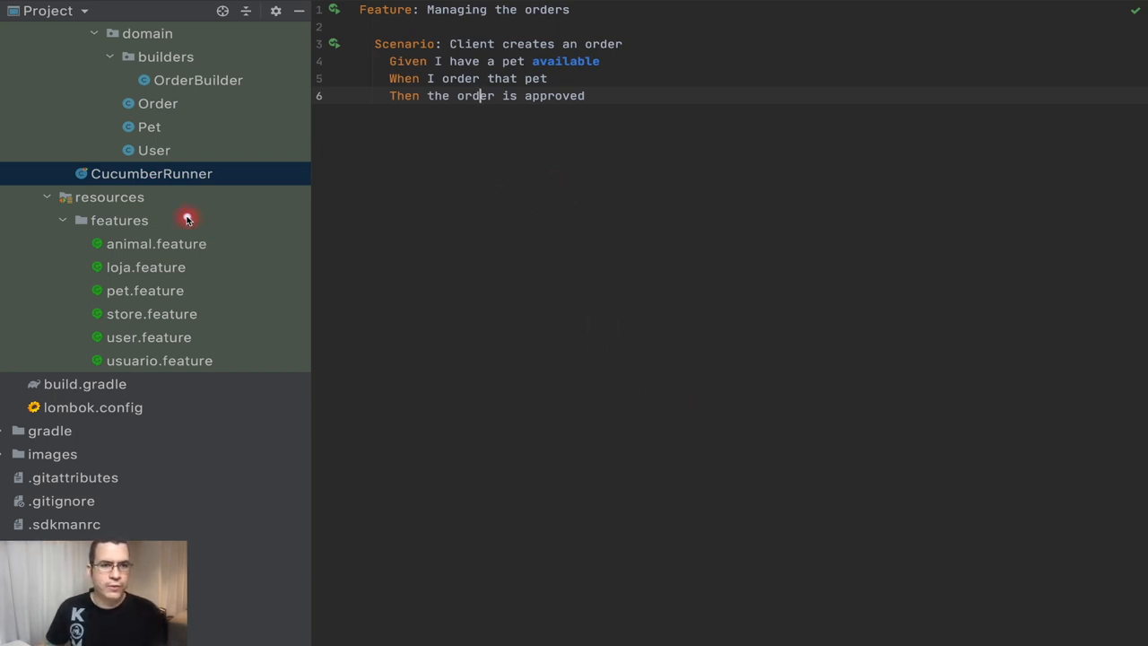
pyautogui.moveTo(205, 142)
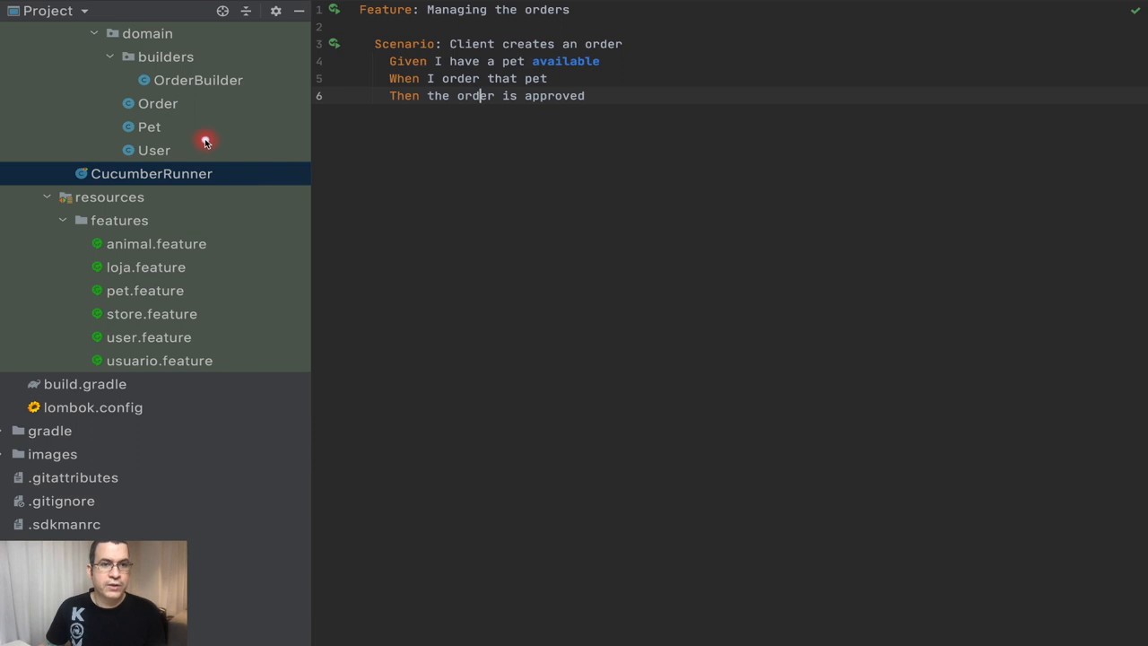
pyautogui.moveTo(163, 280)
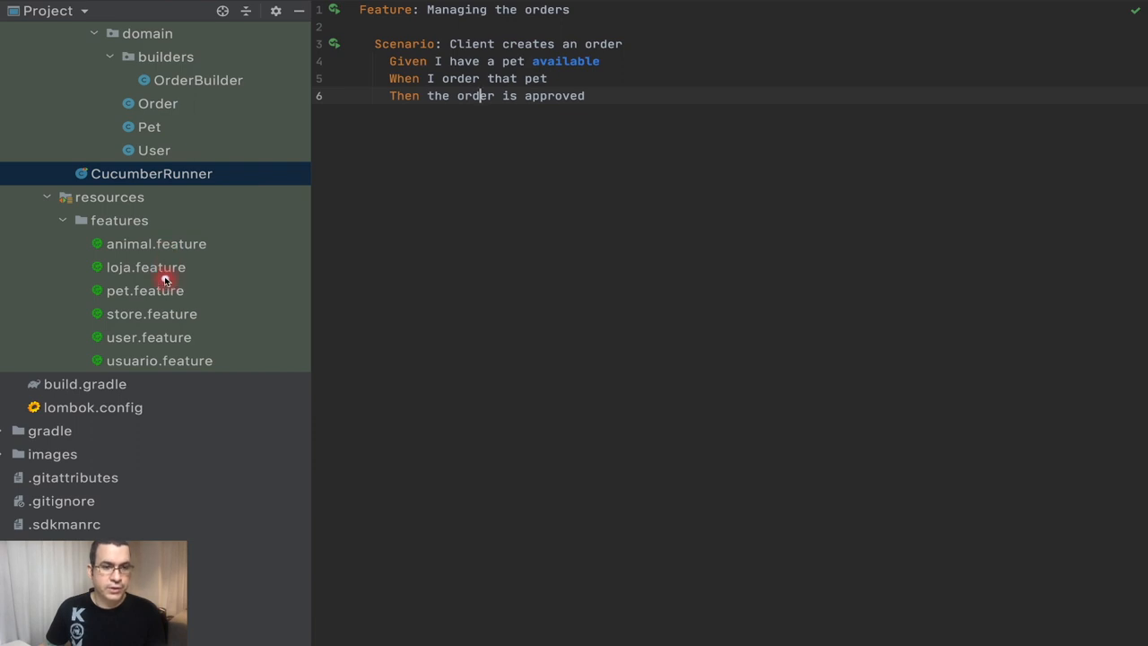
pyautogui.moveTo(158, 298)
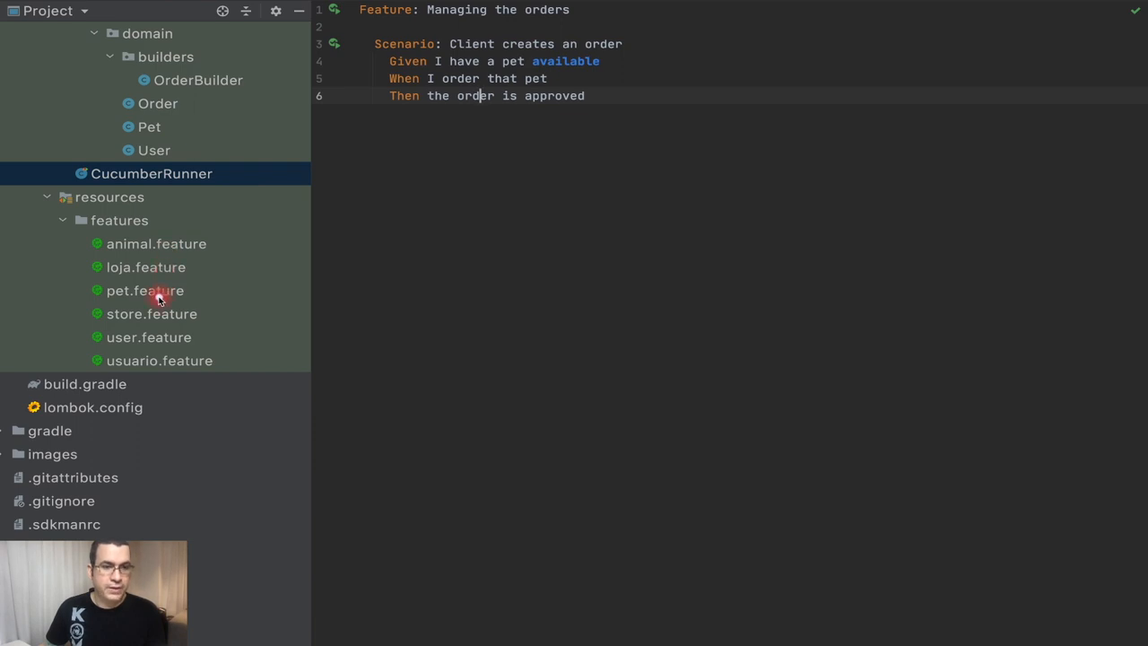
pyautogui.click(151, 314)
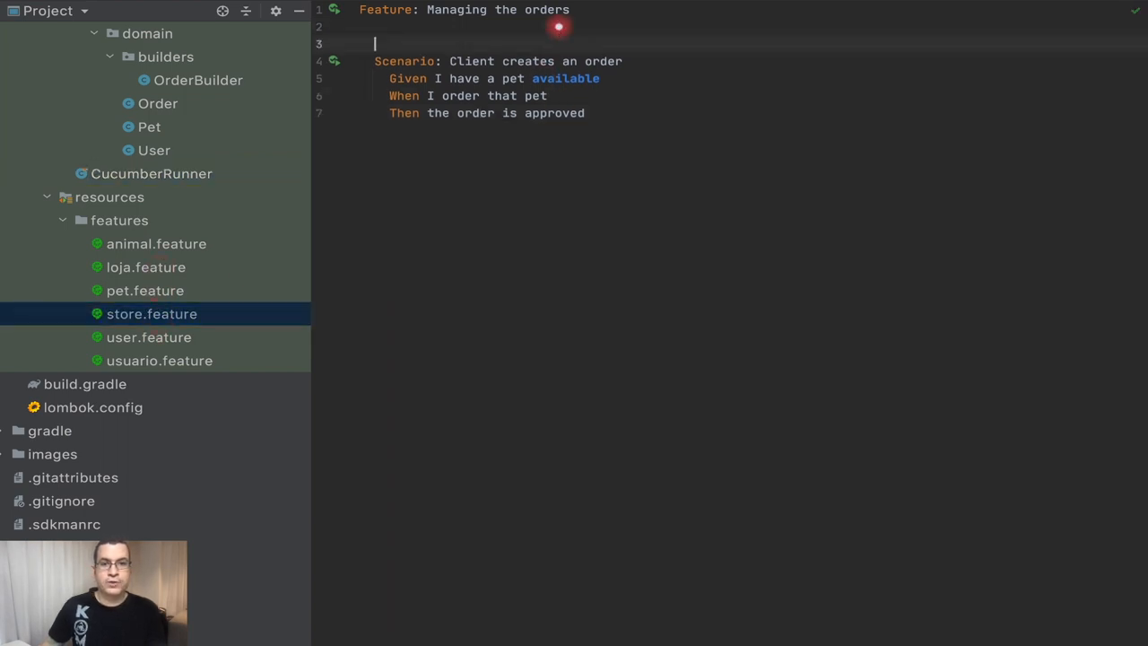
pyautogui.write('@DElete')
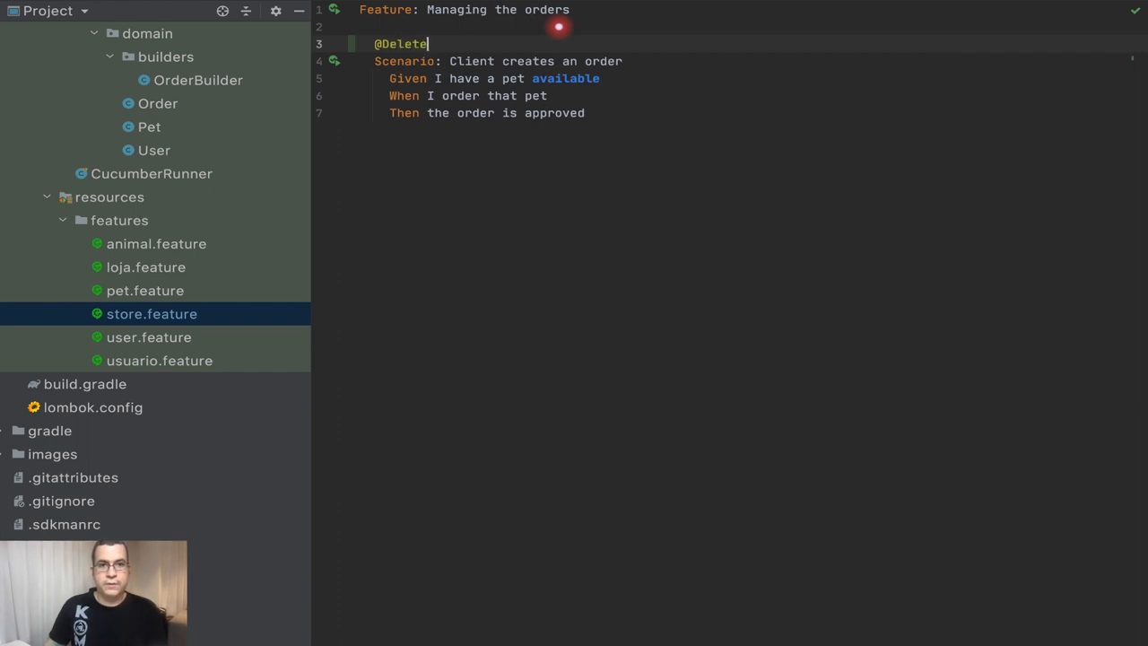
pyautogui.write('Extra')
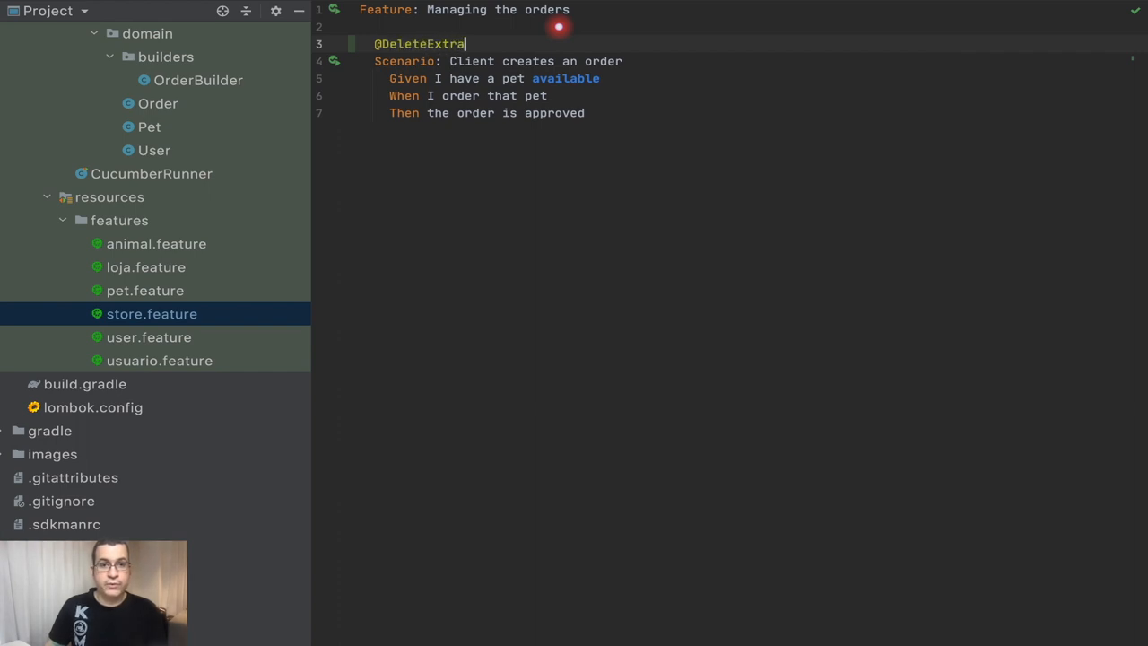
pyautogui.write('Pets')
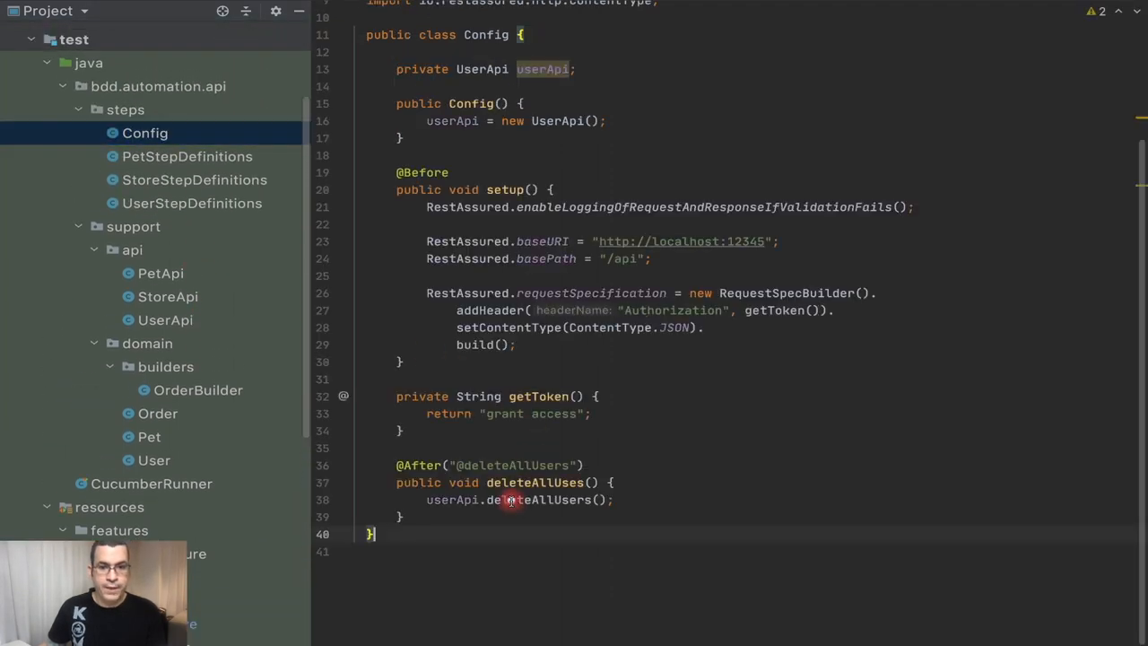
pyautogui.write('@After("')
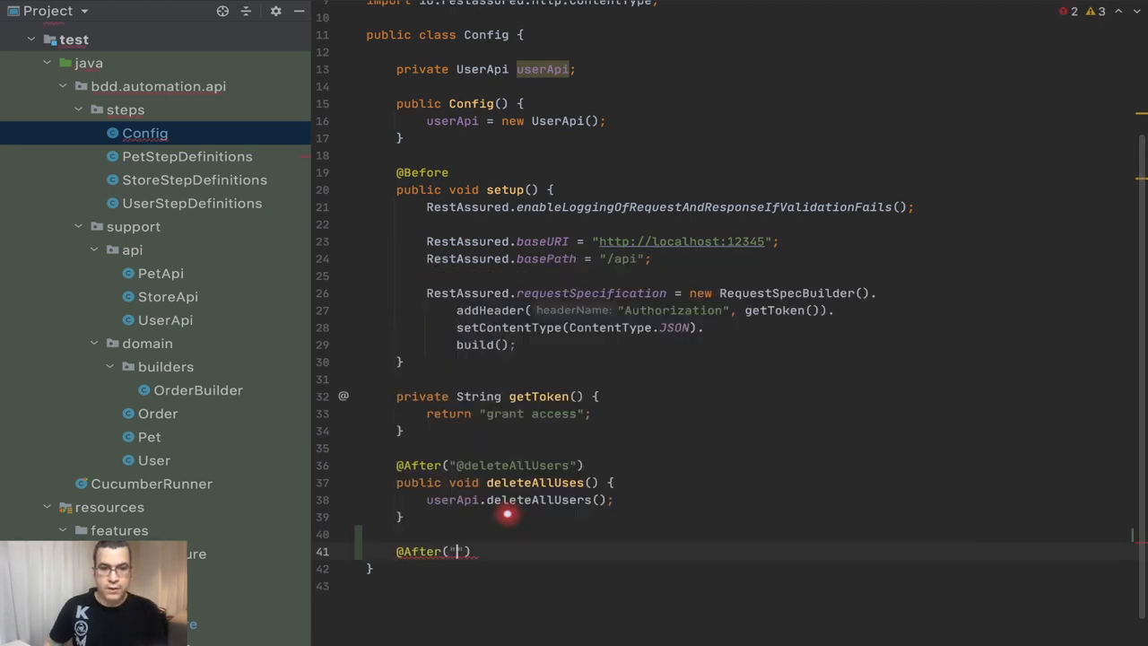
pyautogui.write('@DeleteExtraPets')
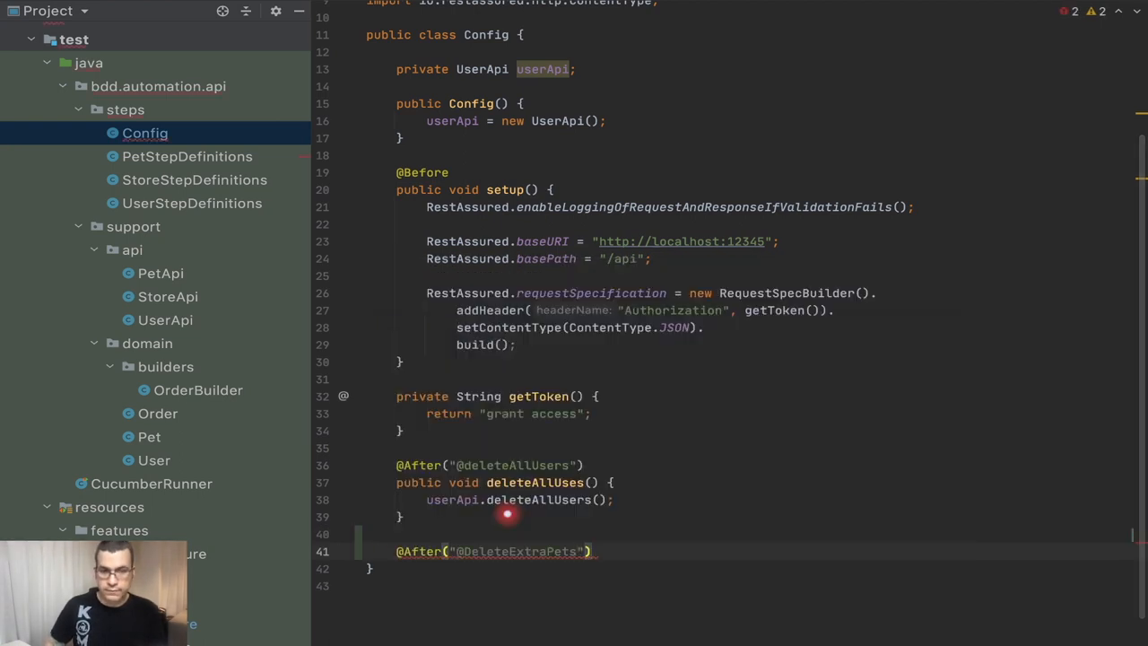
pyautogui.write('public void delete')
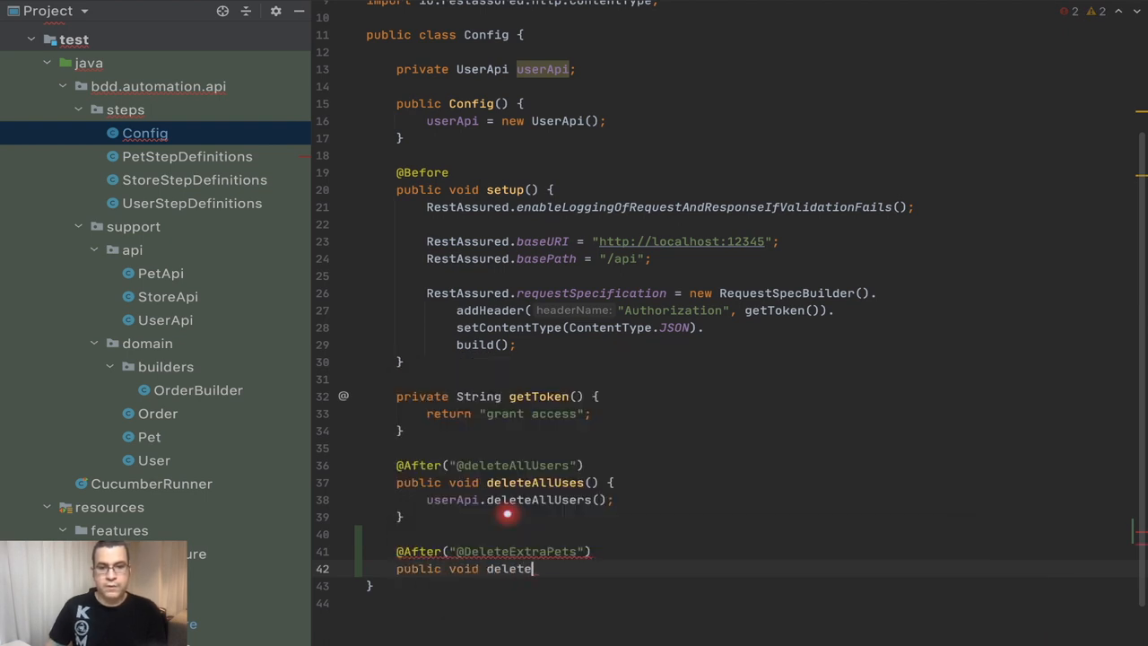
pyautogui.write('ExtraPets() {')
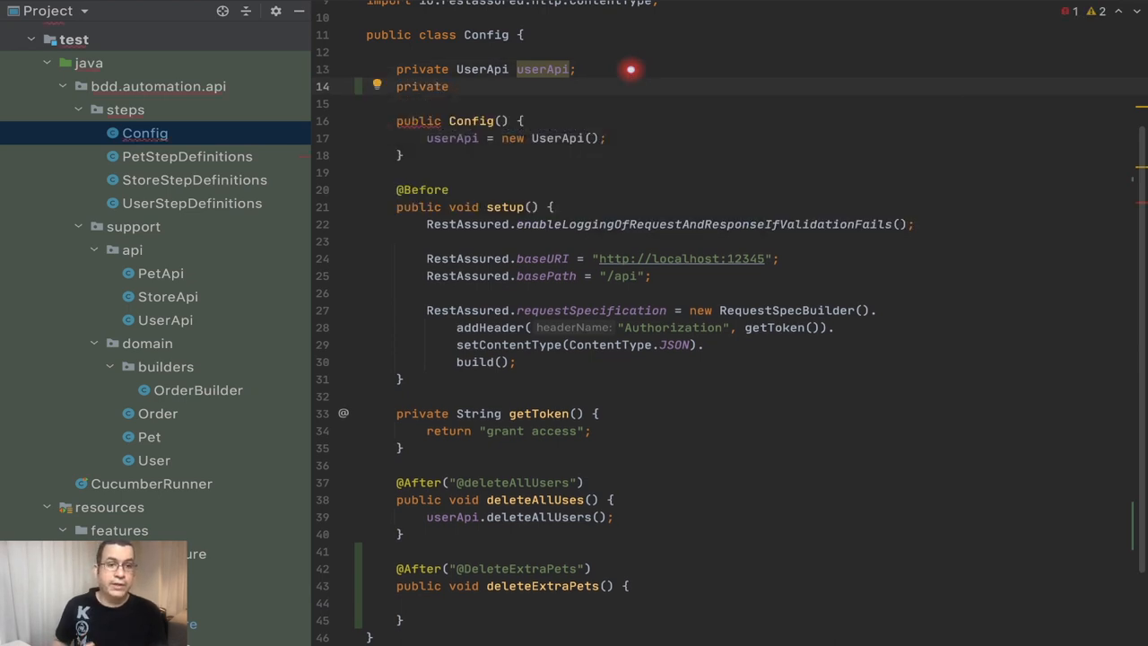
pyautogui.write('PetApi petApi;')
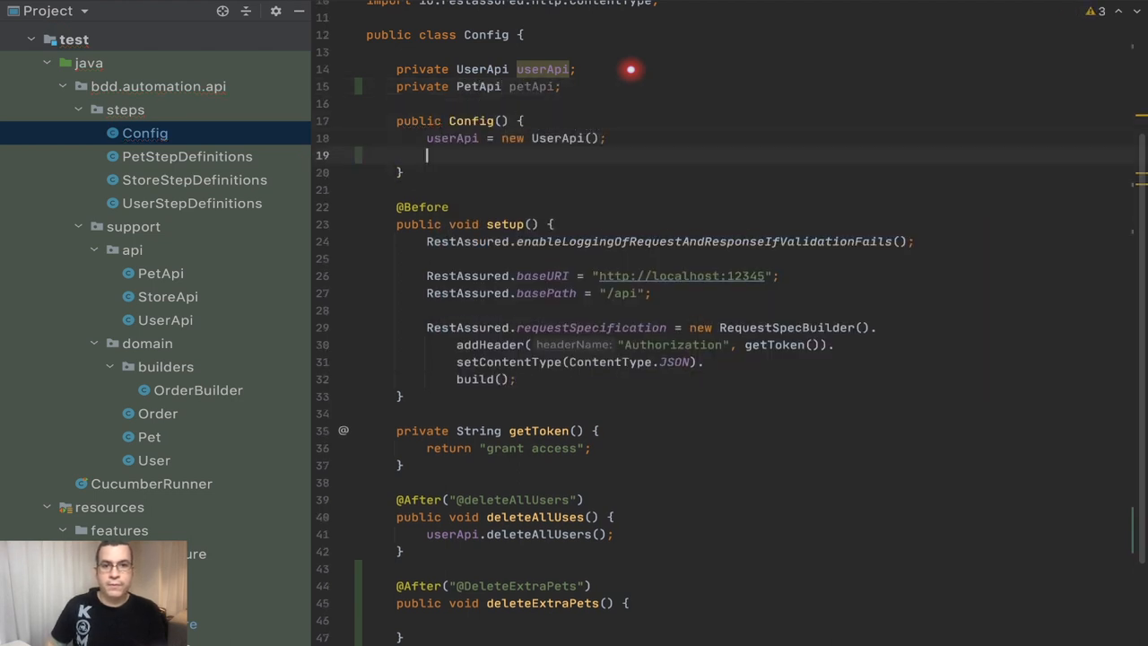
# Step: Initialise petApi in the constructor and call petApi.deleteExtraPets("available") in the hook
pyautogui.write('petApi = new PetApi();')
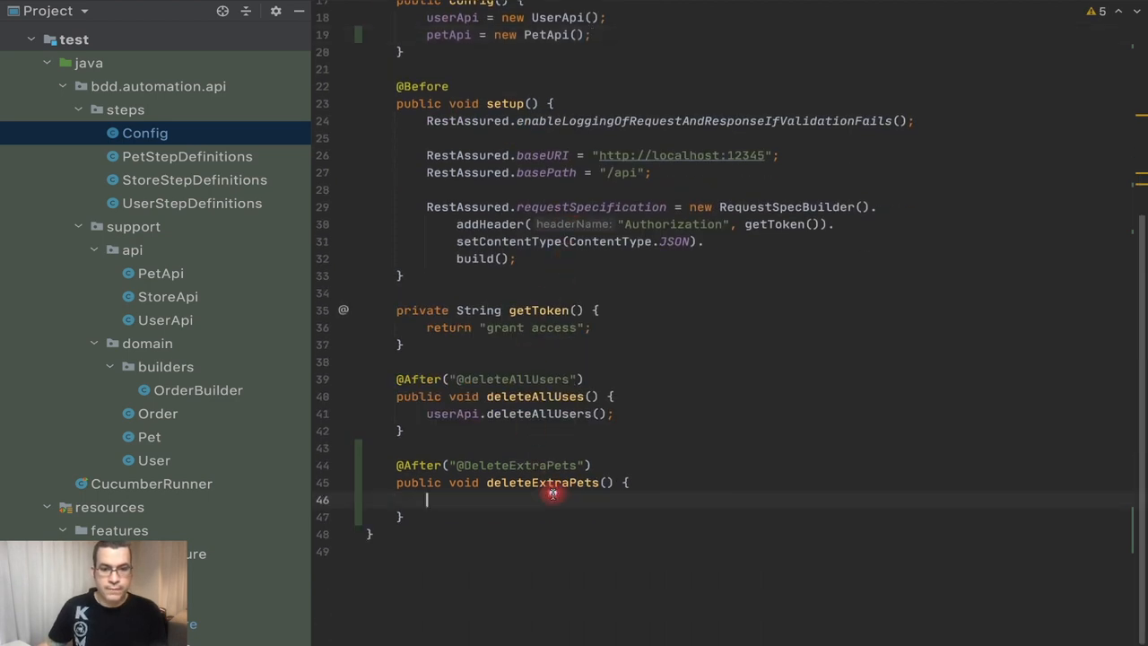
pyautogui.write('petApi.deleteExtraPets(')
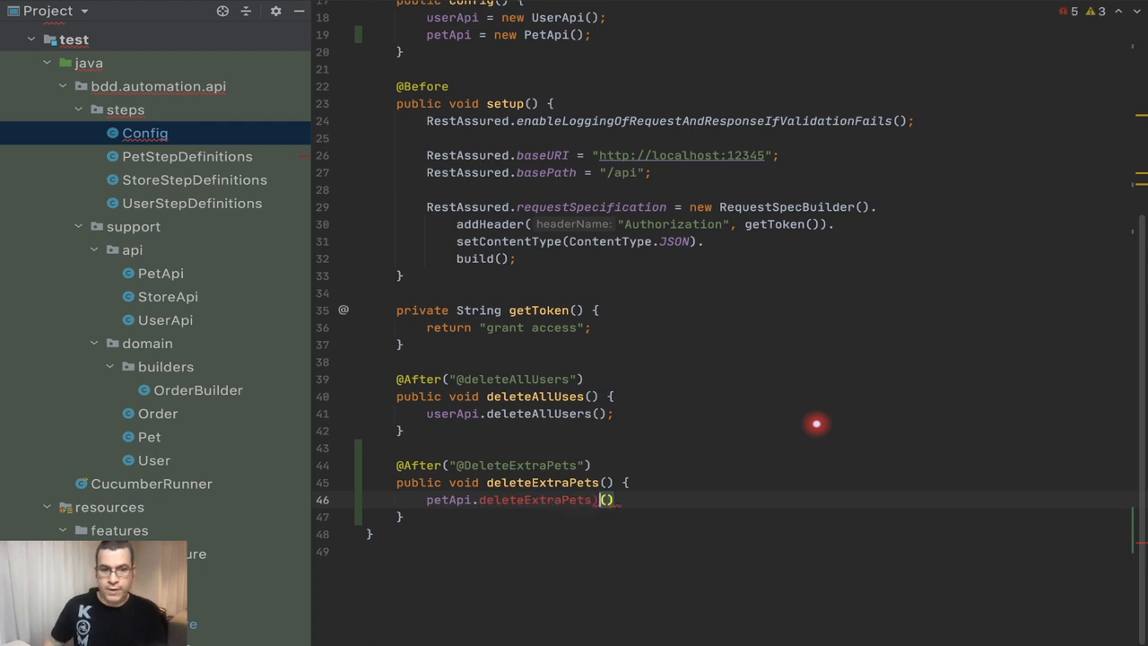
pyautogui.write(';')
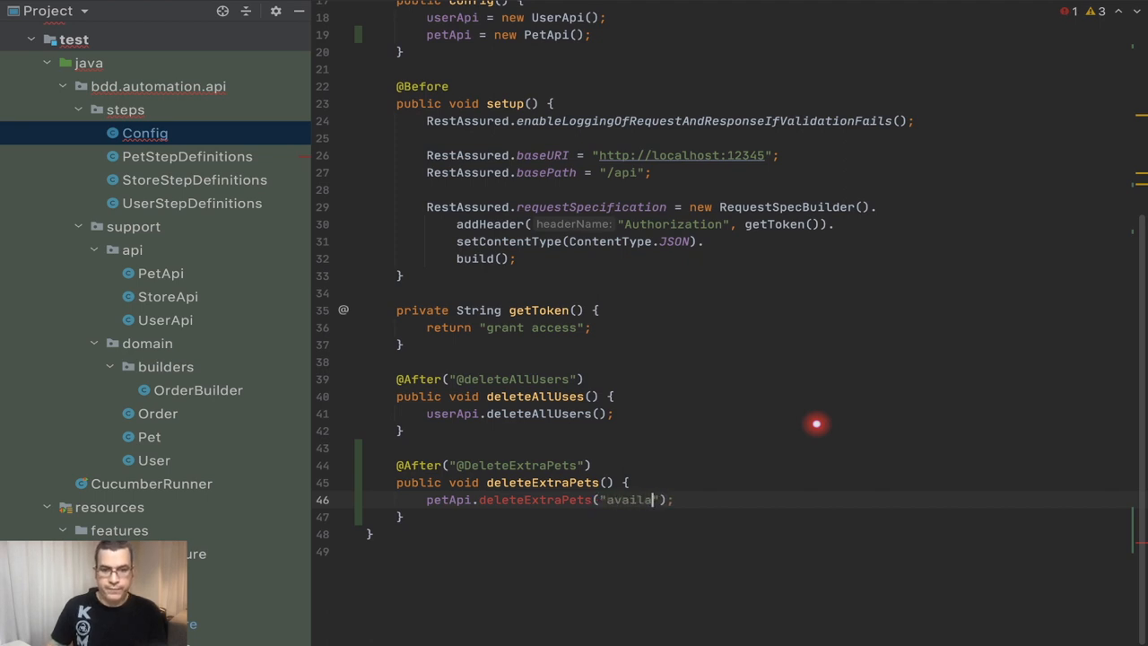
pyautogui.write('ble')
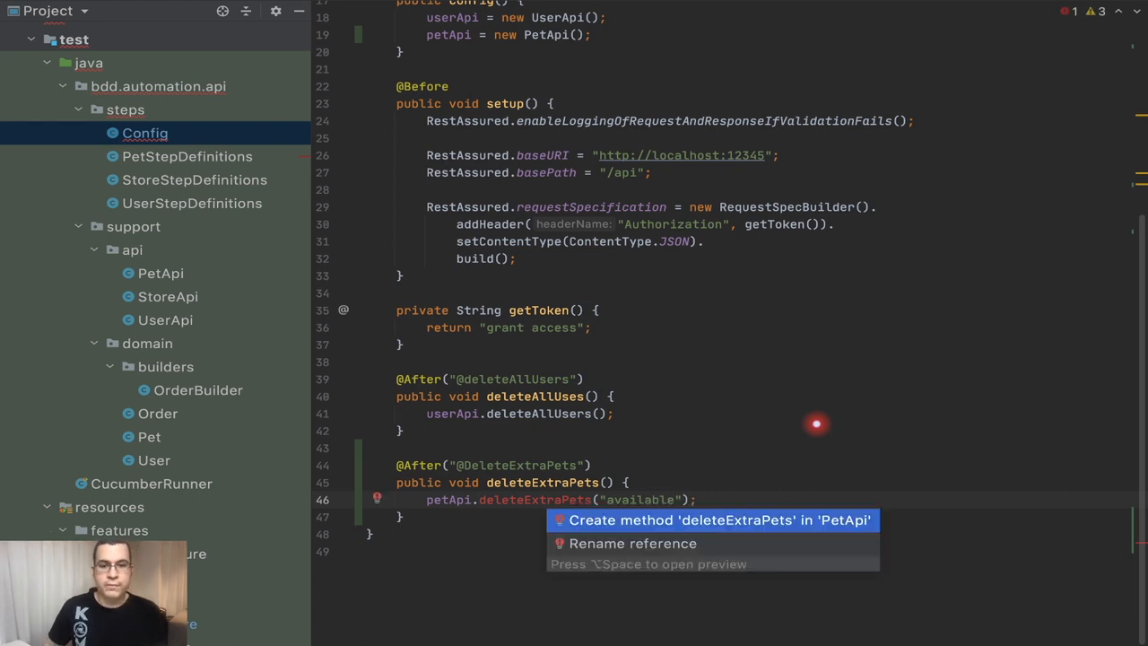
# Step: Generate deleteExtraPets in PetApi via the quick-fix and name its String parameter status
pyautogui.click(720, 520)
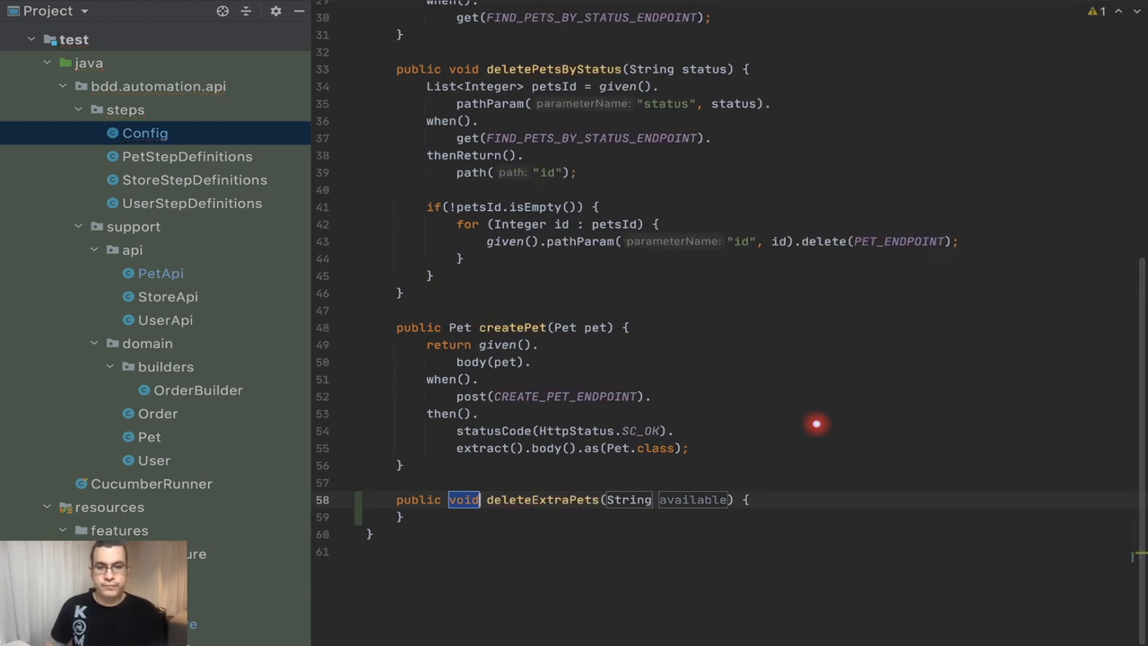
pyautogui.write('sta')
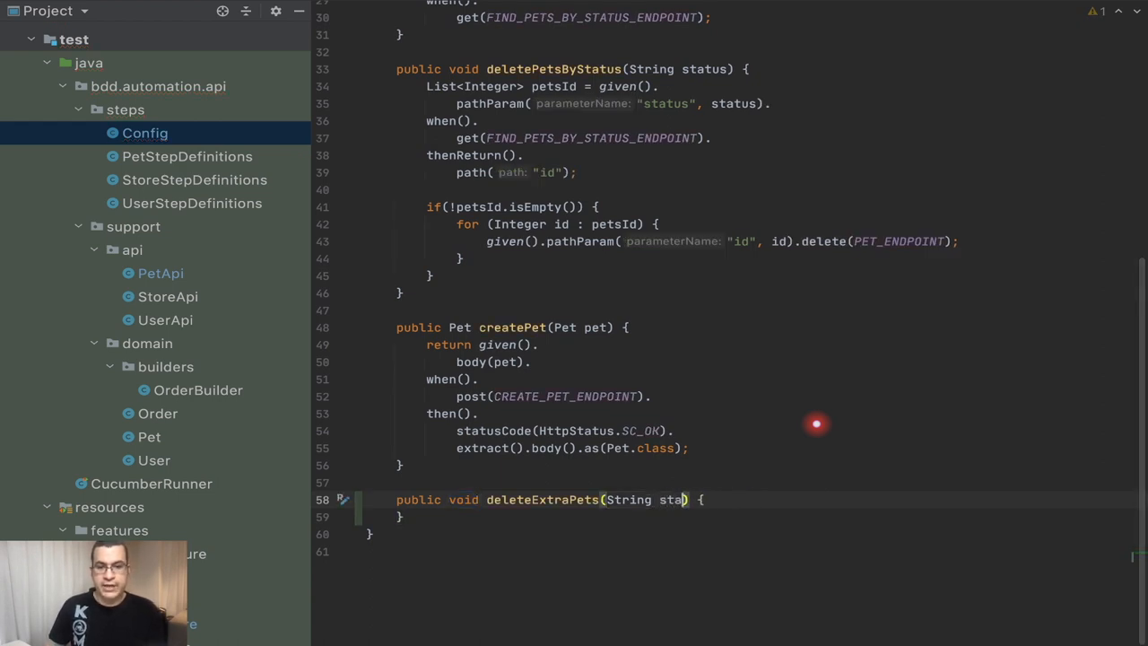
pyautogui.write('su')
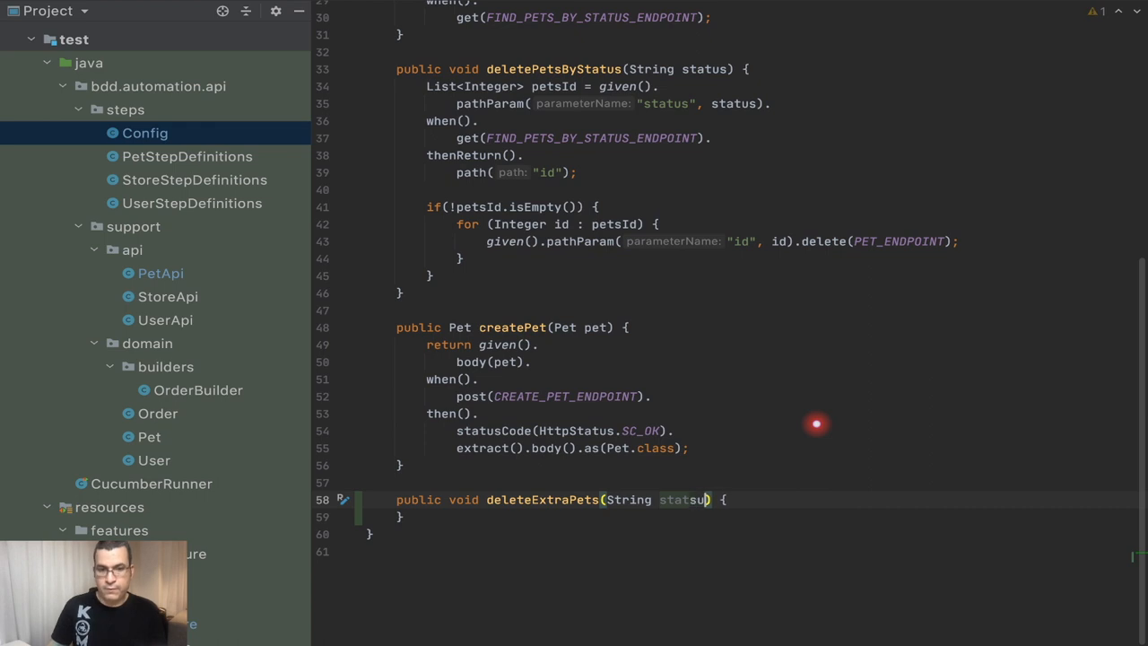
pyautogui.press('Backspace')
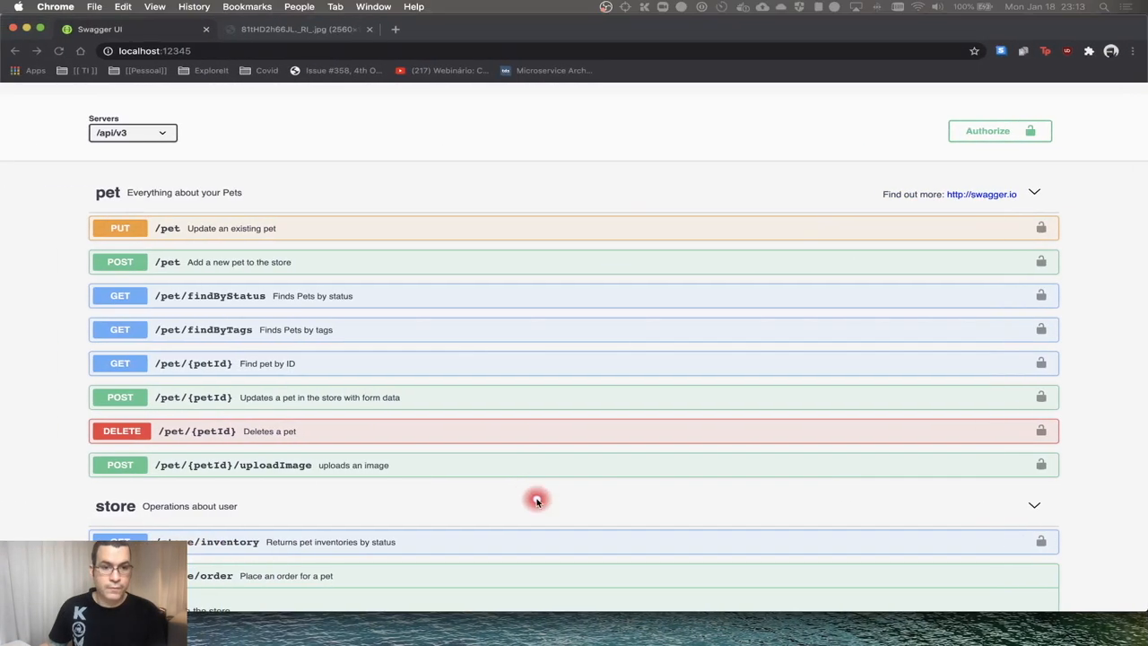
pyautogui.moveTo(252, 330)
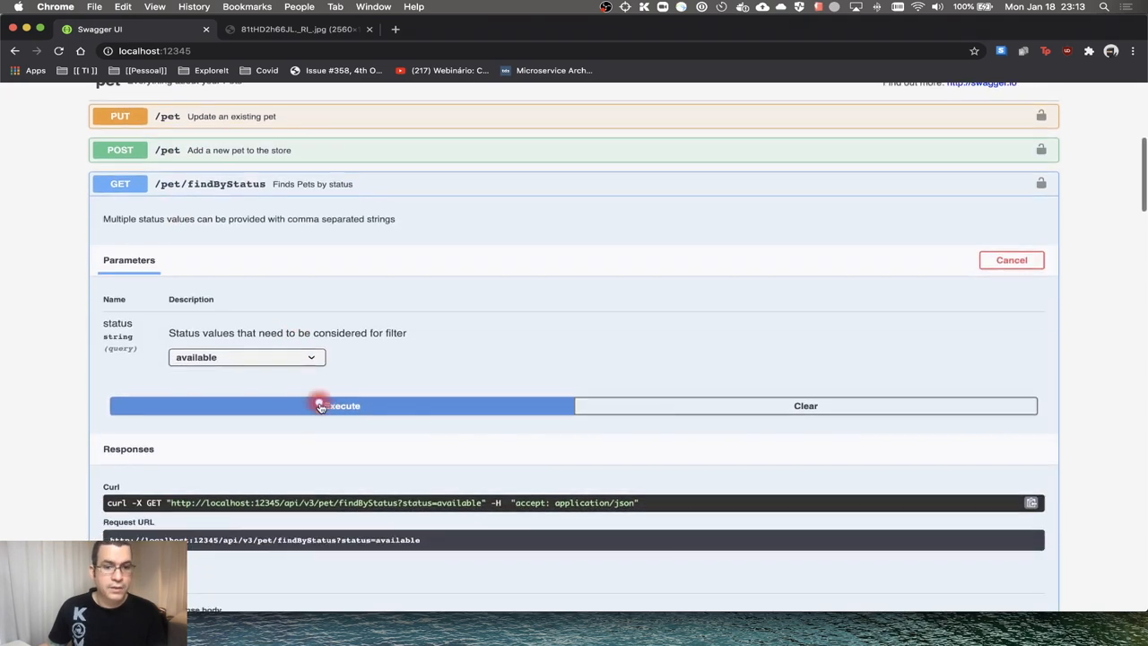
# Step: Execute GET /pet/findByStatus for 'available' and scroll through the returned pets JSON
pyautogui.click(341, 406)
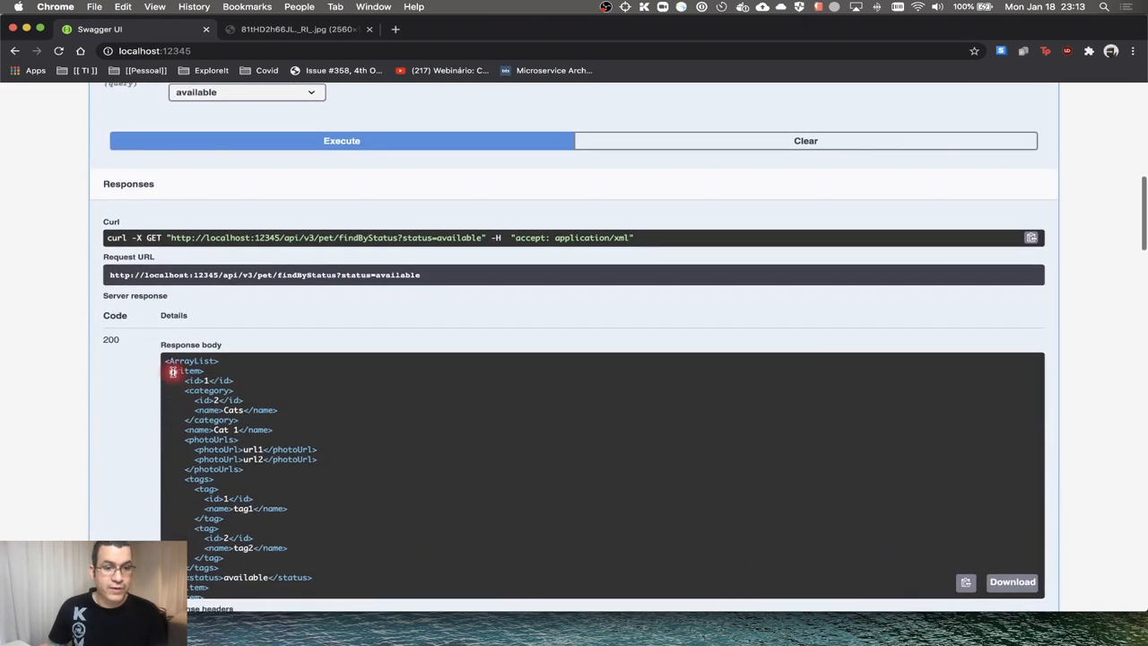
pyautogui.scroll(-3)
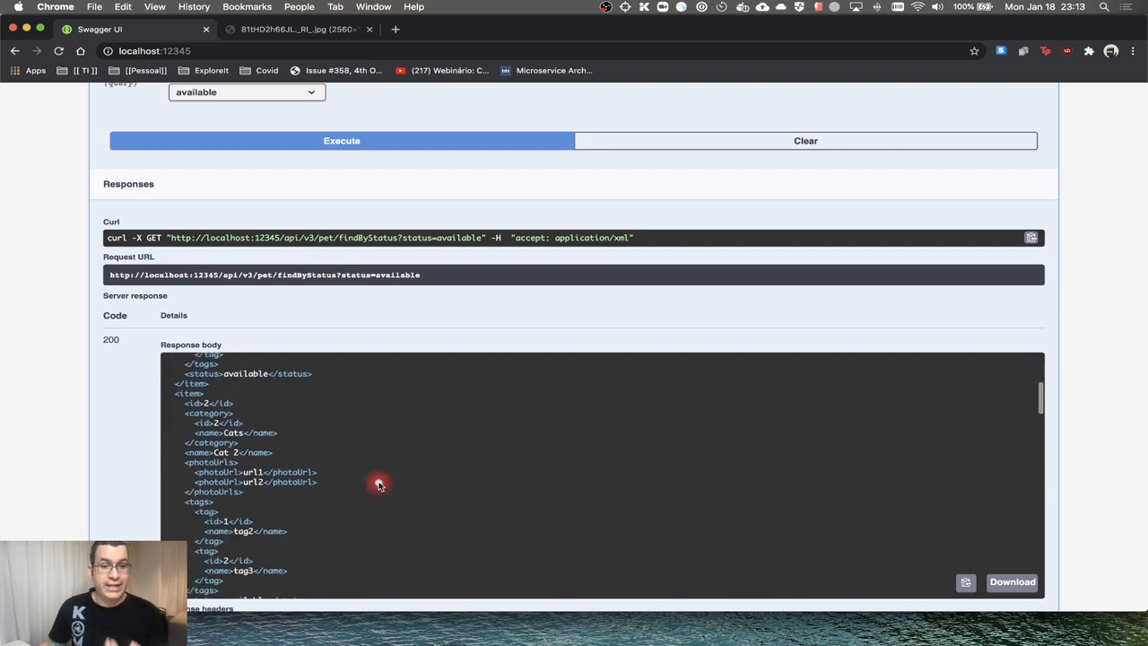
pyautogui.scroll(3)
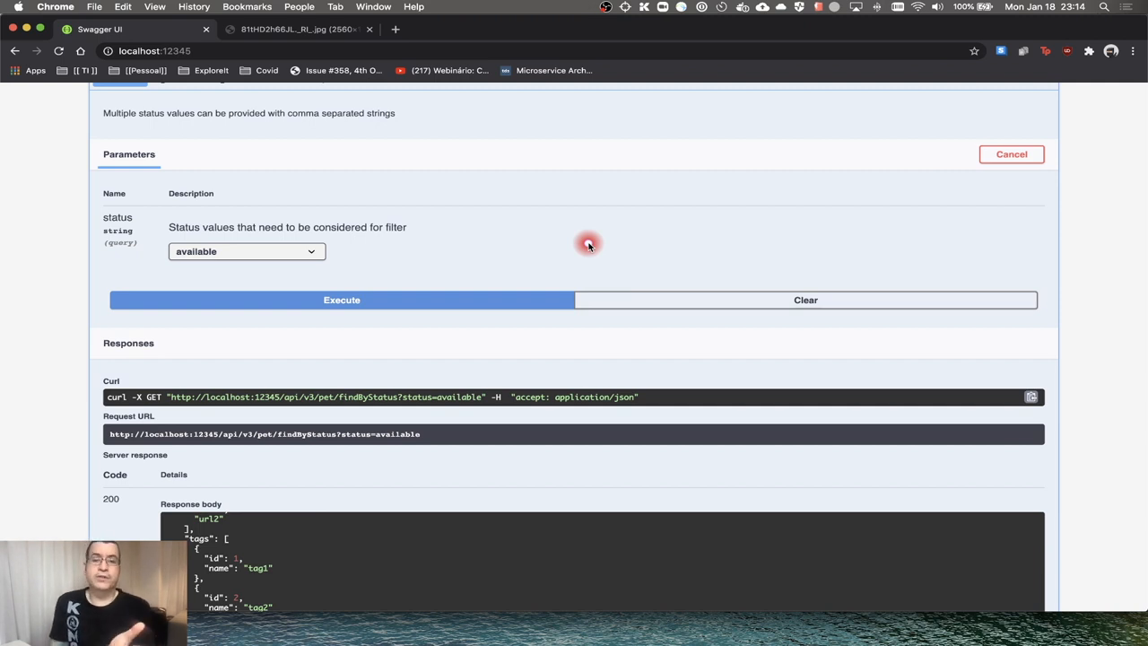
pyautogui.moveTo(585, 237)
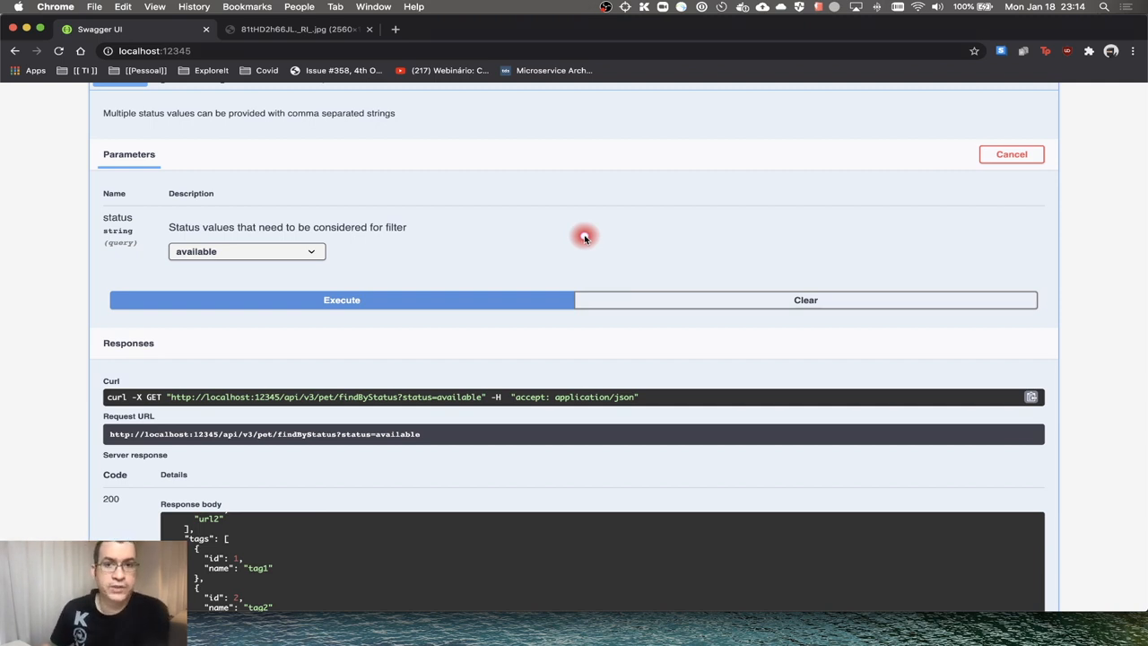
pyautogui.scroll(-3)
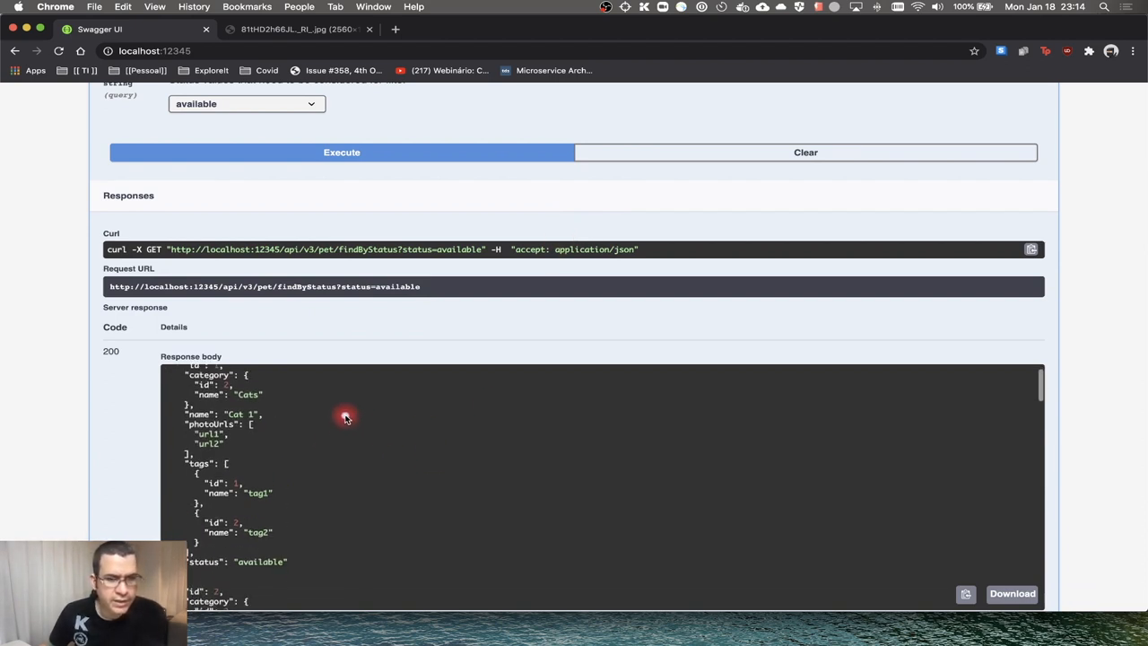
pyautogui.scroll(-3)
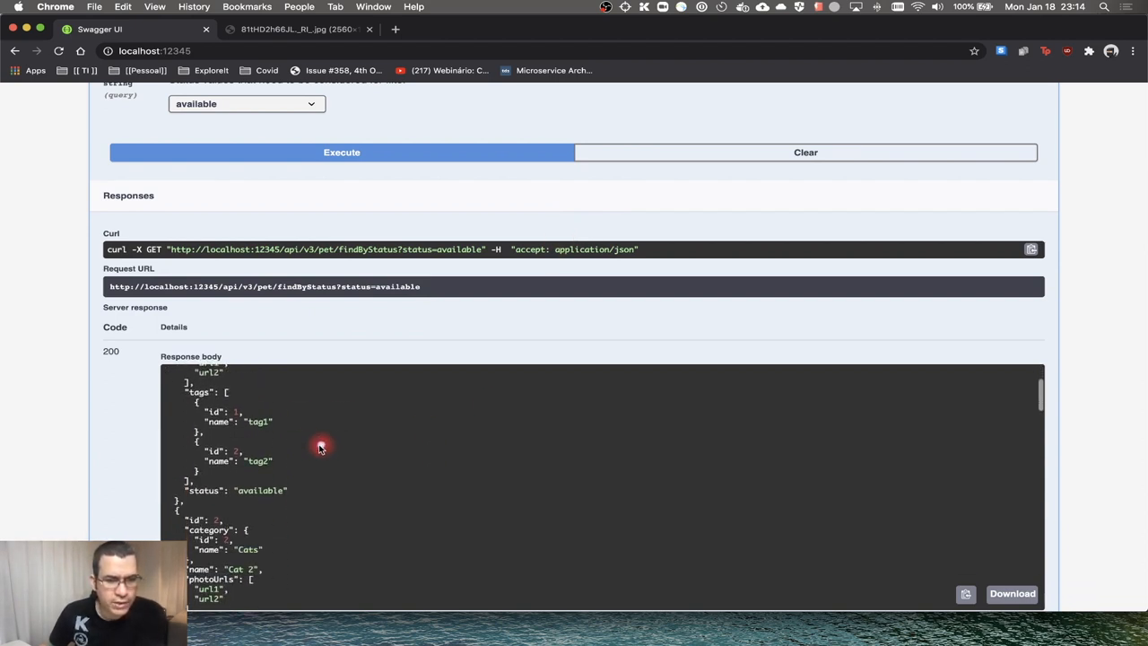
pyautogui.scroll(-3)
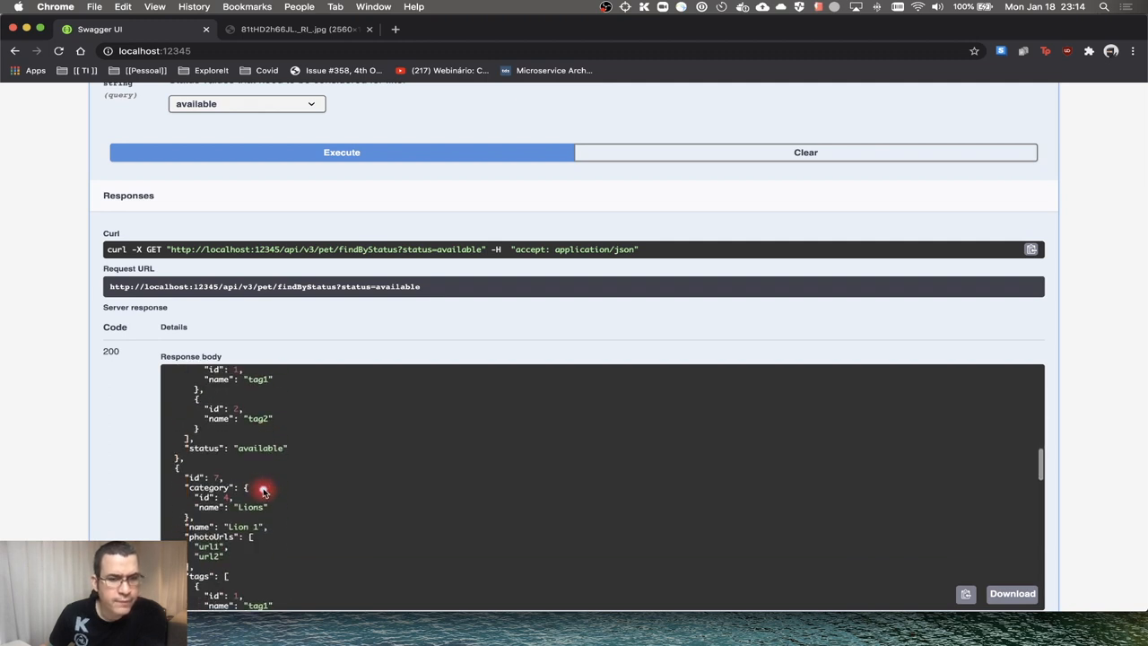
pyautogui.moveTo(374, 449)
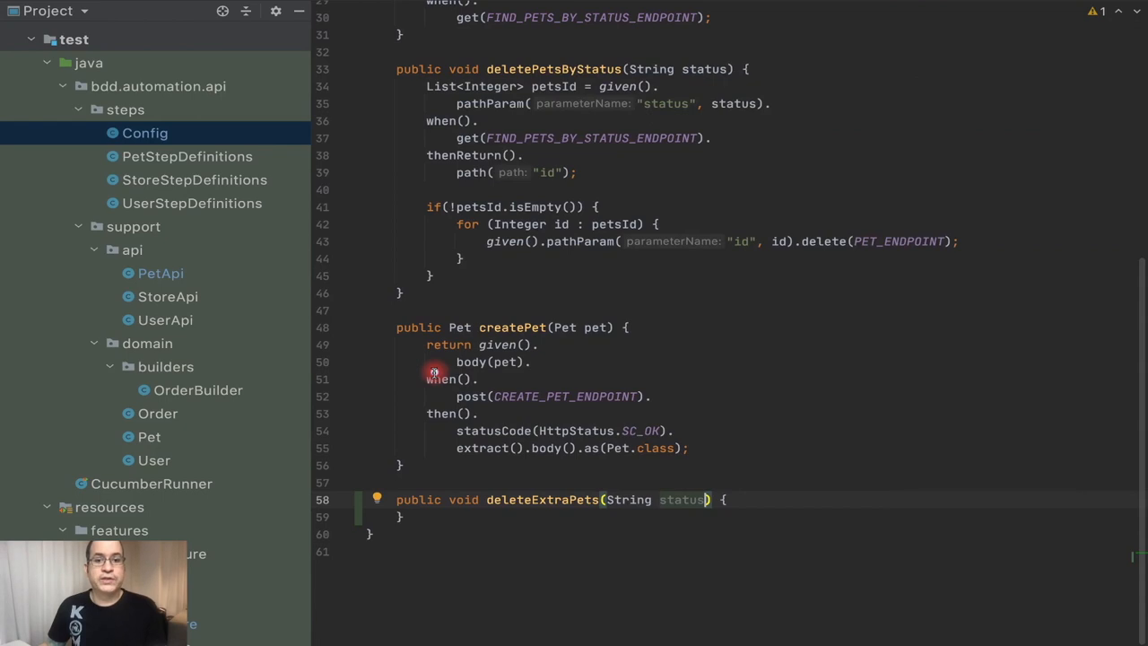
pyautogui.moveTo(761, 448)
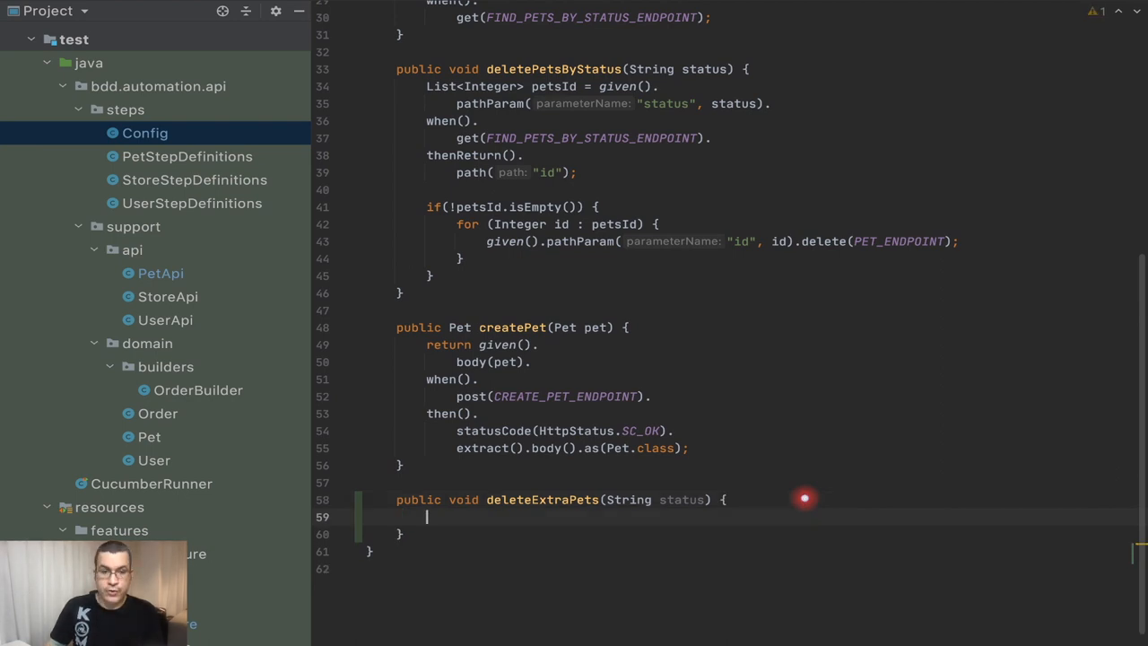
# Step: Begin deleteExtraPets with given().pathParam("status", status)
pyautogui.write('given().')
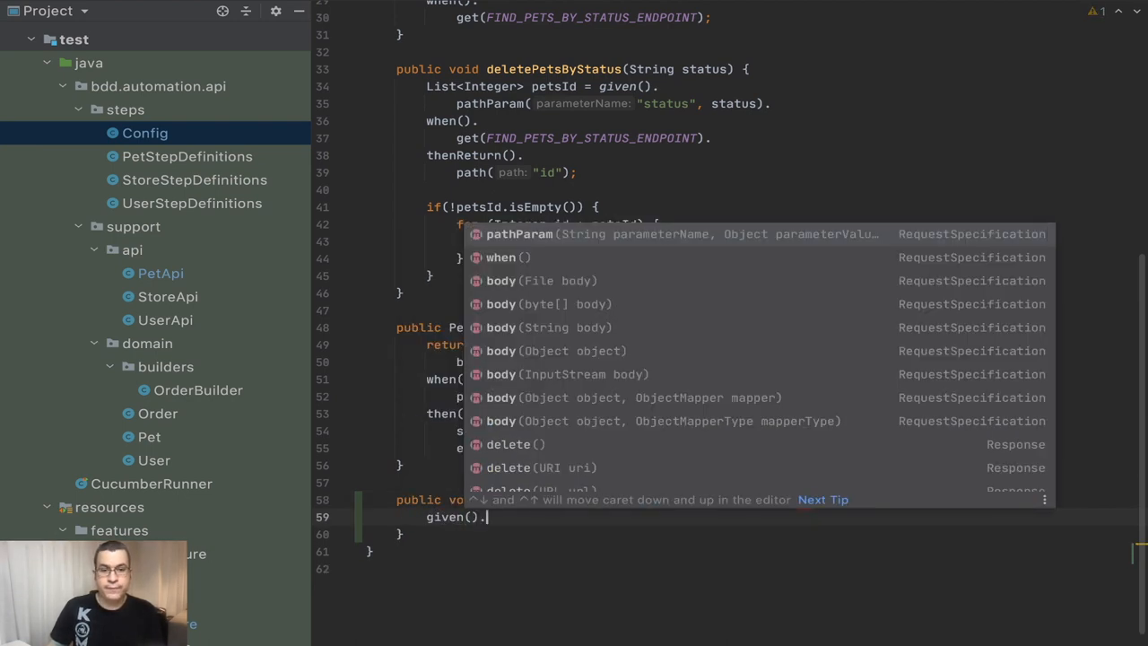
pyautogui.write('pathParam(,')
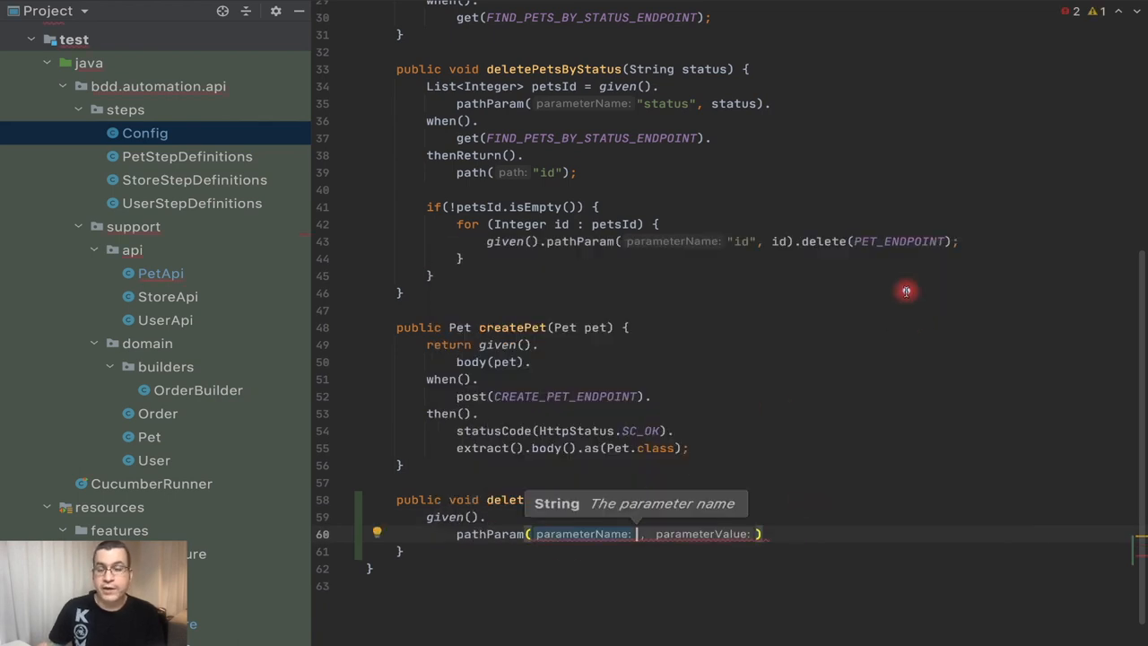
pyautogui.scroll(3)
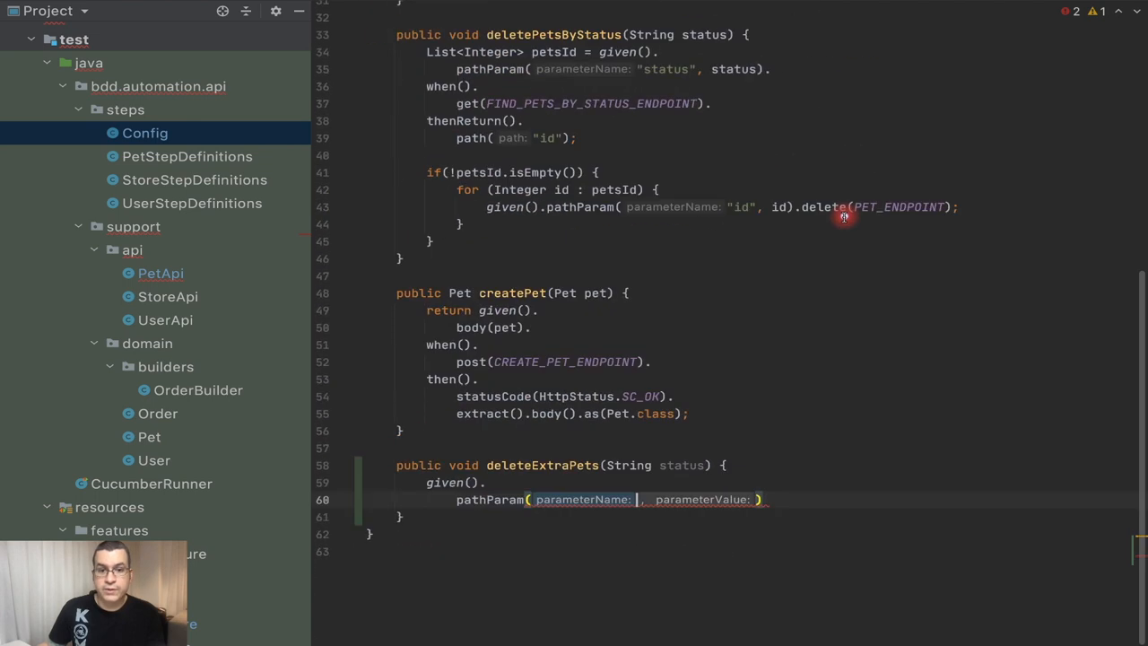
pyautogui.scroll(3)
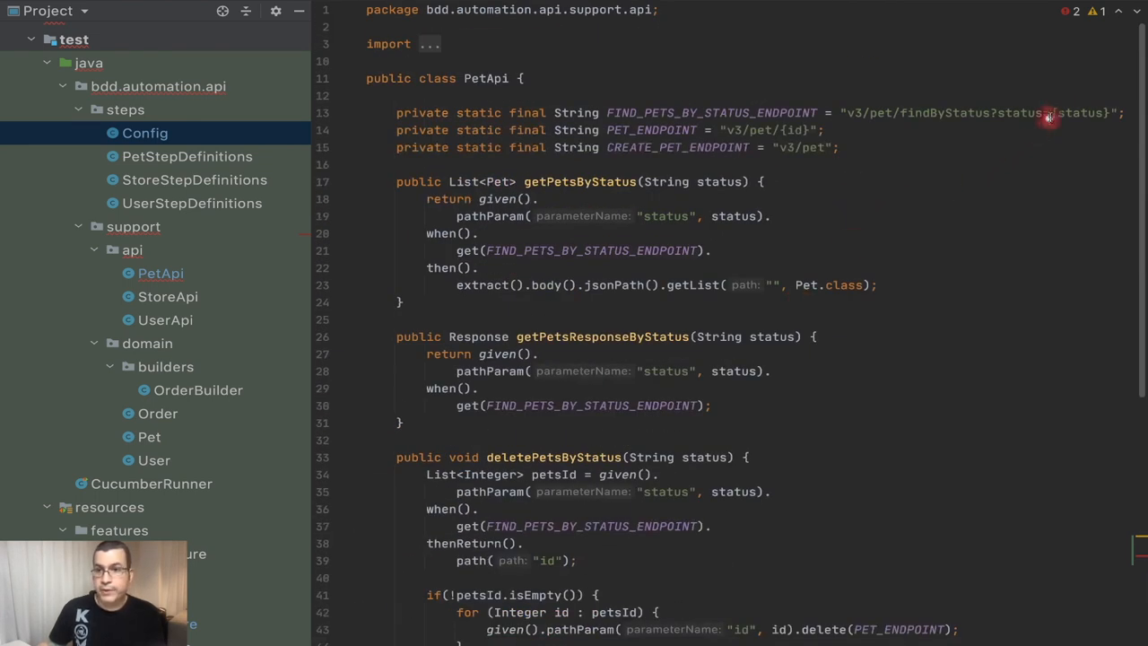
pyautogui.scroll(-3)
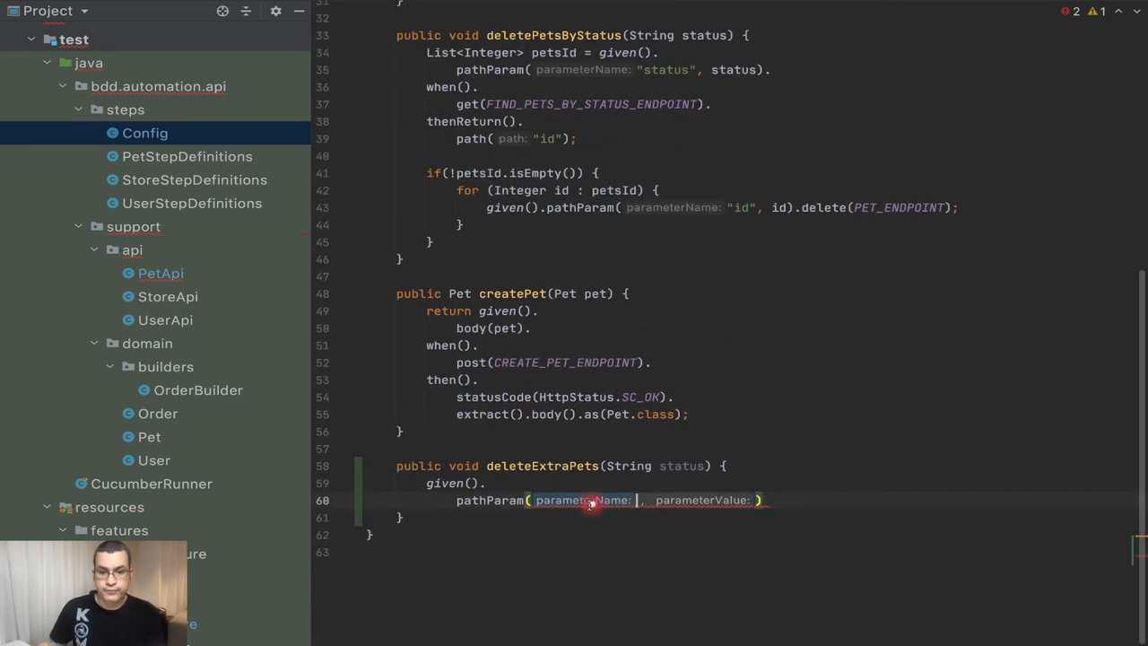
pyautogui.write('"s')
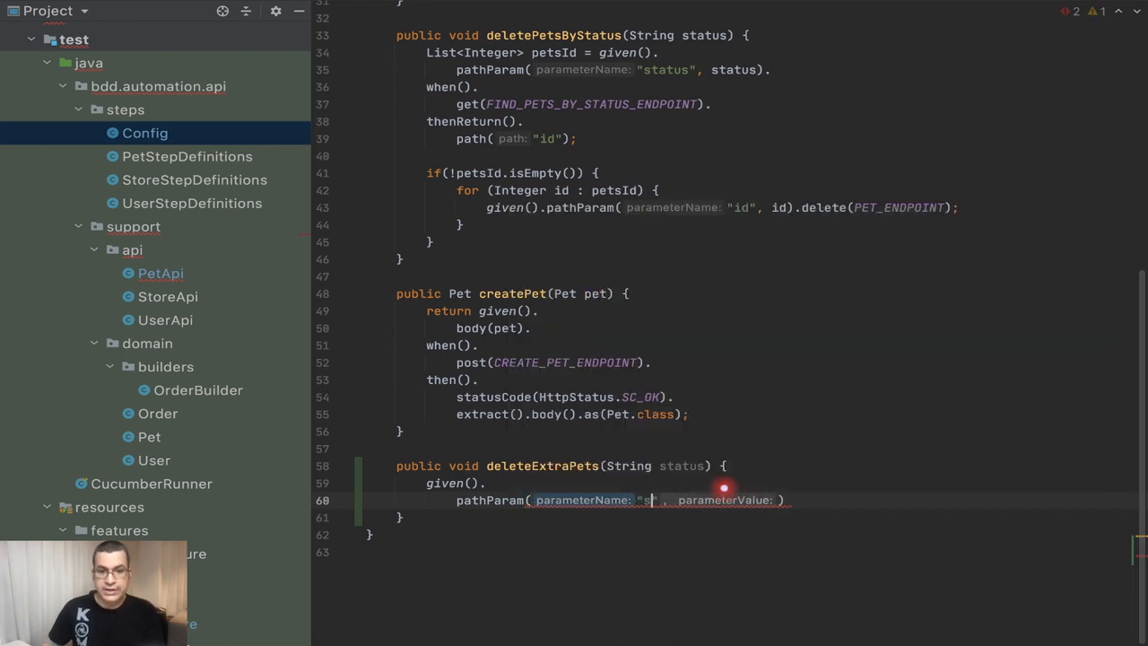
pyautogui.write('tatus')
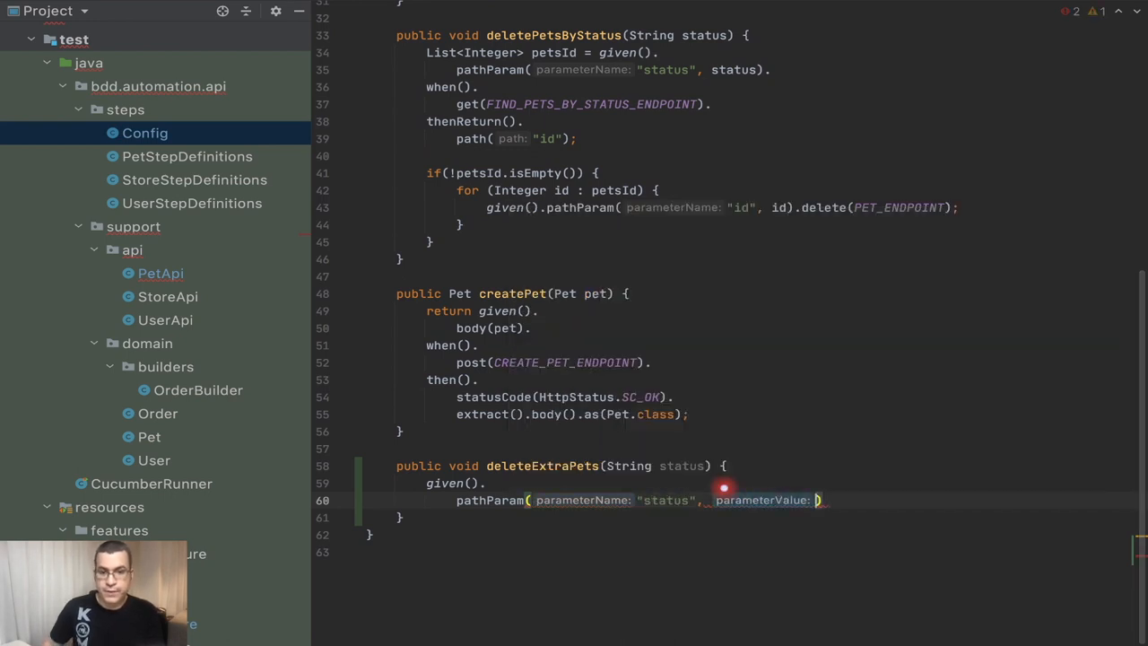
pyautogui.write('status)')
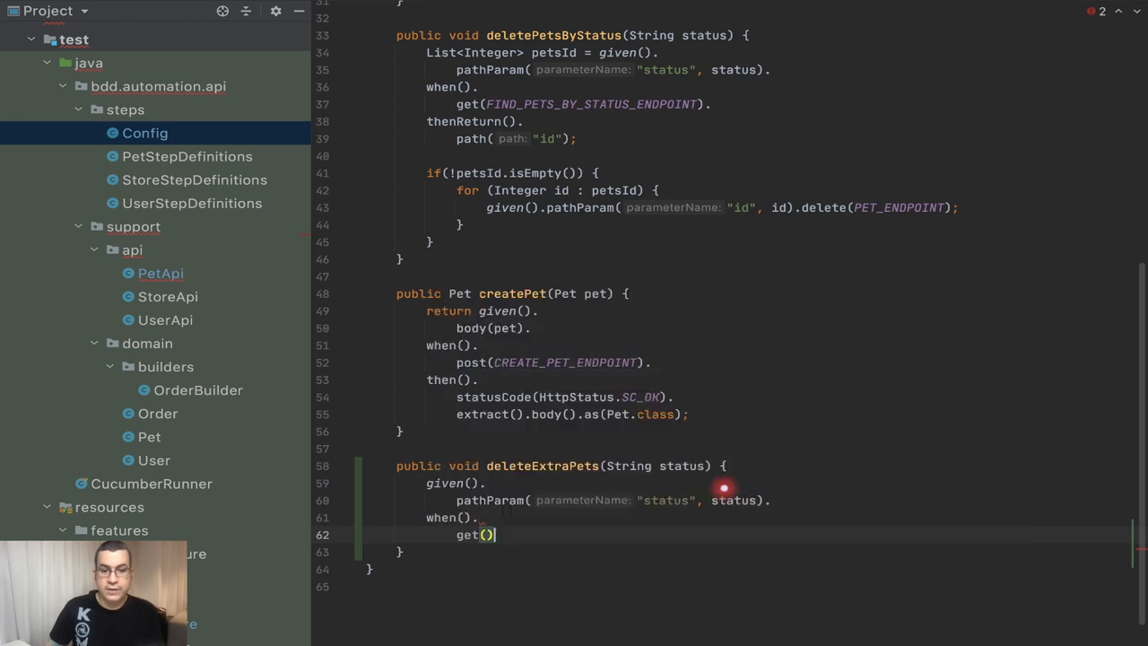
# Step: Chain .when().get(FIND_PETS_BY_STATUS_ENDPOINT).thenReturn() and start the path call
pyautogui.write('FIND_PETS_BY_STATUS_ENDPOINT')
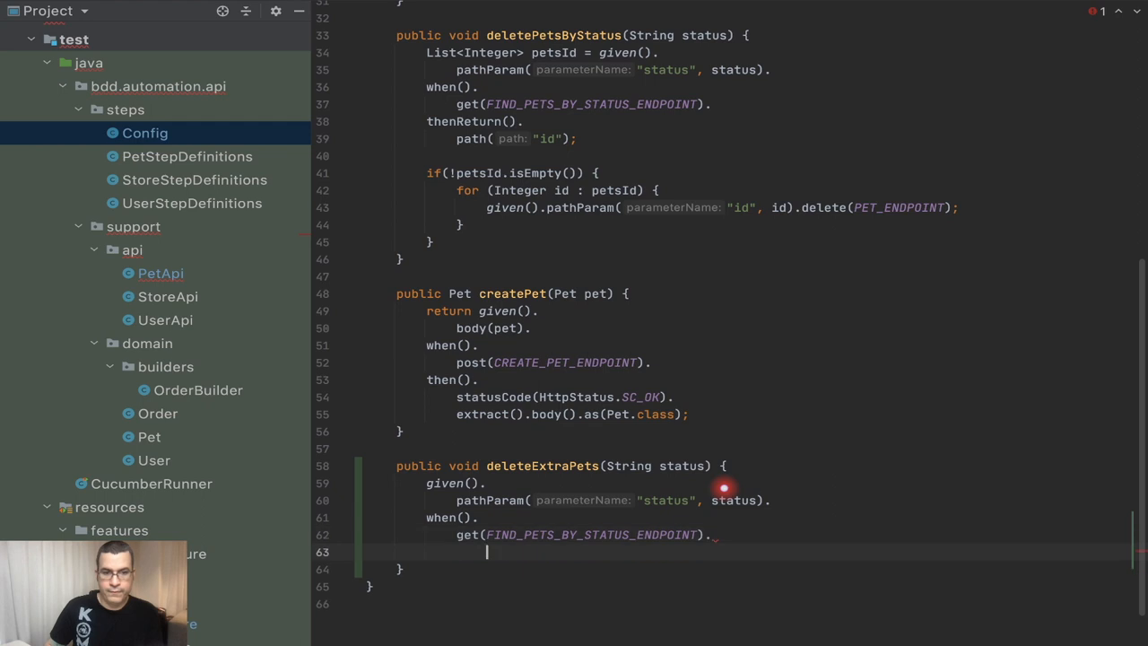
pyautogui.write('thenReturn()')
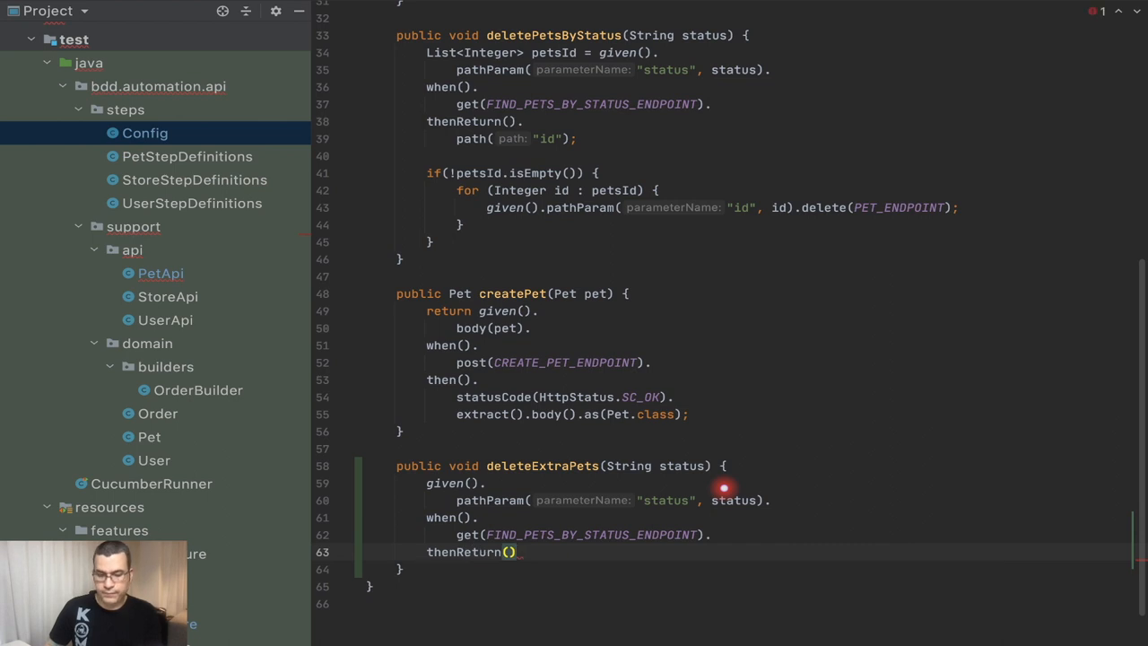
pyautogui.write('.')
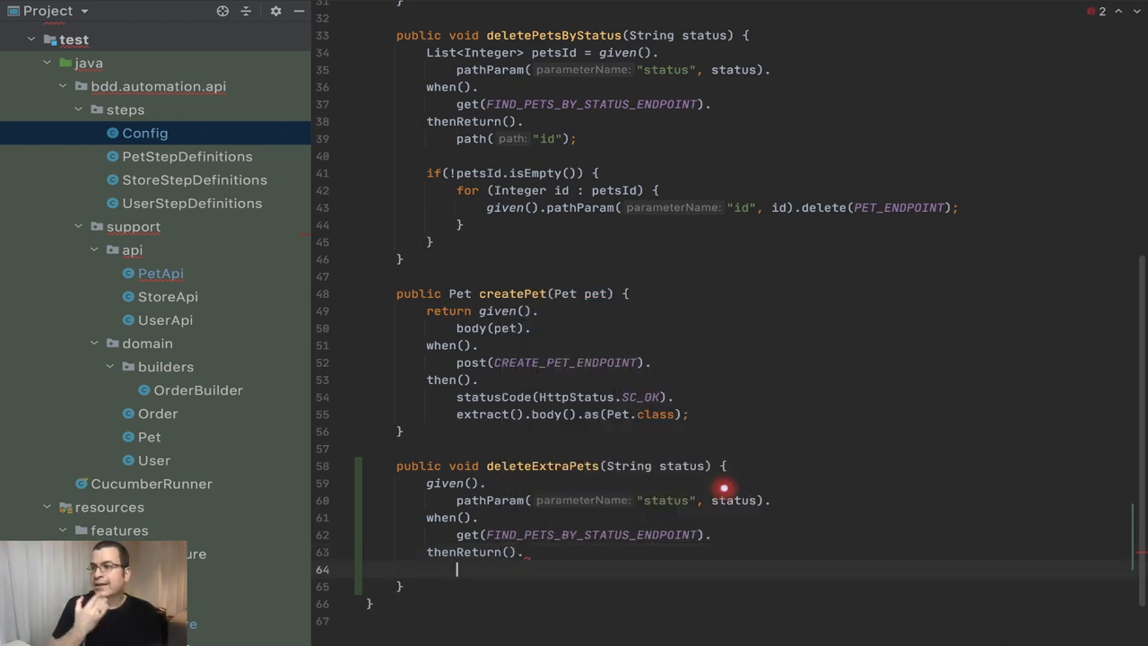
pyautogui.write('pa')
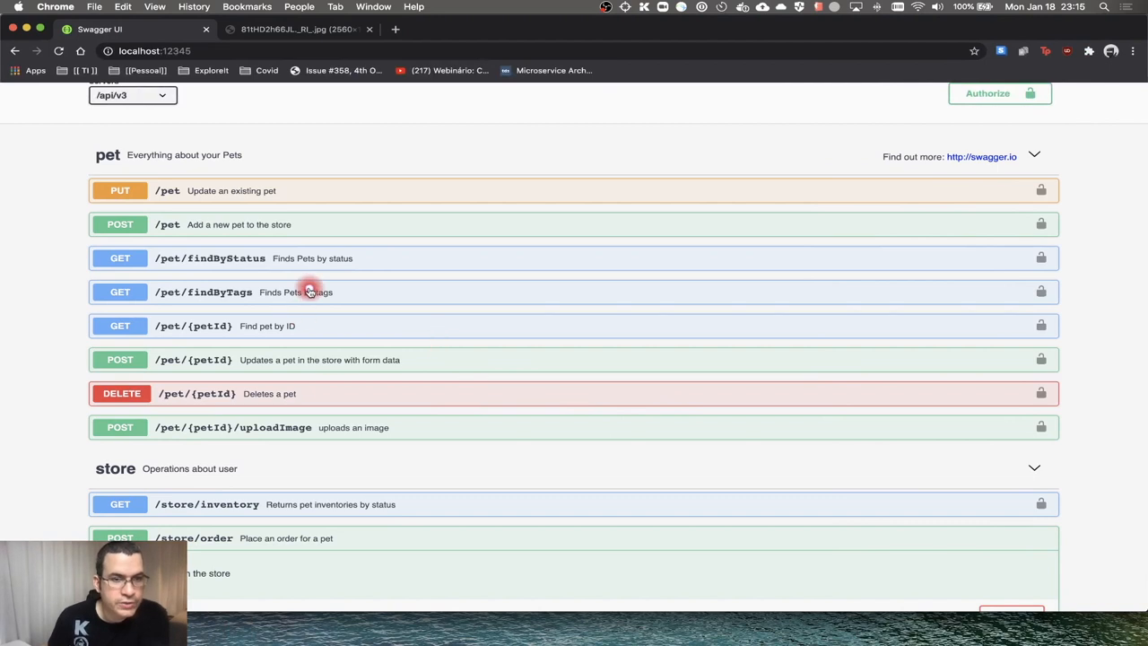
pyautogui.moveTo(246, 286)
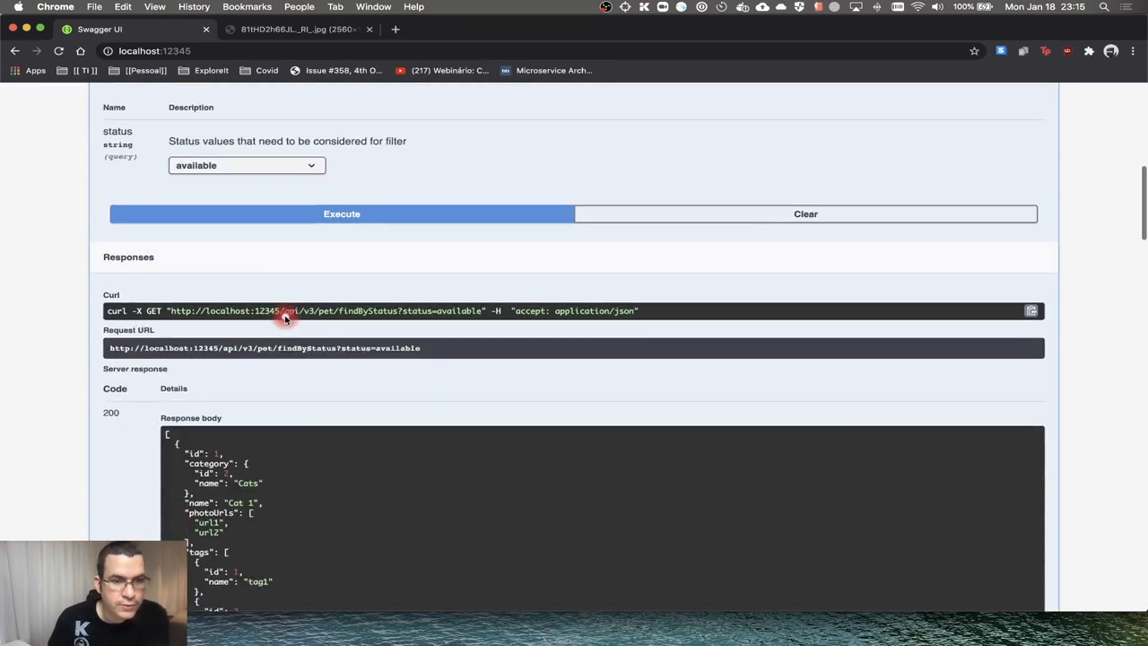
# Step: Scroll to the findByStatus JSON response to check the returned pet ids
pyautogui.scroll(-3)
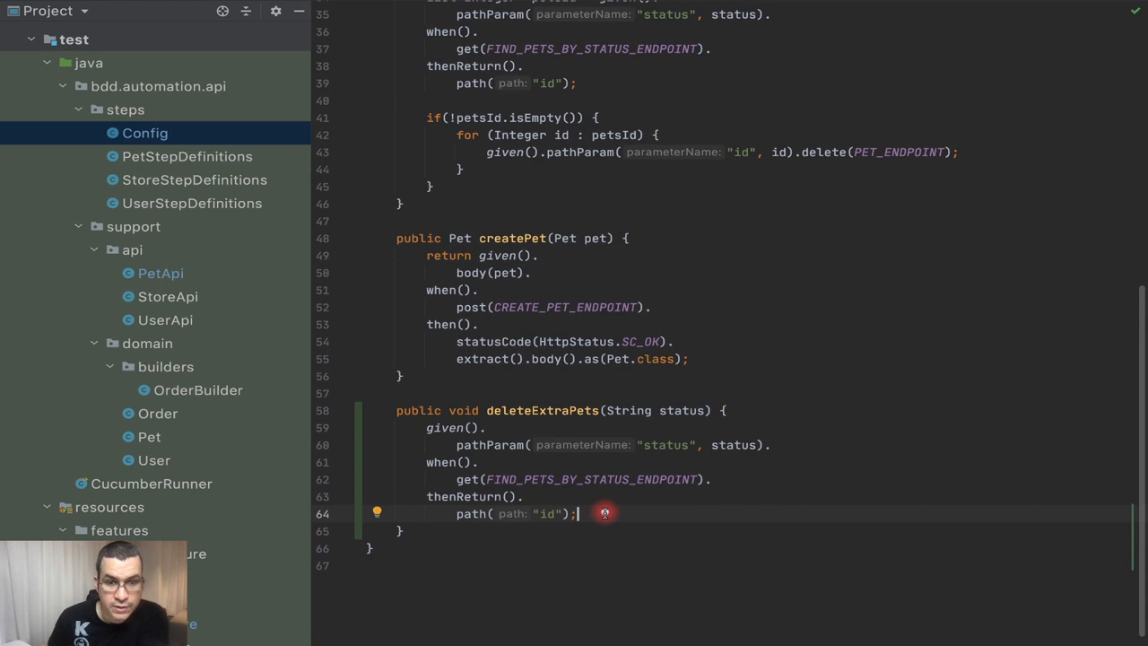
pyautogui.moveTo(858, 467)
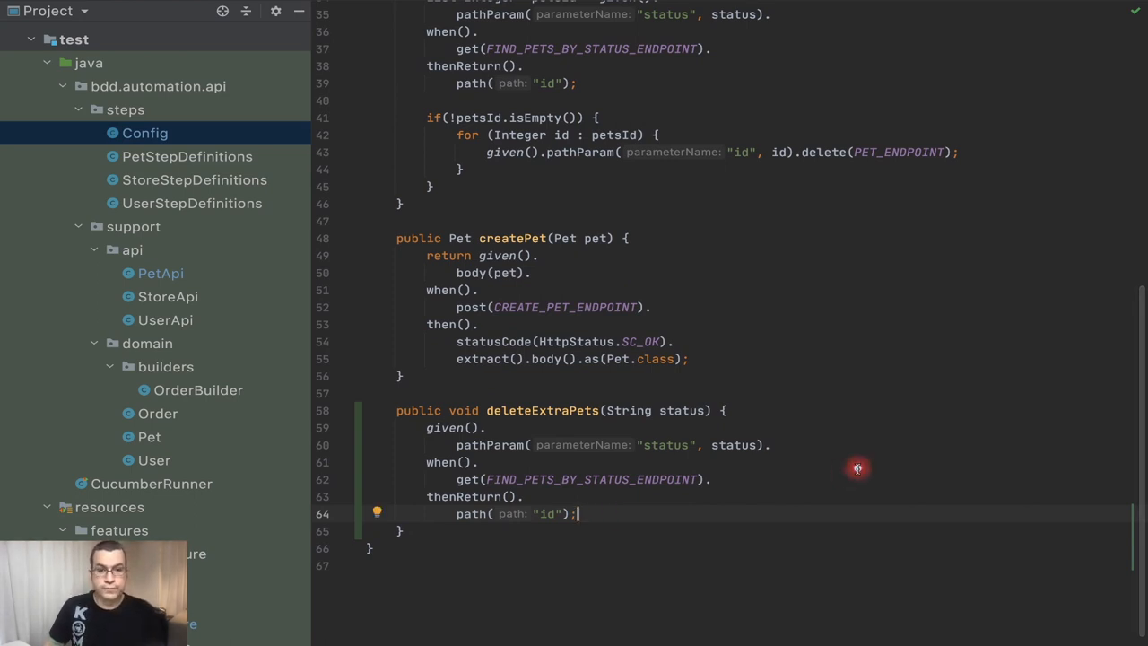
# Step: Assign the response's path("id") result to a List<Integer> petIds variable
pyautogui.press('Return')
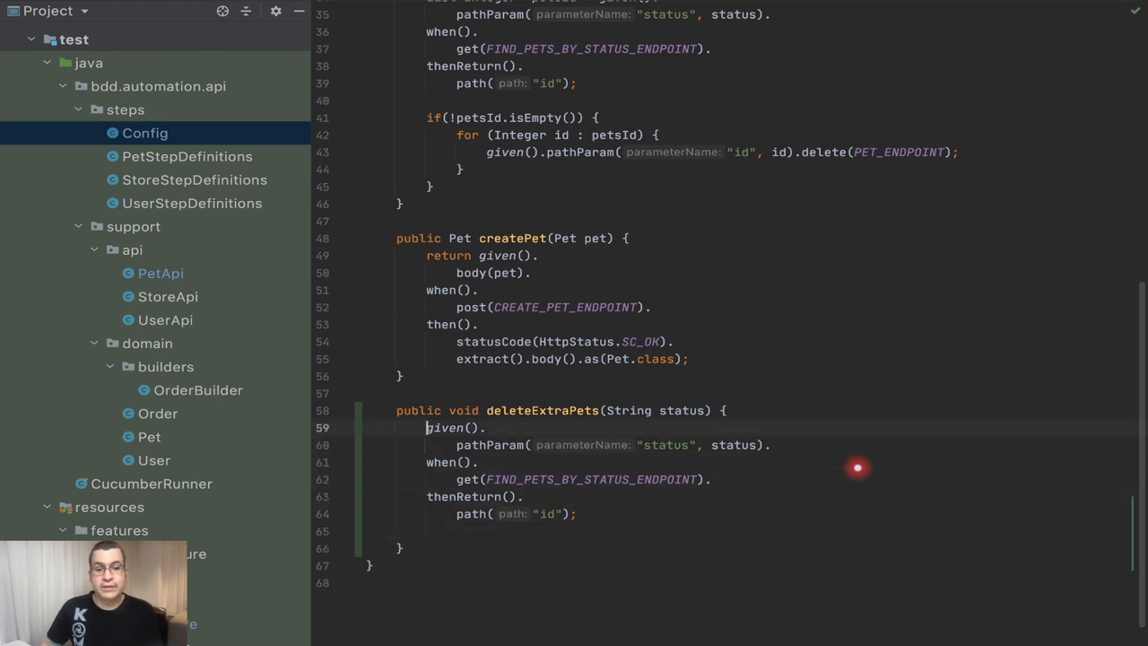
pyautogui.write('Lis')
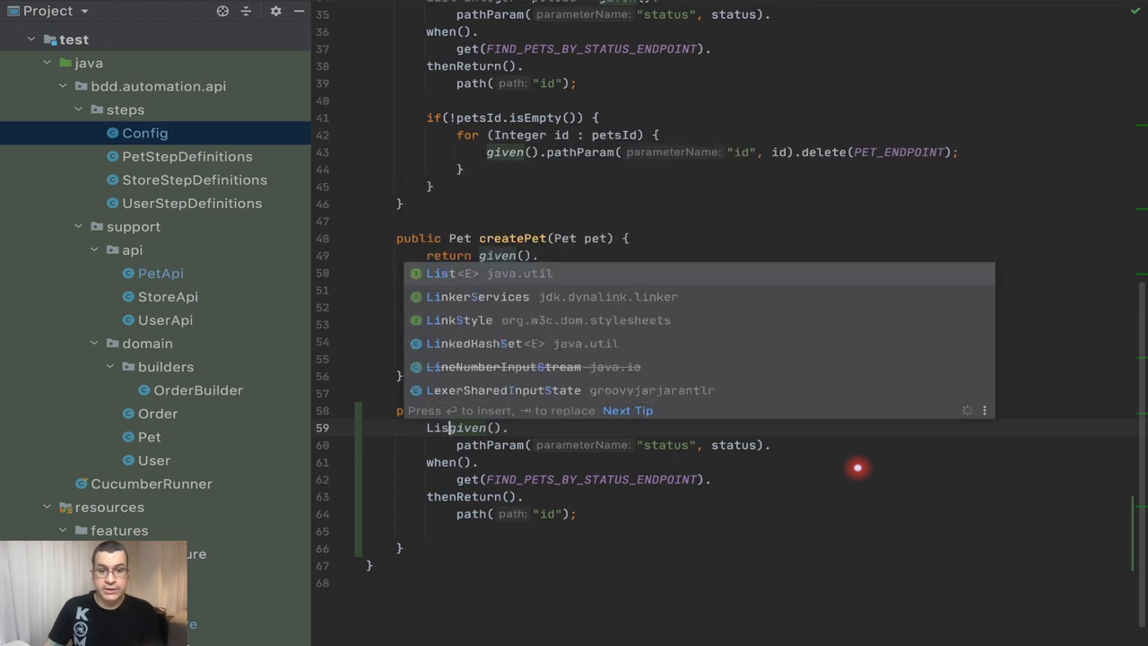
pyautogui.write('Integer> petIds =')
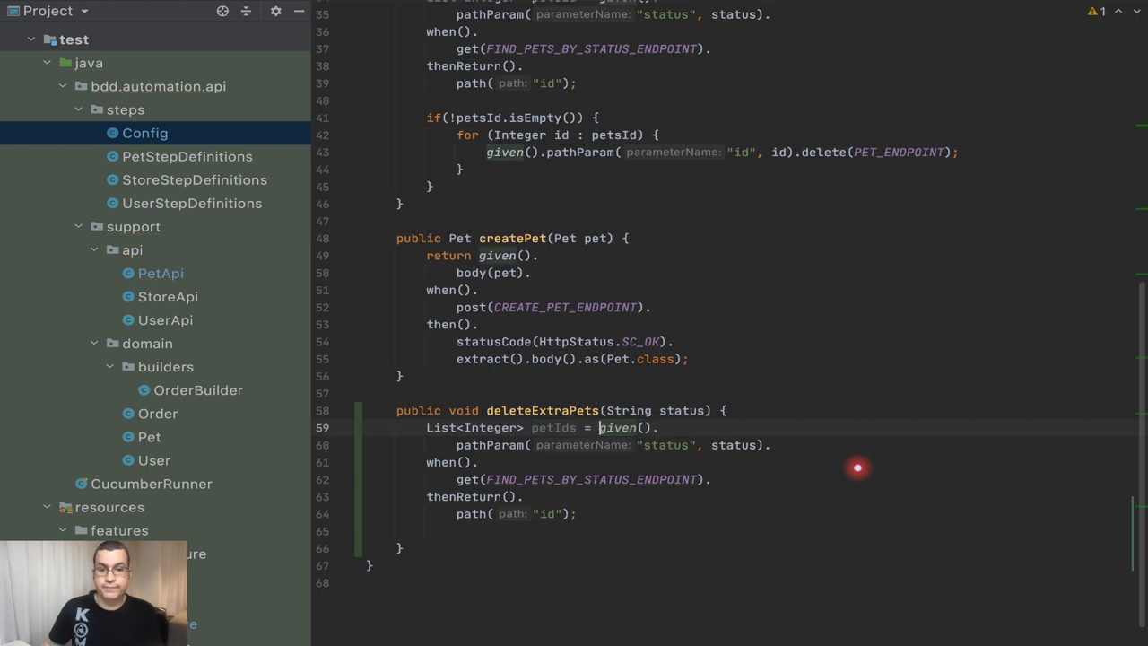
pyautogui.press('Enter')
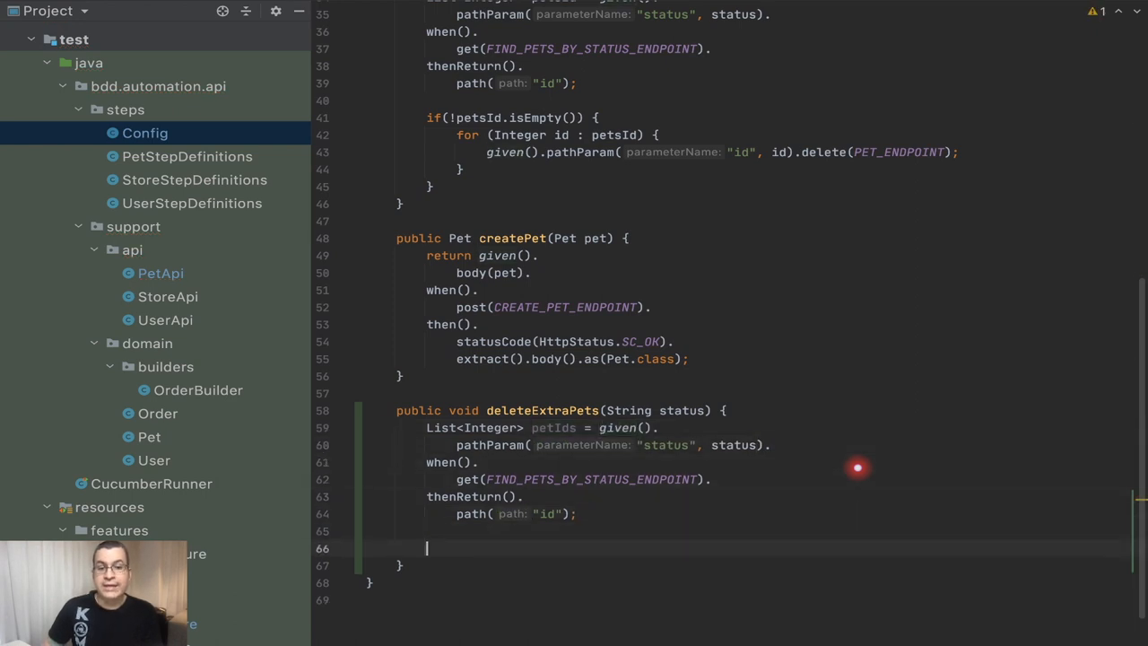
# Step: Declare List<Integer> petsToKeep = Arrays.asList(1,2,4,7,8,9,10)
pyautogui.press('enter')
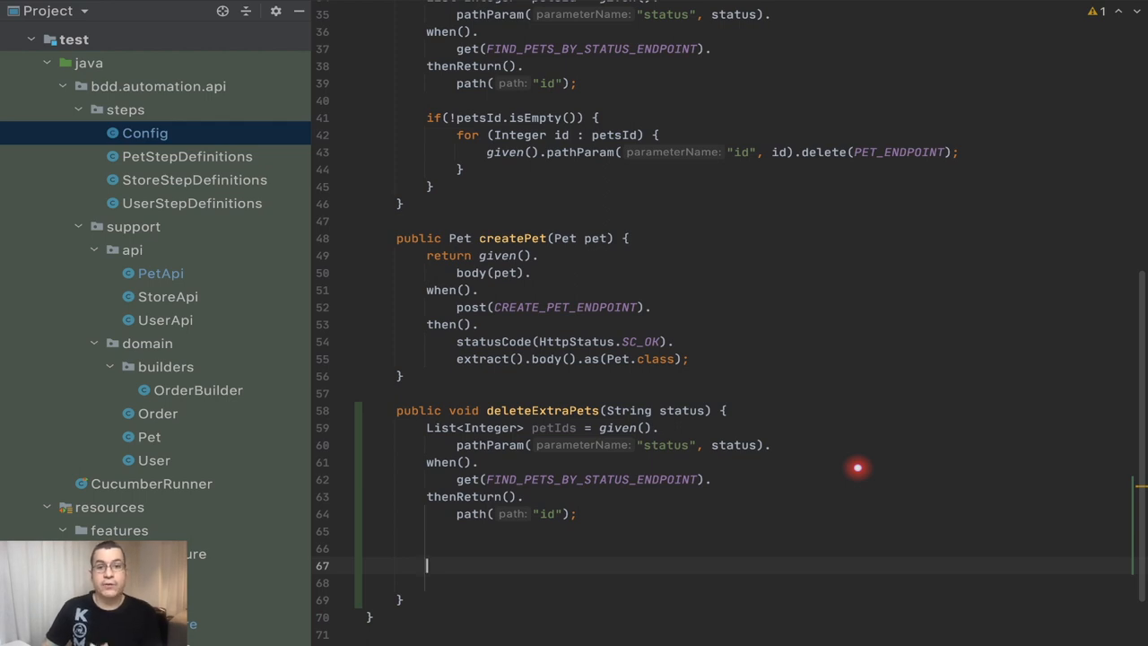
pyautogui.write('Let')
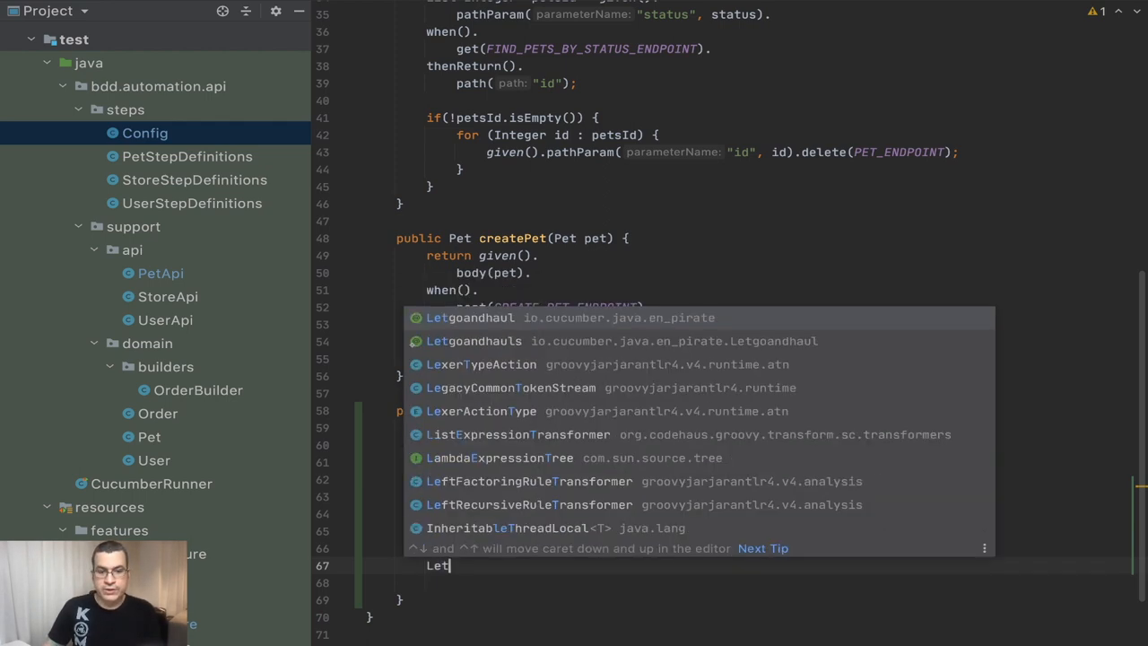
pyautogui.write('List<In>')
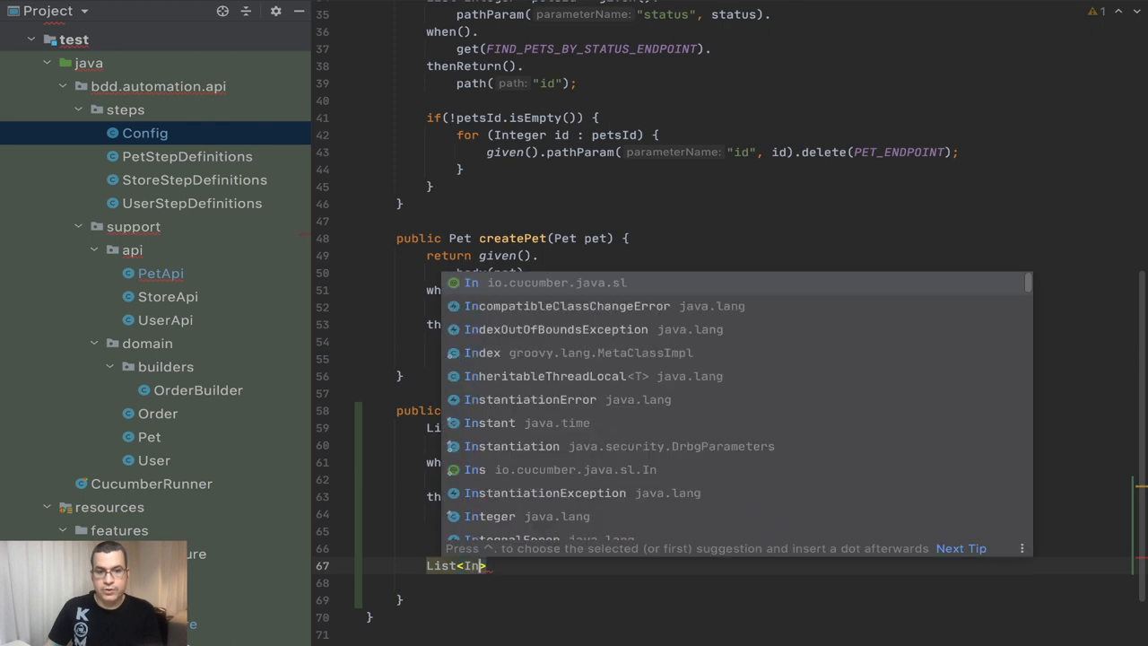
pyautogui.write('teger')
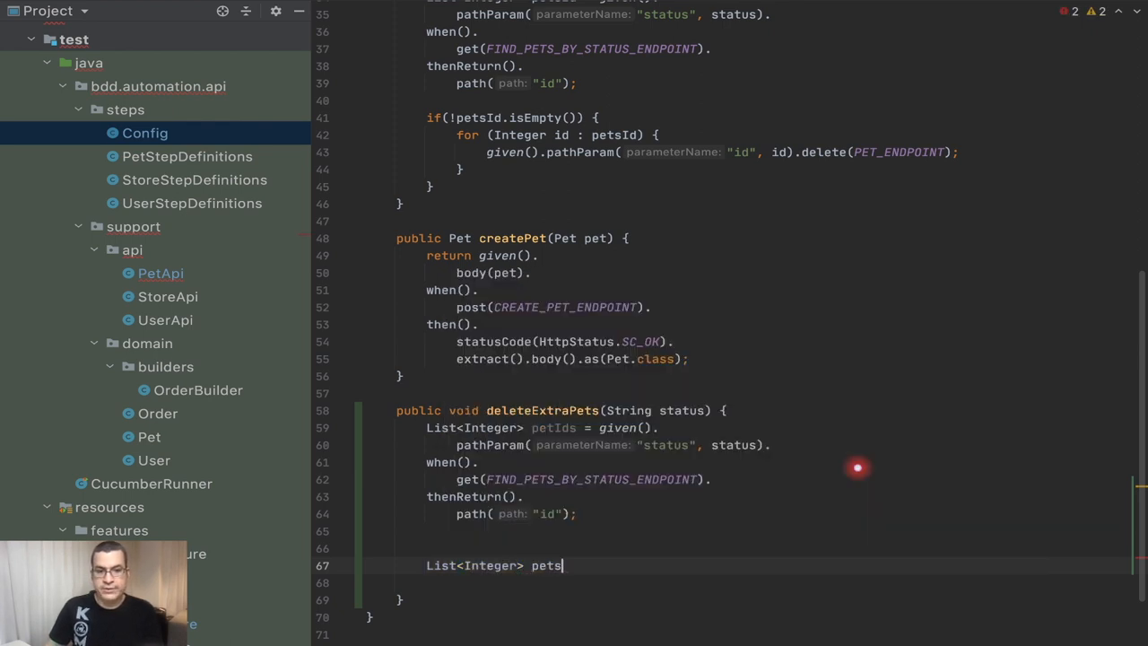
pyautogui.write('ToKeep =')
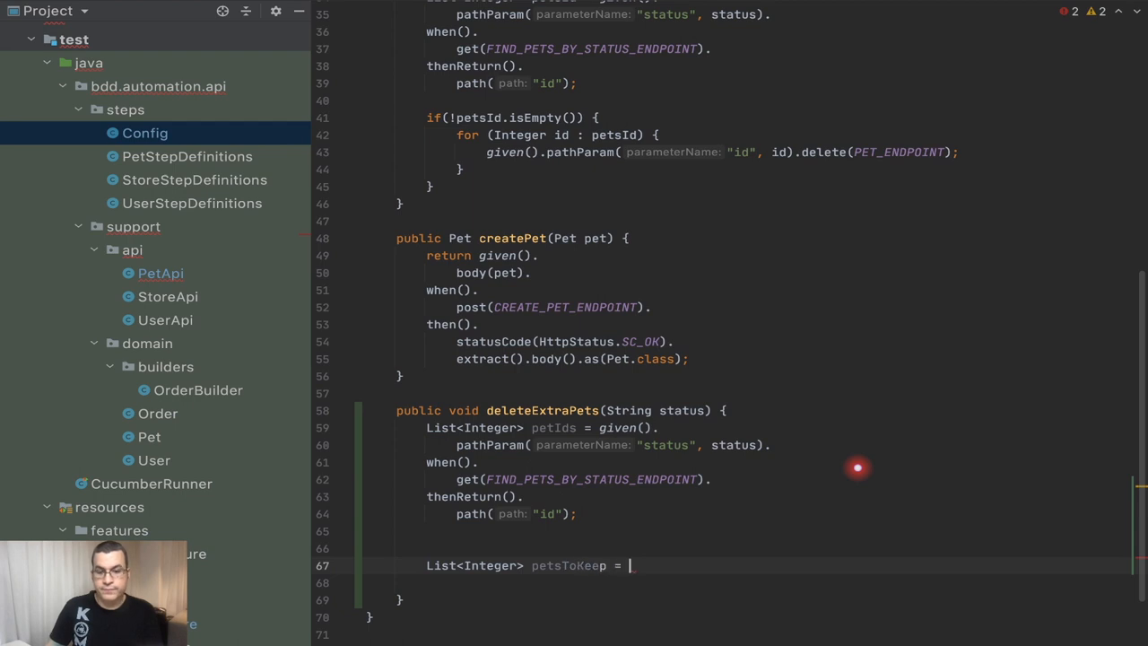
pyautogui.write('Arrar')
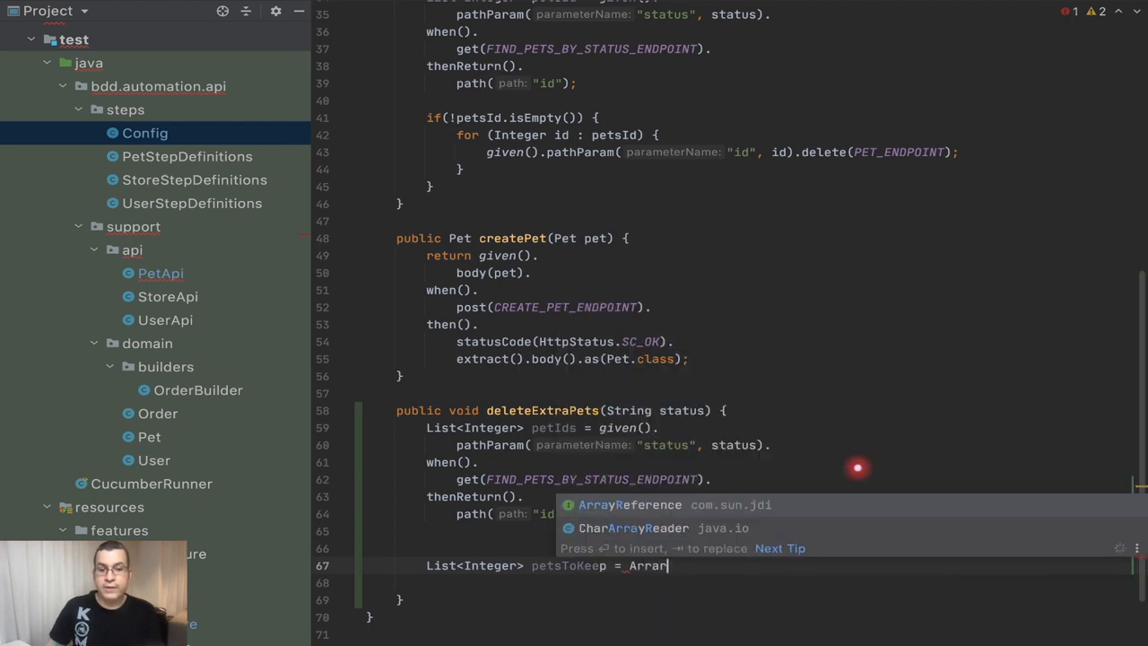
pyautogui.write('s')
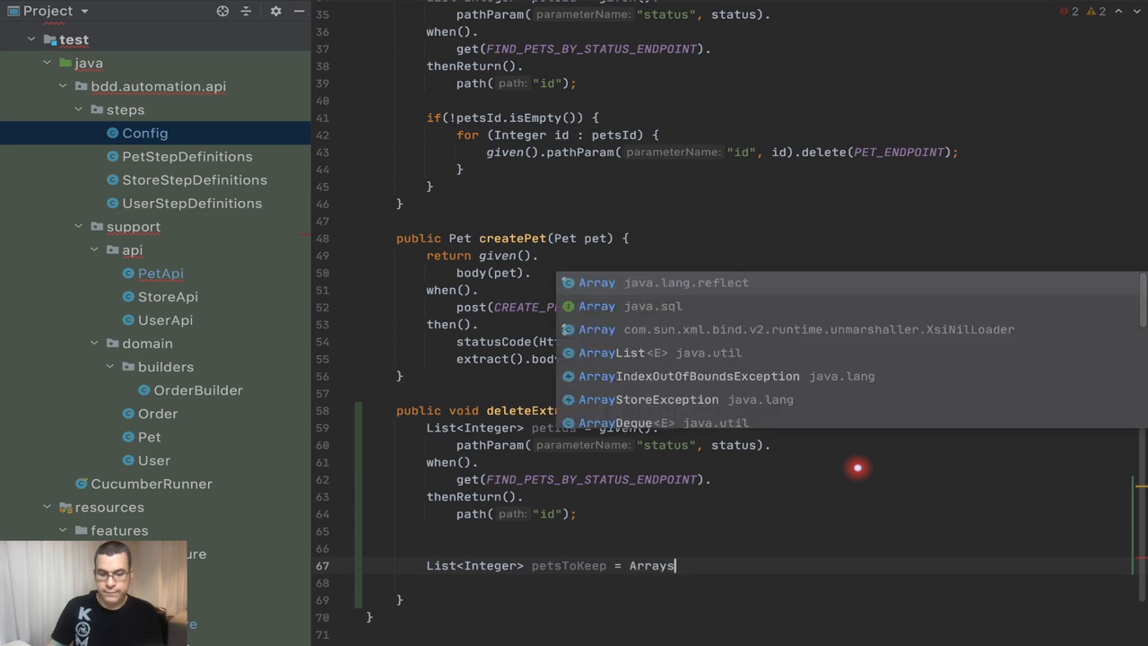
pyautogui.write('.asList(')
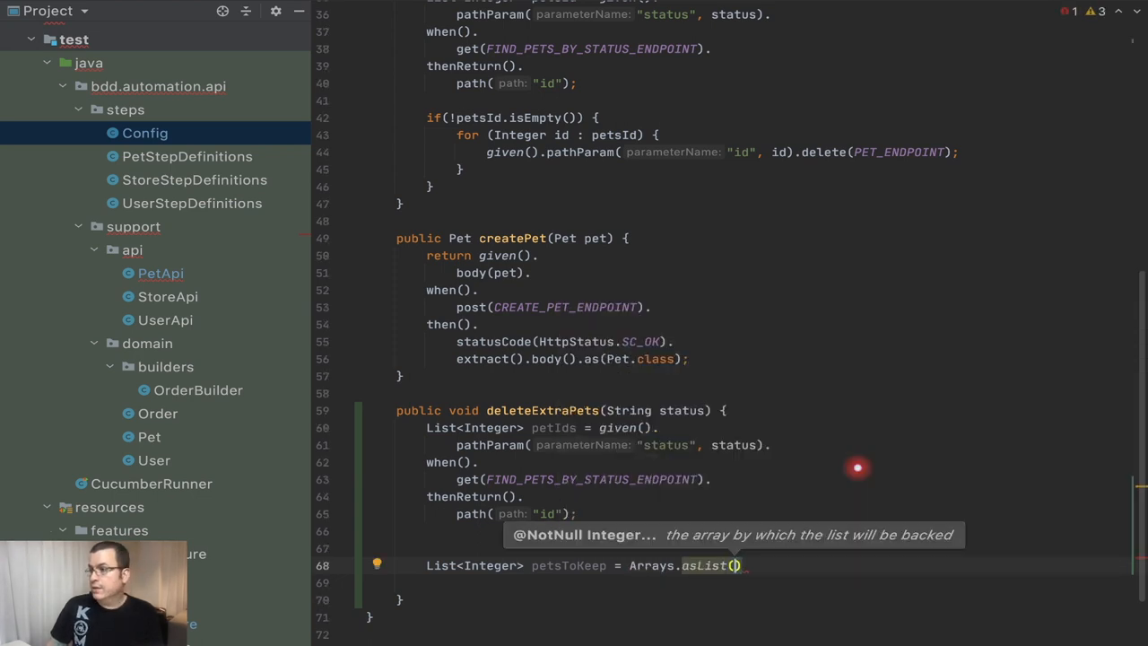
pyautogui.write('1,2')
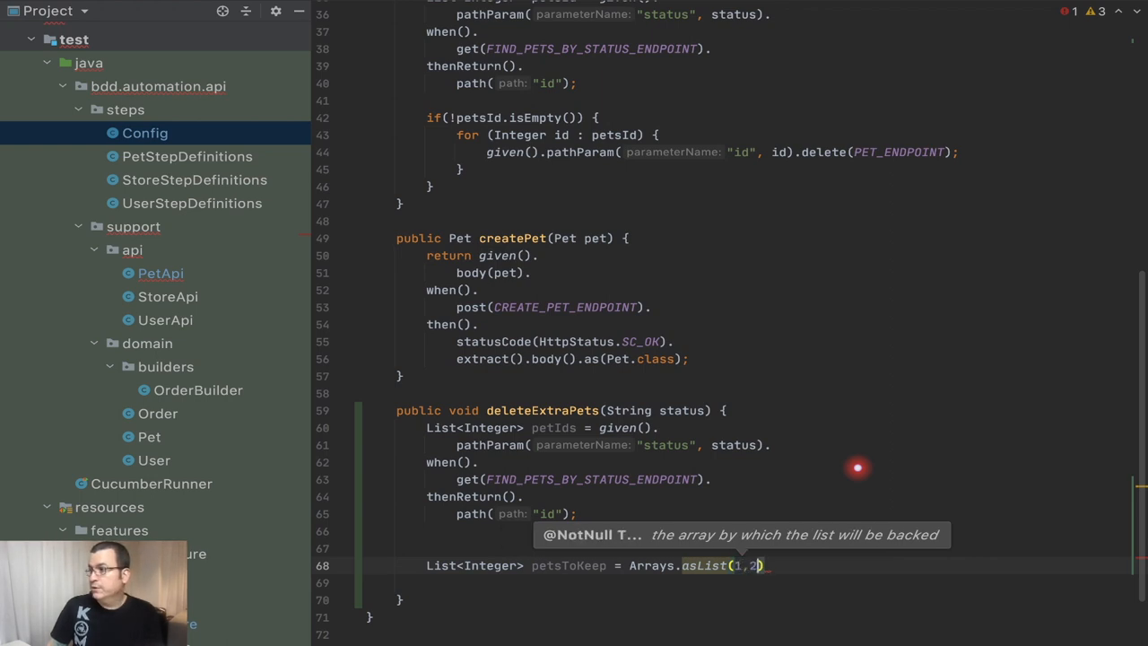
pyautogui.write(',4,7')
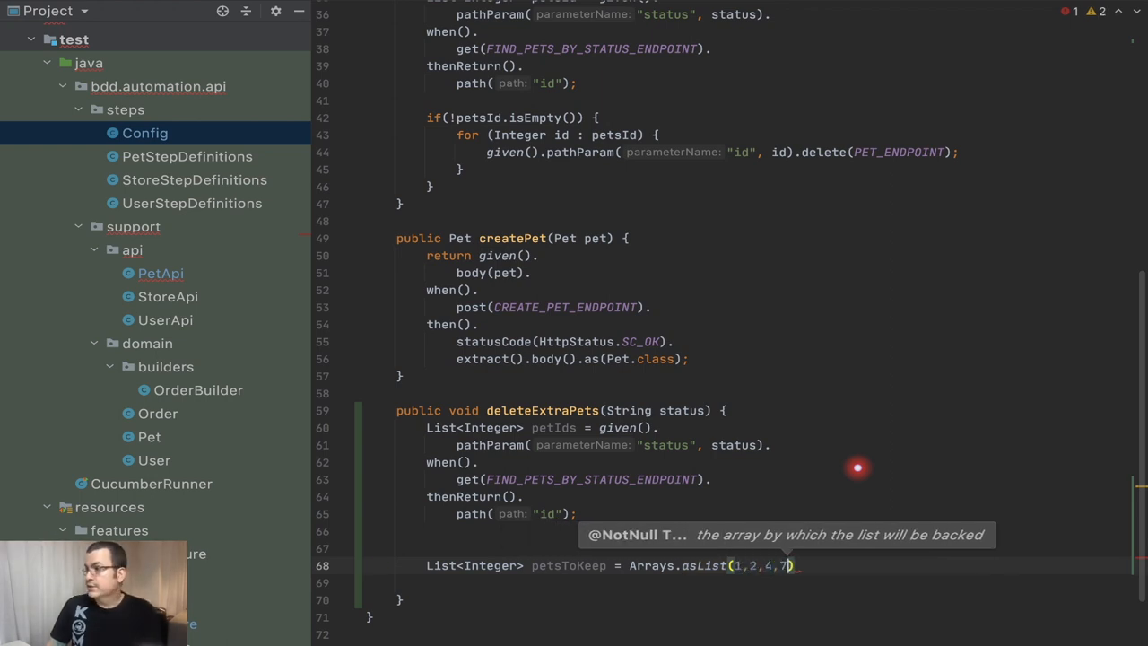
pyautogui.write('8,9,10')
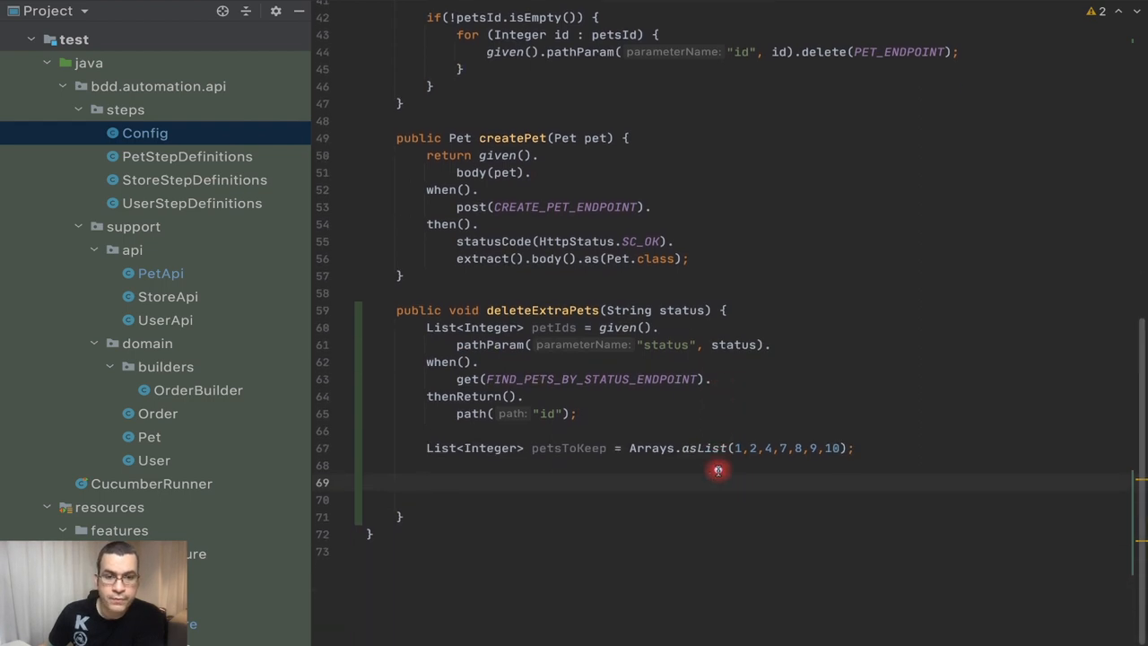
pyautogui.moveTo(490, 448)
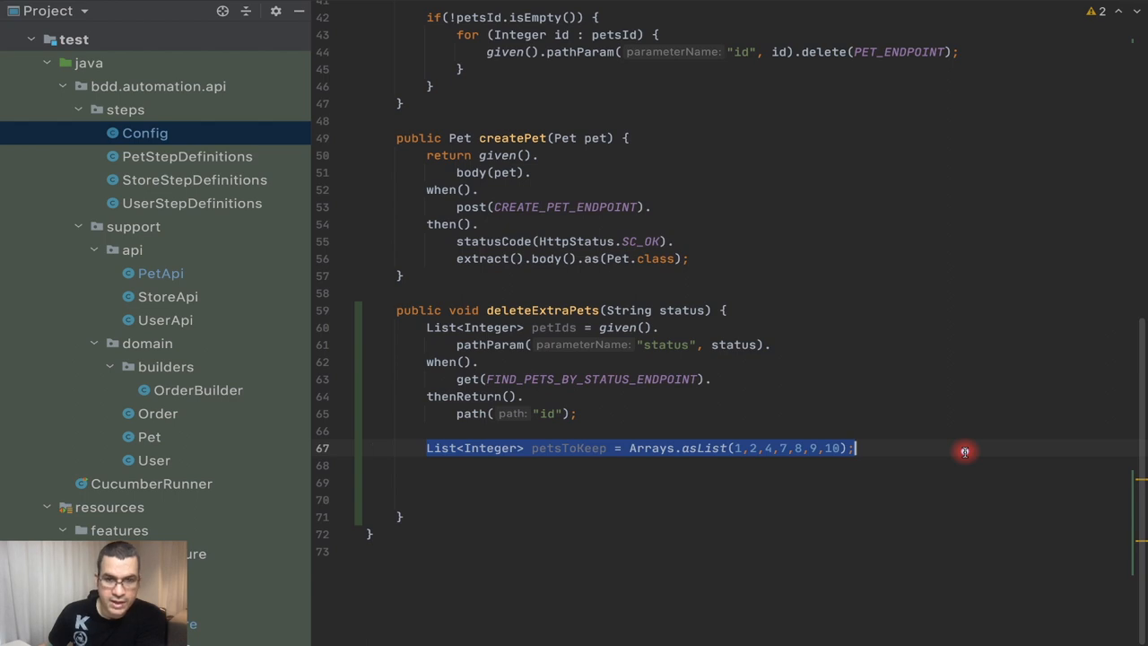
pyautogui.moveTo(696, 448)
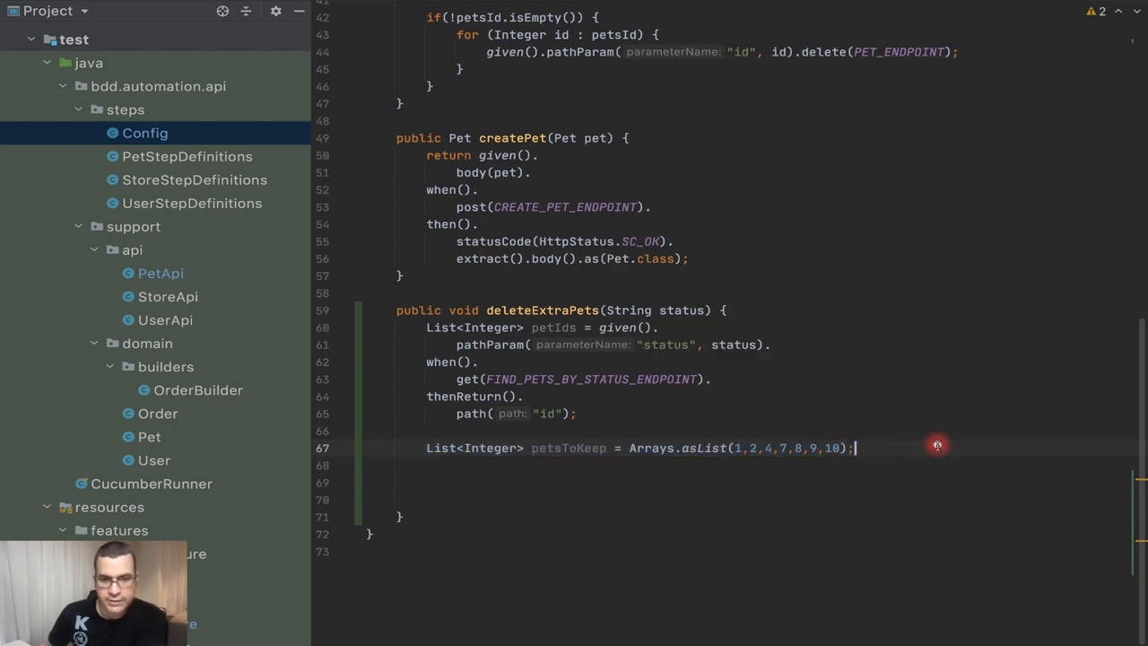
# Step: Start a for loop over petIds below the keep list
pyautogui.write('for(petIds')
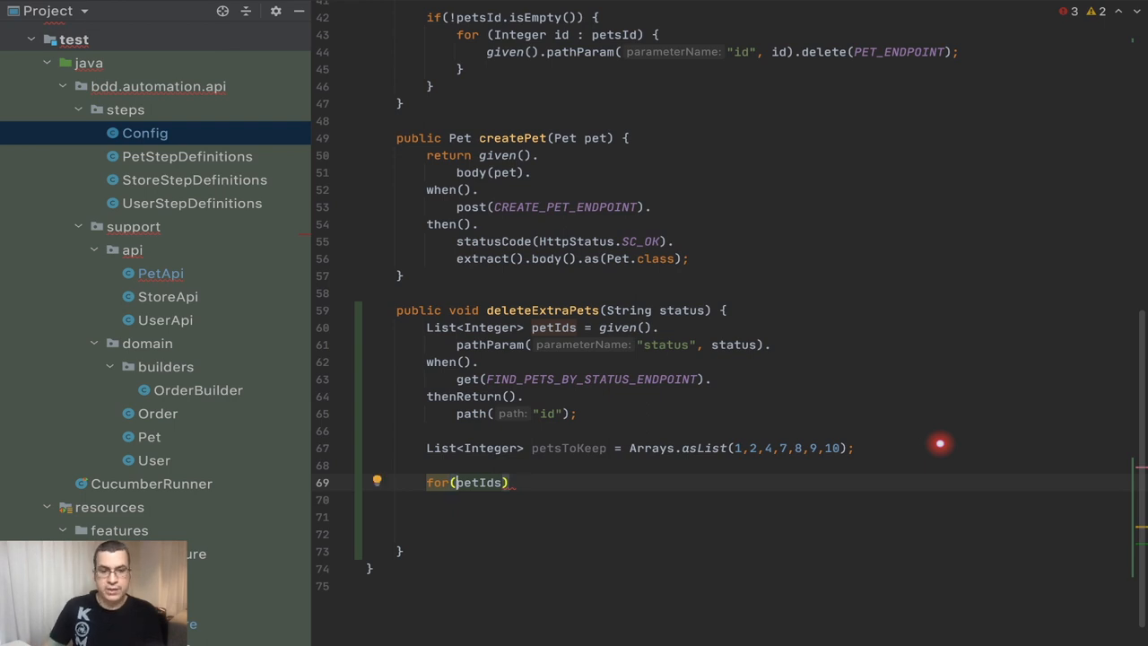
# Step: Write the for (int petId : petIds) loop with an if petsToKeep.contains(petId) check
pyautogui.write('int petId :')
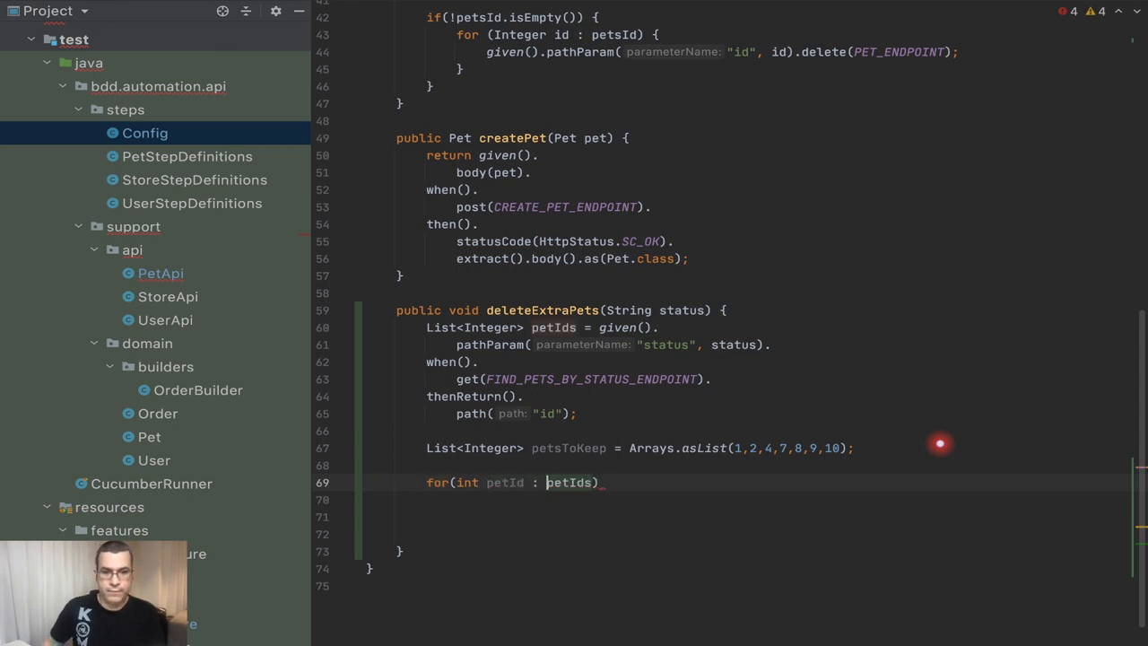
pyautogui.write('{')
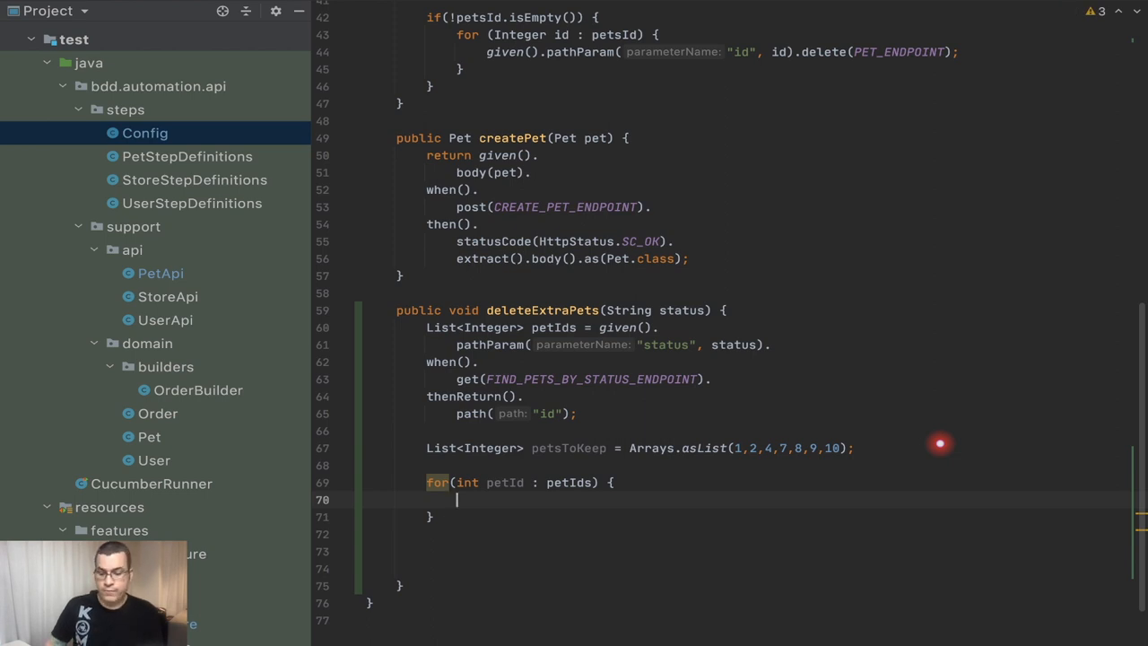
pyautogui.write('if')
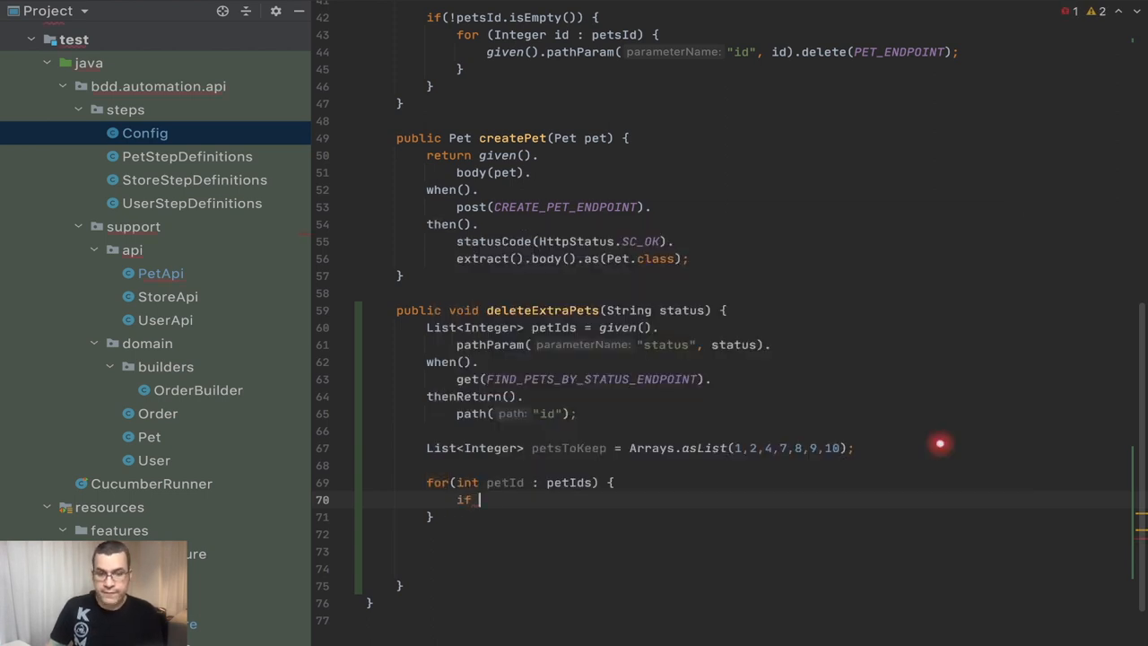
pyautogui.write('(pet')
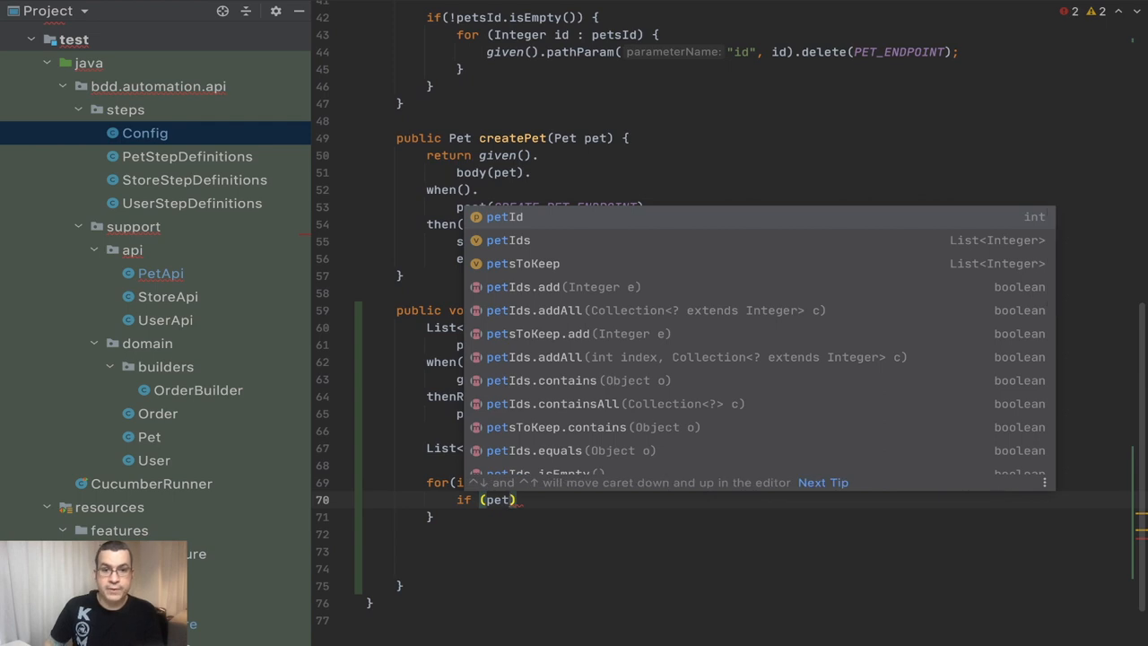
pyautogui.write('petsToKeep.')
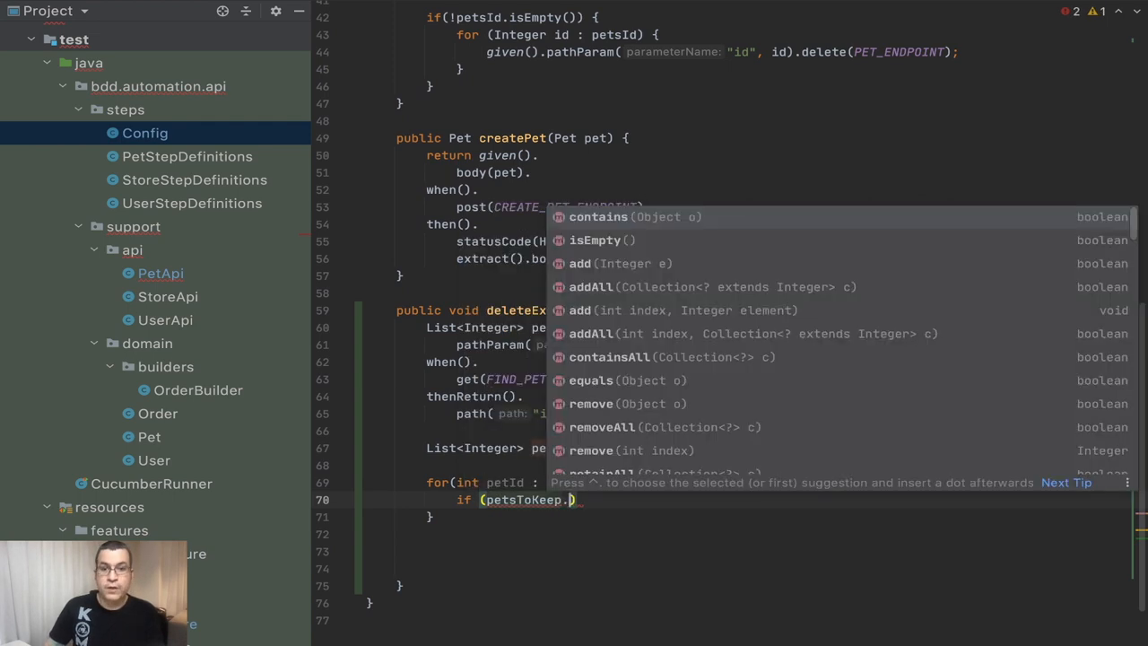
pyautogui.click(600, 216)
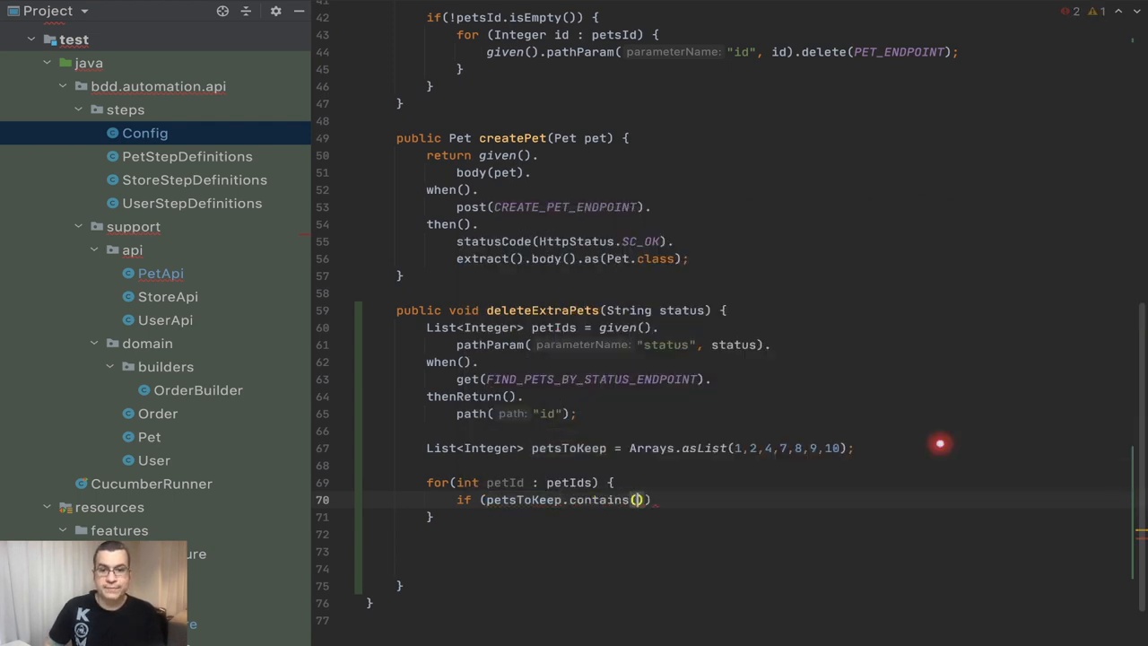
# Step: Add a commented delete placeholder in the block and negate the check to !petsToKeep.contains(petId)
pyautogui.write('petI')
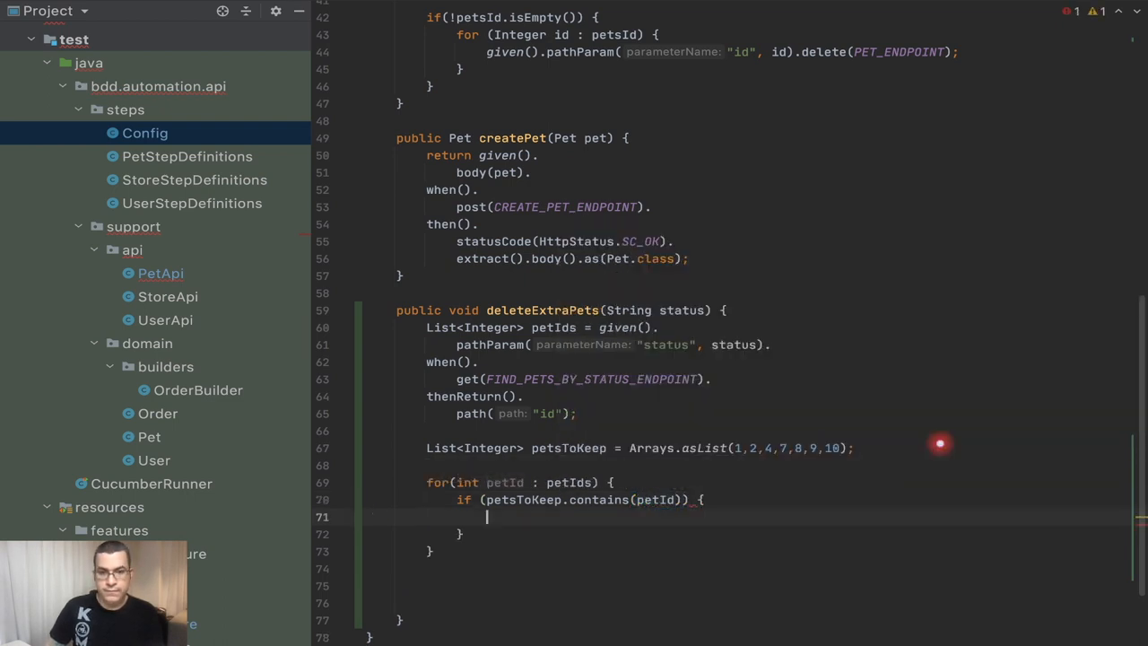
pyautogui.write('ddelete')
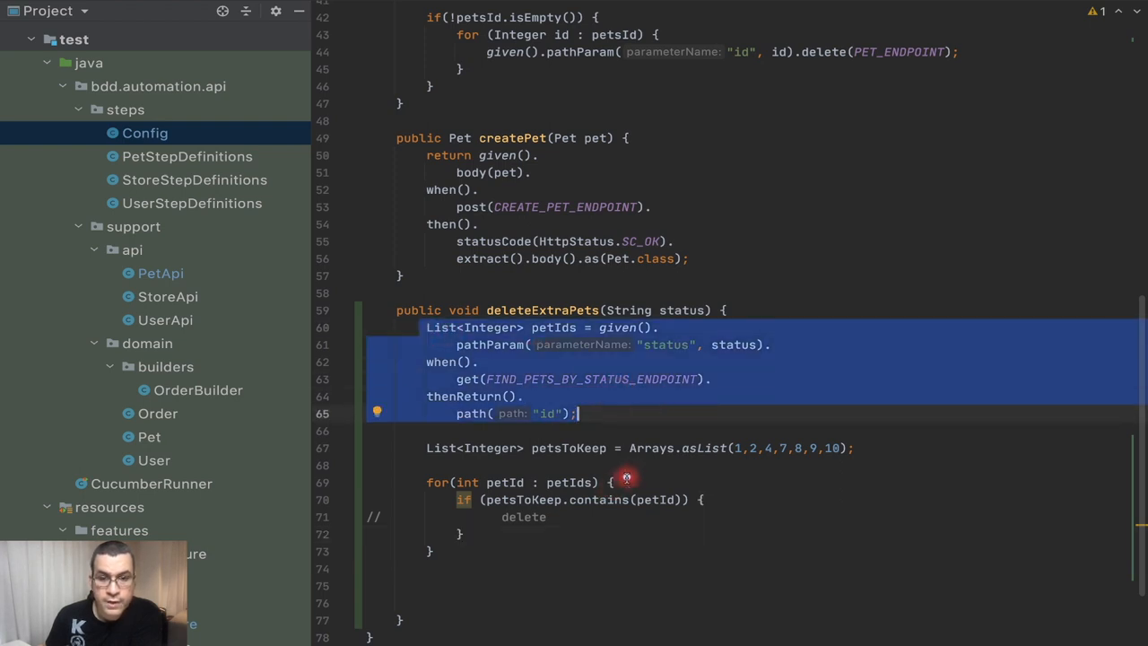
pyautogui.doubleClick(505, 482)
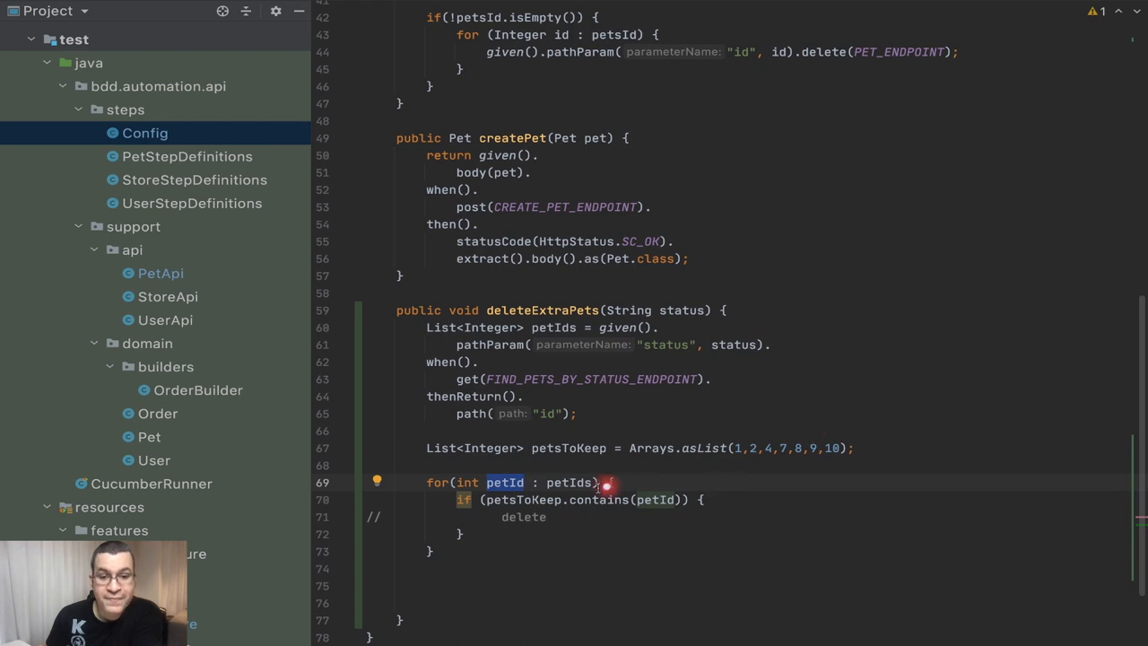
pyautogui.moveTo(483, 495)
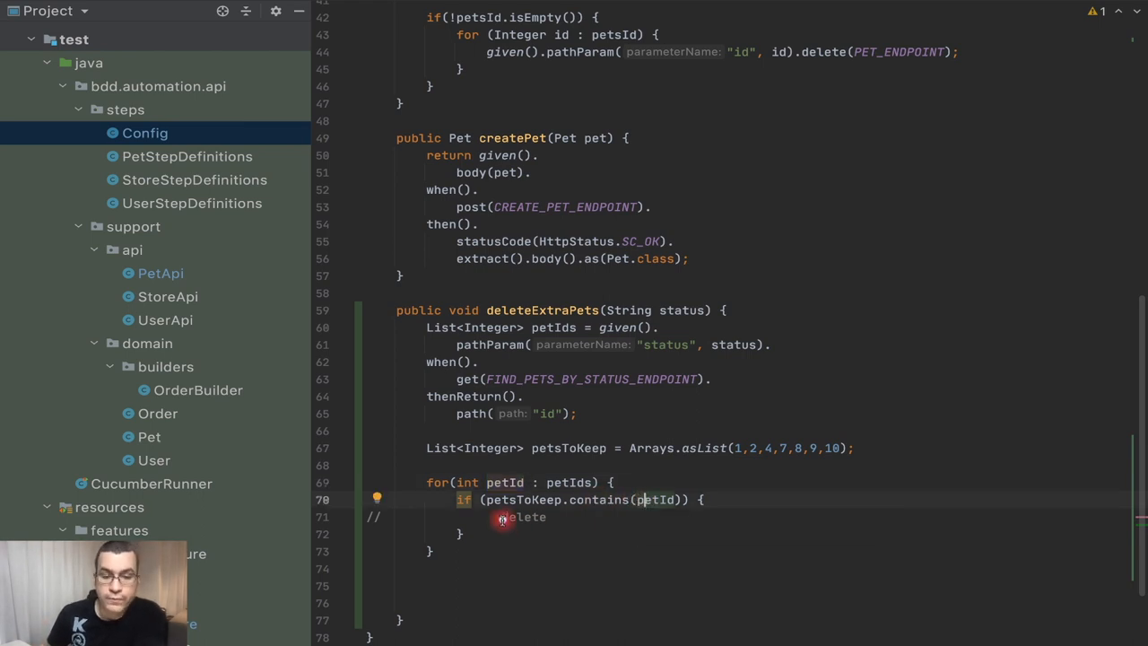
pyautogui.moveTo(642, 490)
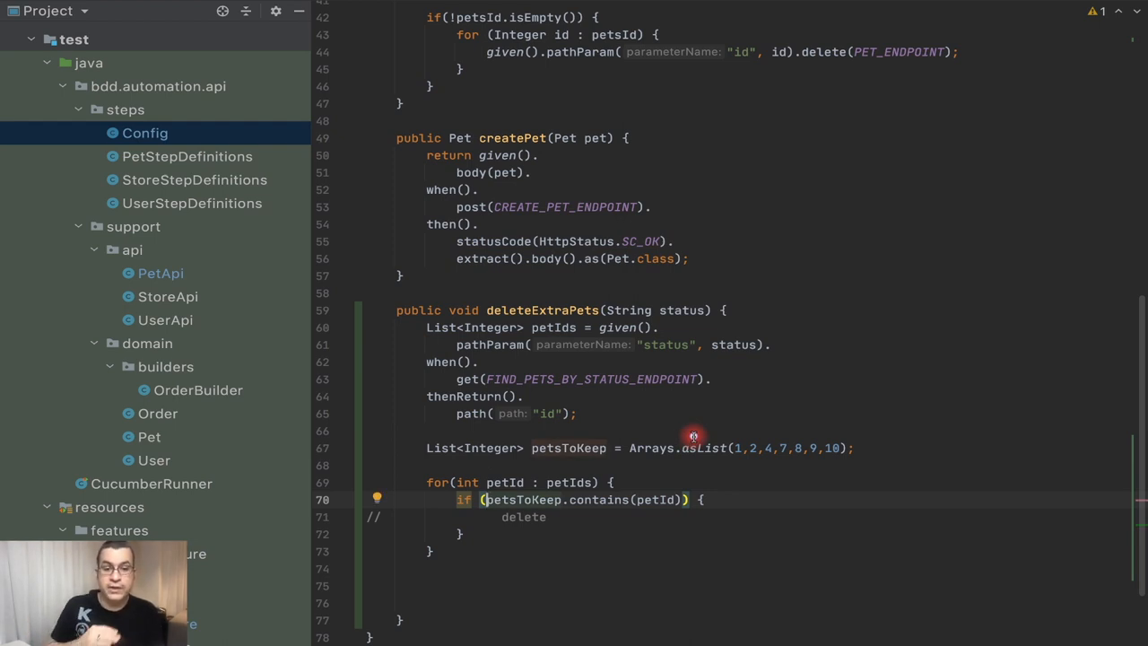
pyautogui.write('!')
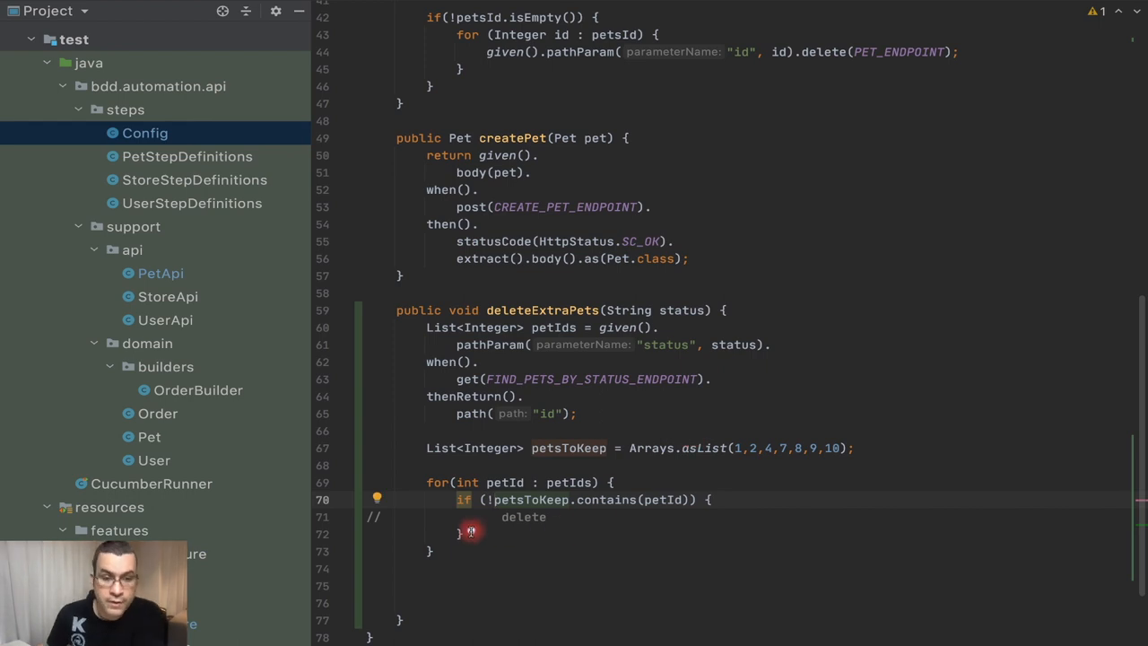
pyautogui.moveTo(617, 504)
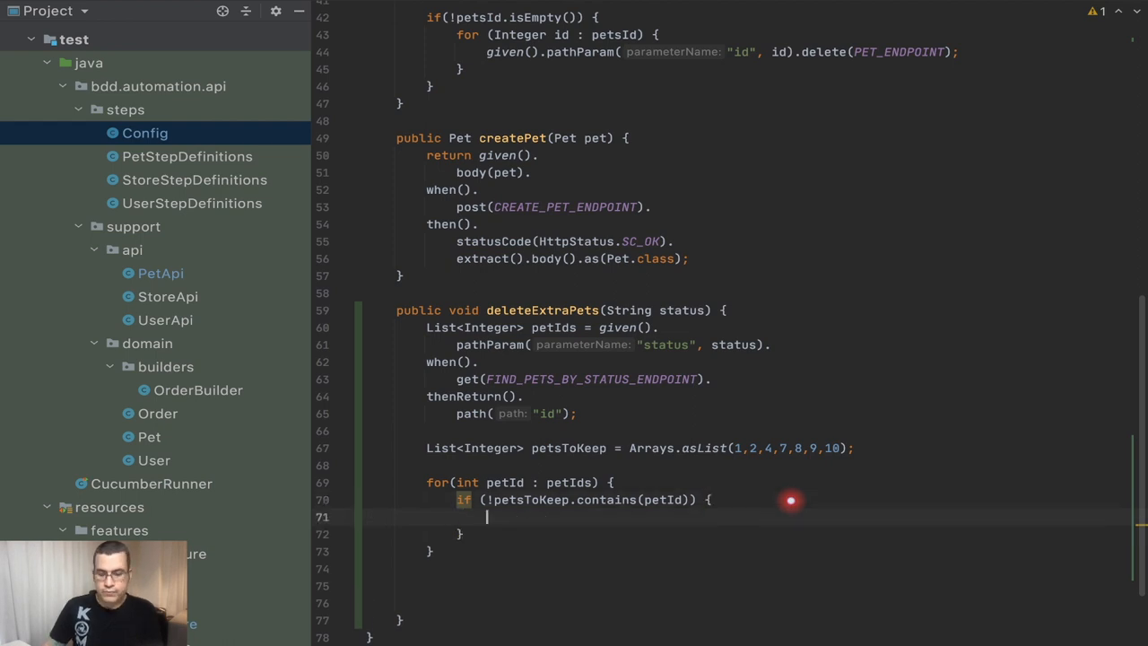
# Step: Start the delete call with given().pathParam("id", petId).delete(PET_ENDPOINT), checking the endpoint path definition
pyautogui.write('given()')
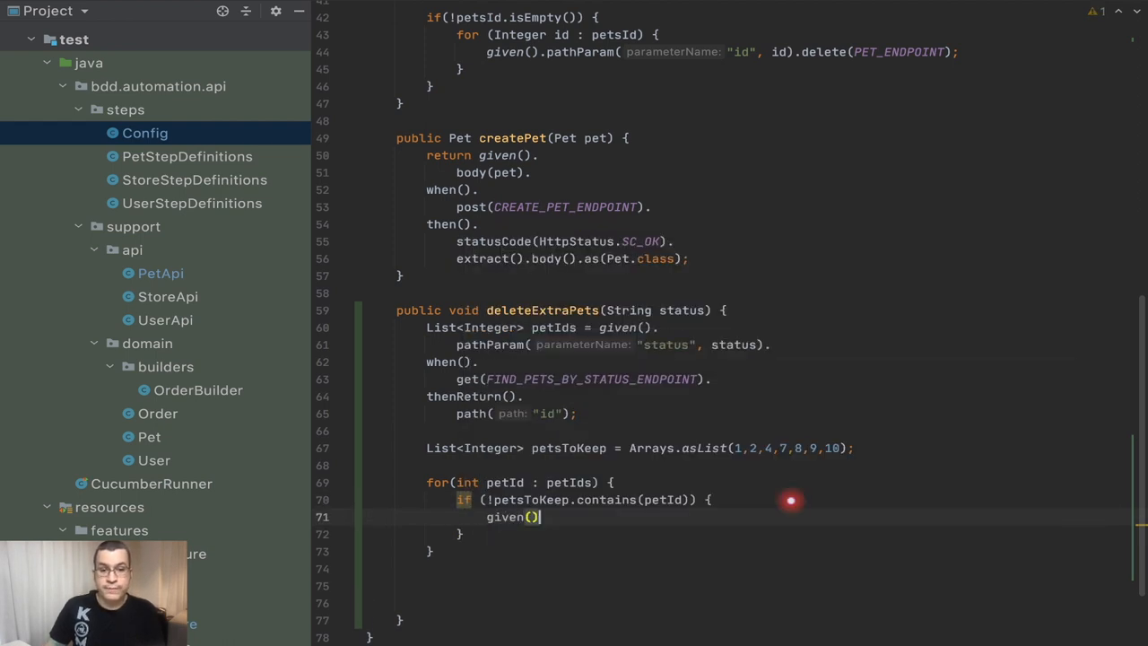
pyautogui.write('.pathParam(,')
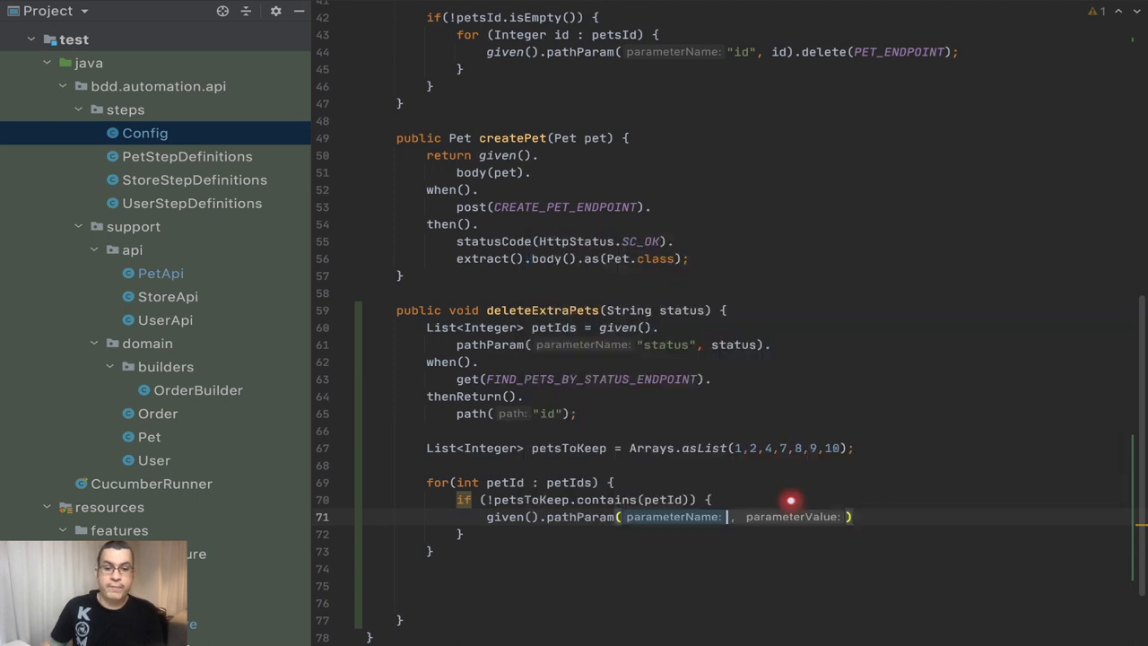
pyautogui.click(161, 273)
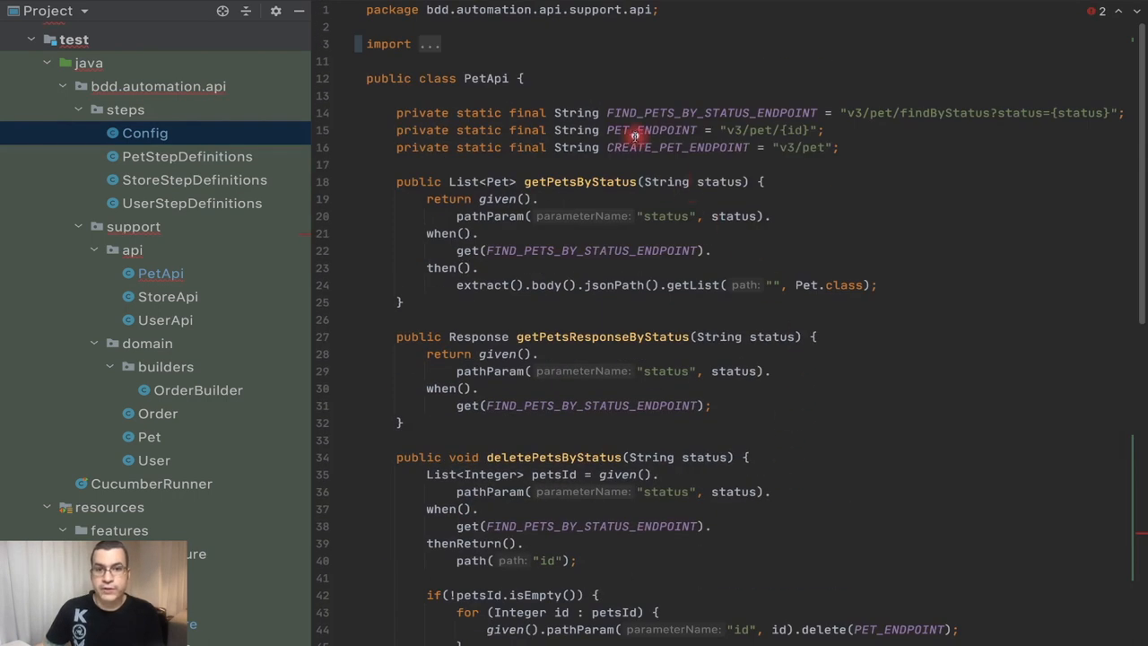
pyautogui.moveTo(793, 129)
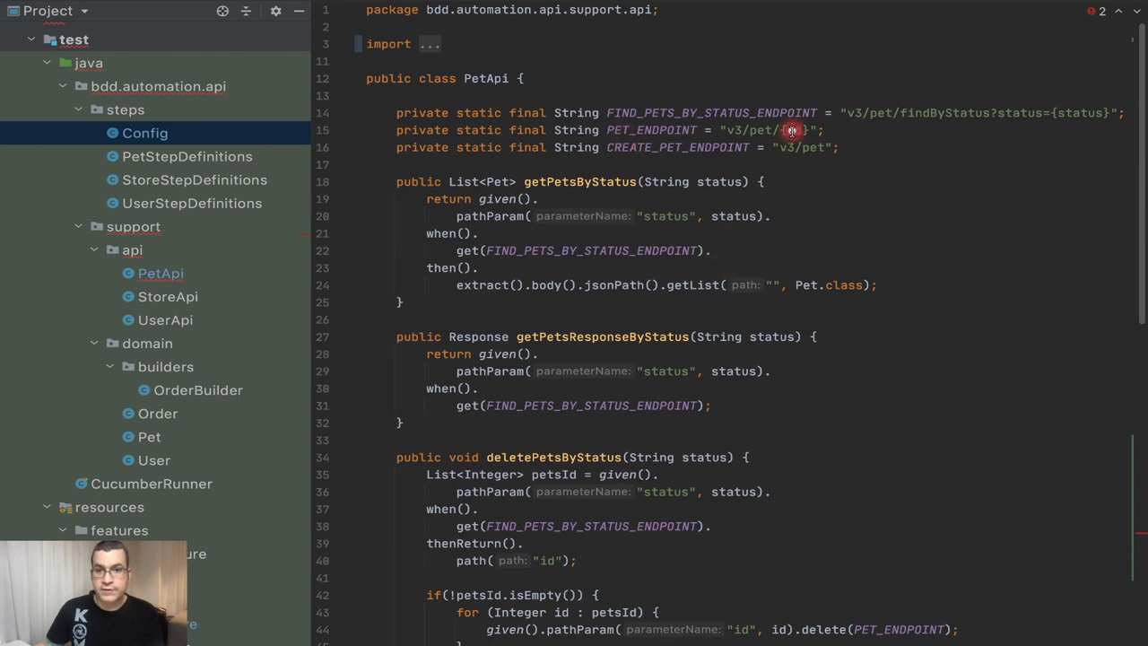
pyautogui.scroll(-3)
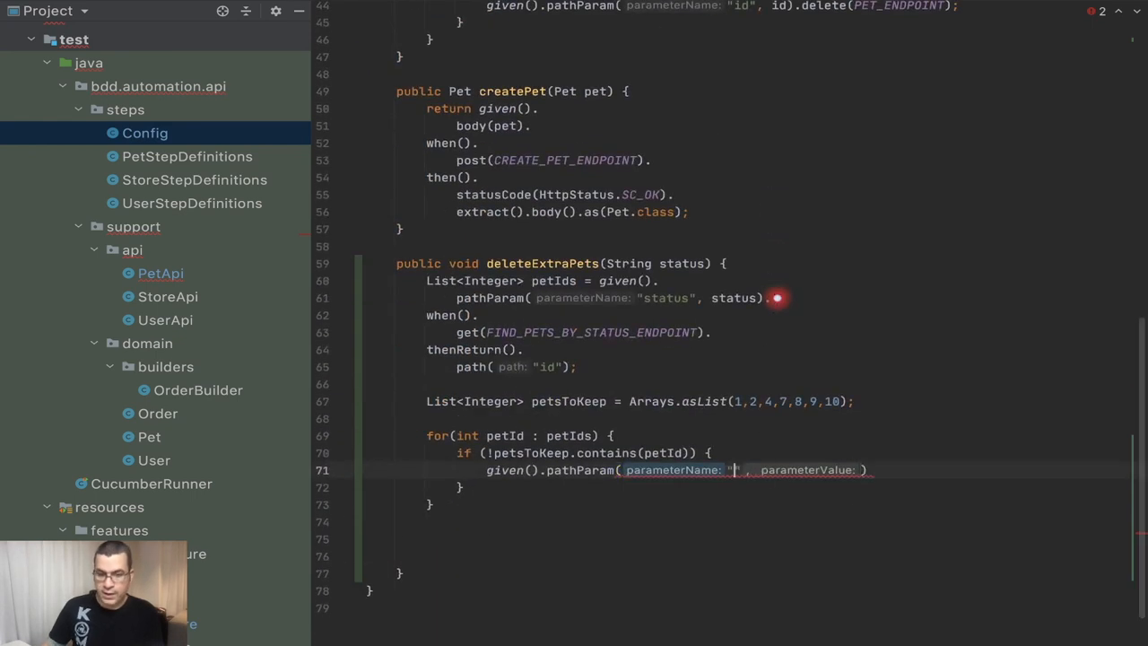
pyautogui.write('id')
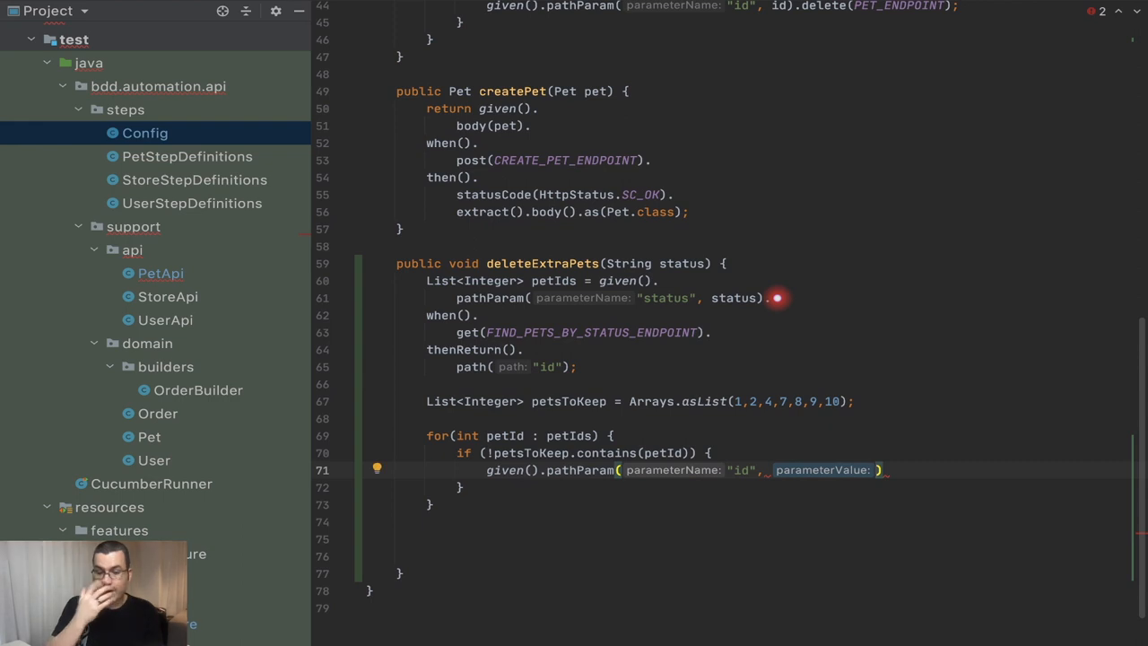
pyautogui.write('petI')
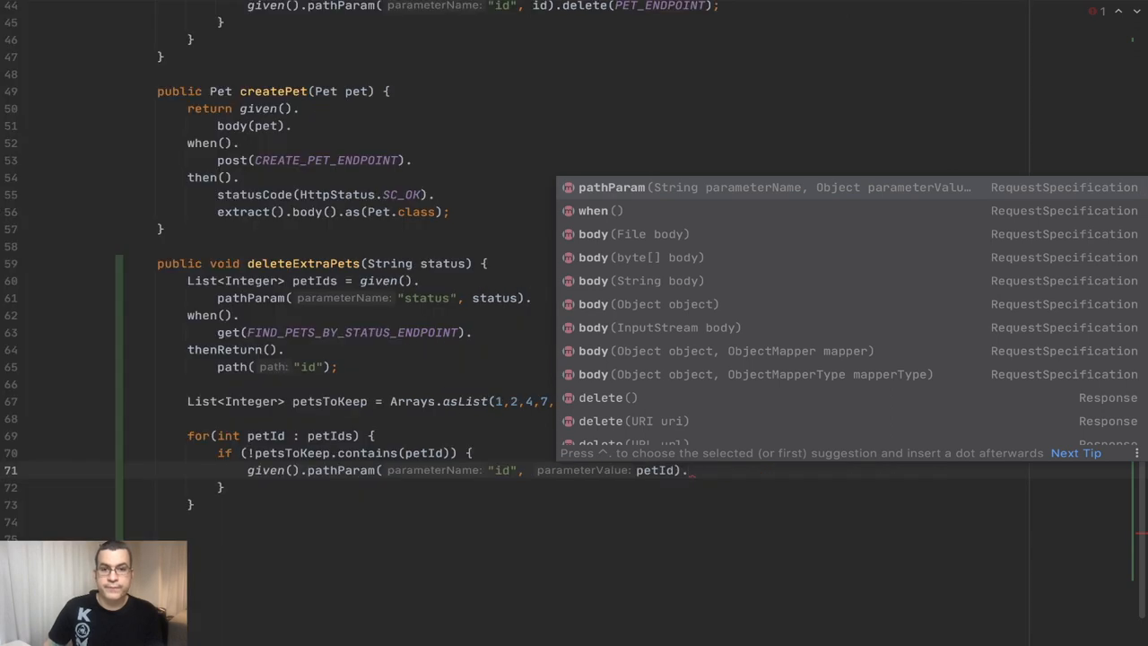
pyautogui.write('delete(')
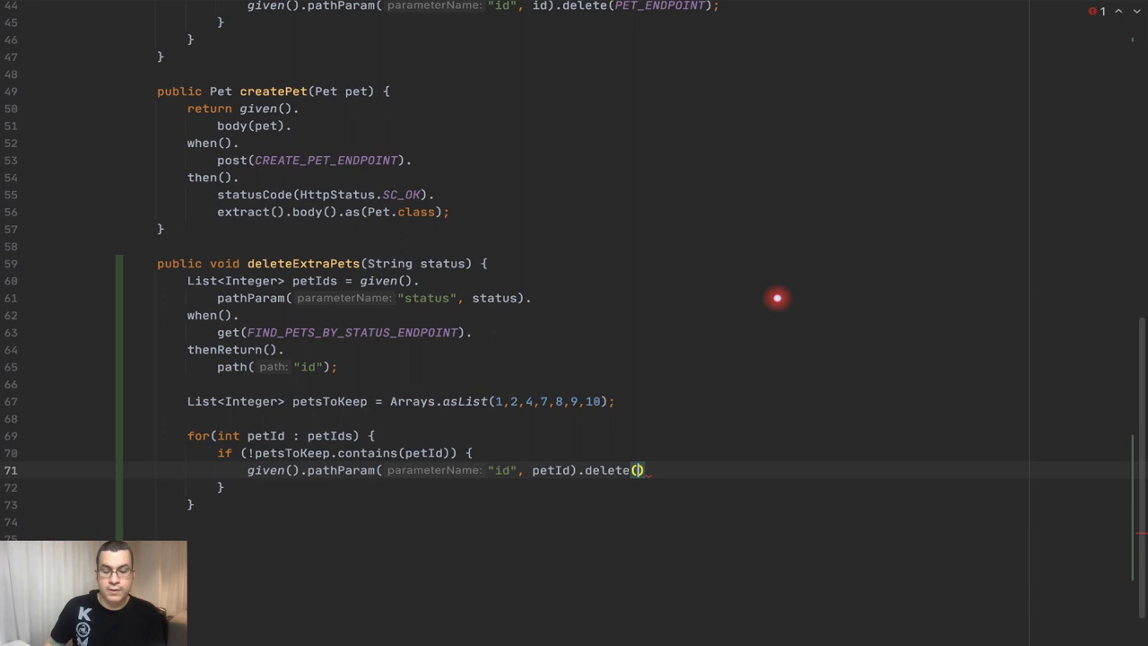
pyautogui.write('PET_ENDPOINT')
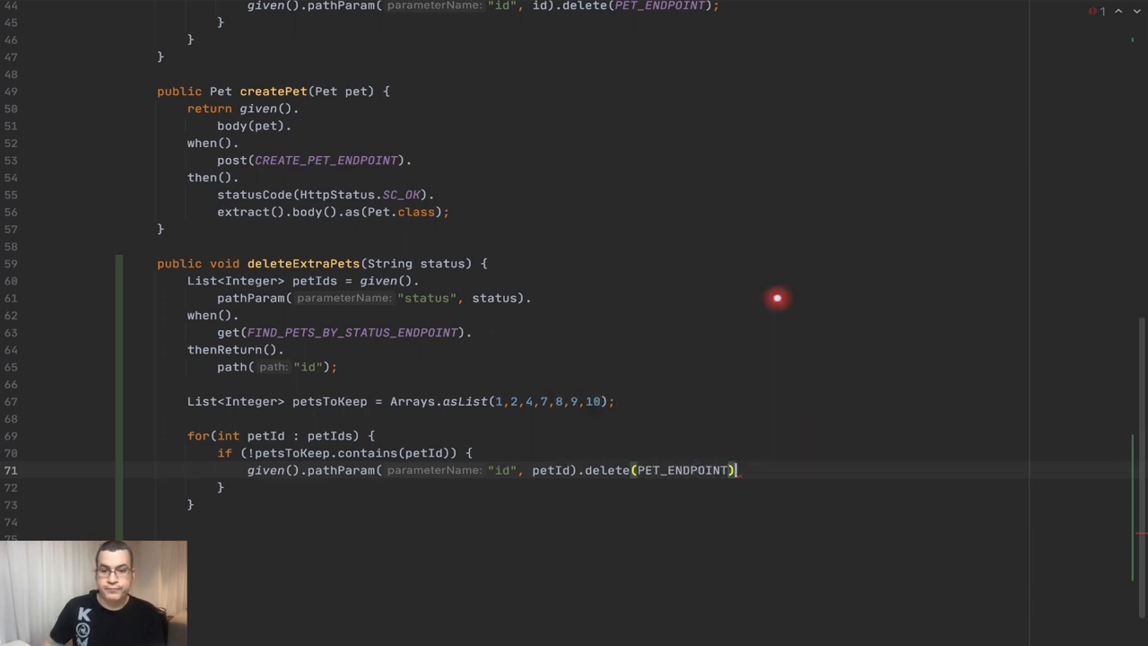
# Step: Finish the call chain with .then().statusCode(HttpStatus.SC_OK)
pyautogui.write('.then().')
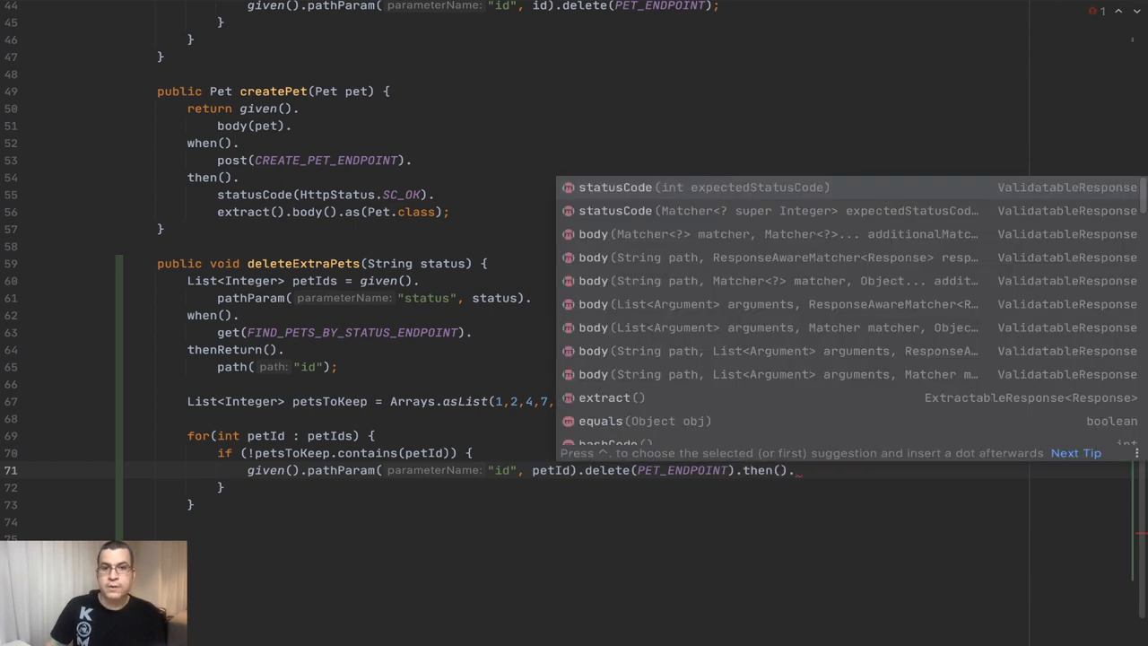
pyautogui.write('statusCode(HttpStatus')
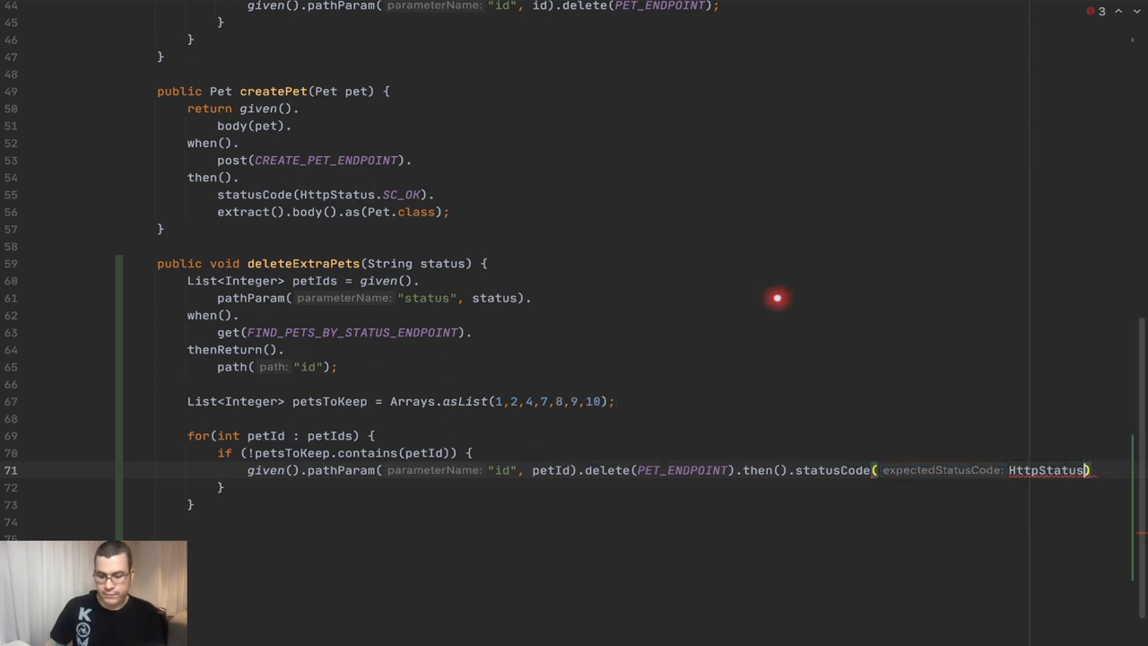
pyautogui.write('.')
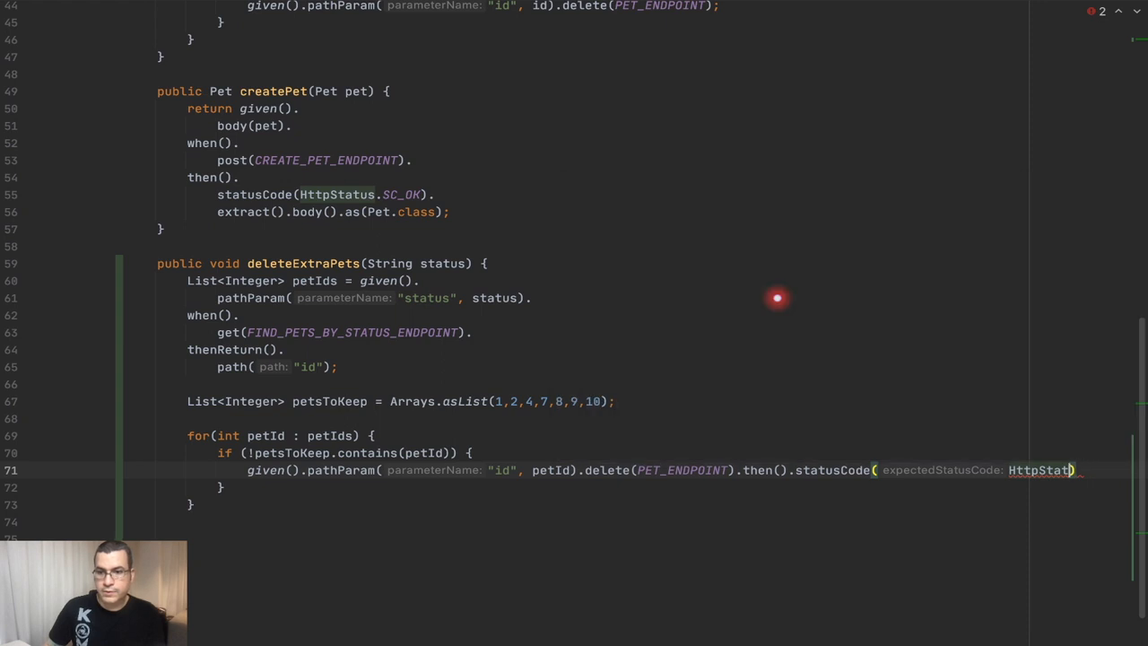
pyautogui.write('.SC_OK')
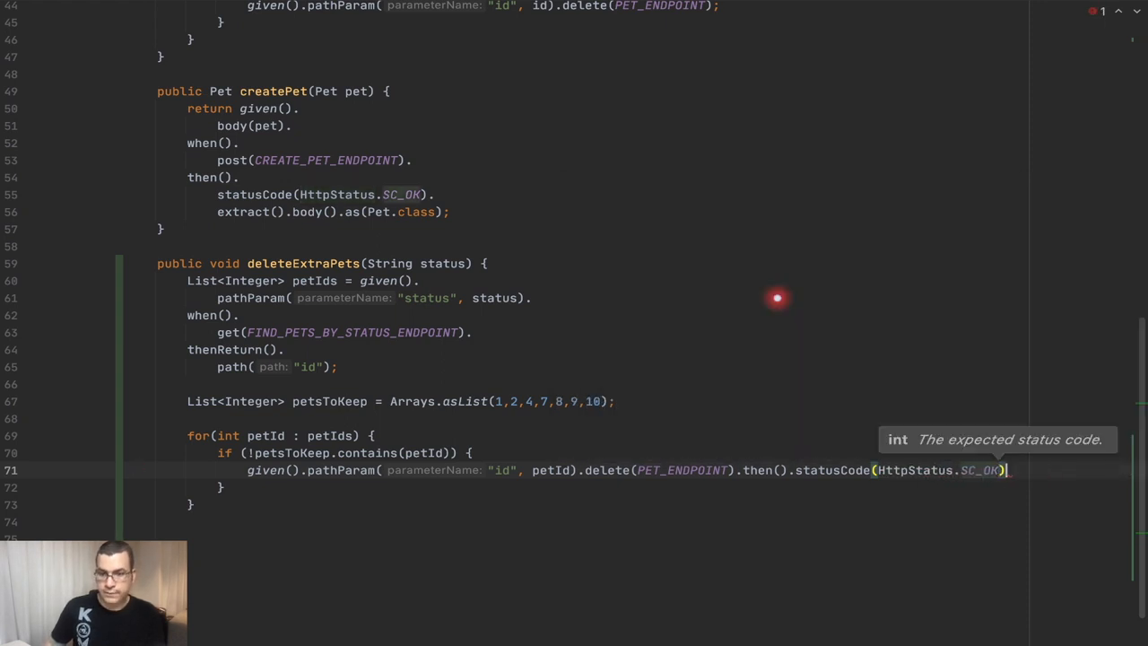
pyautogui.click(47, 11)
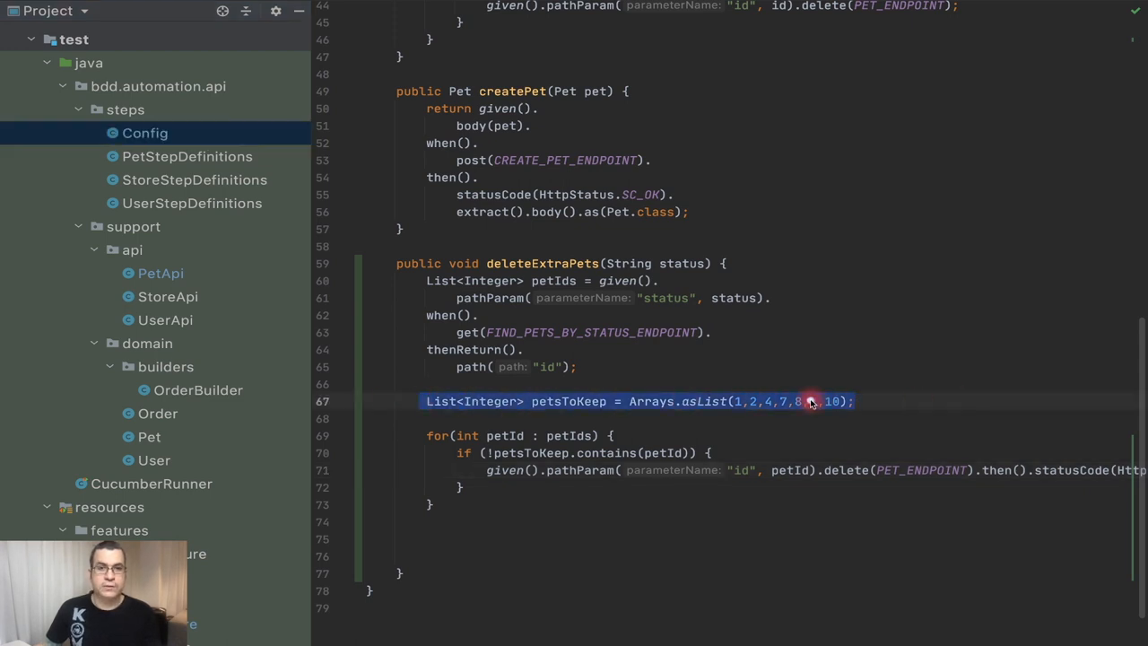
pyautogui.moveTo(697, 402)
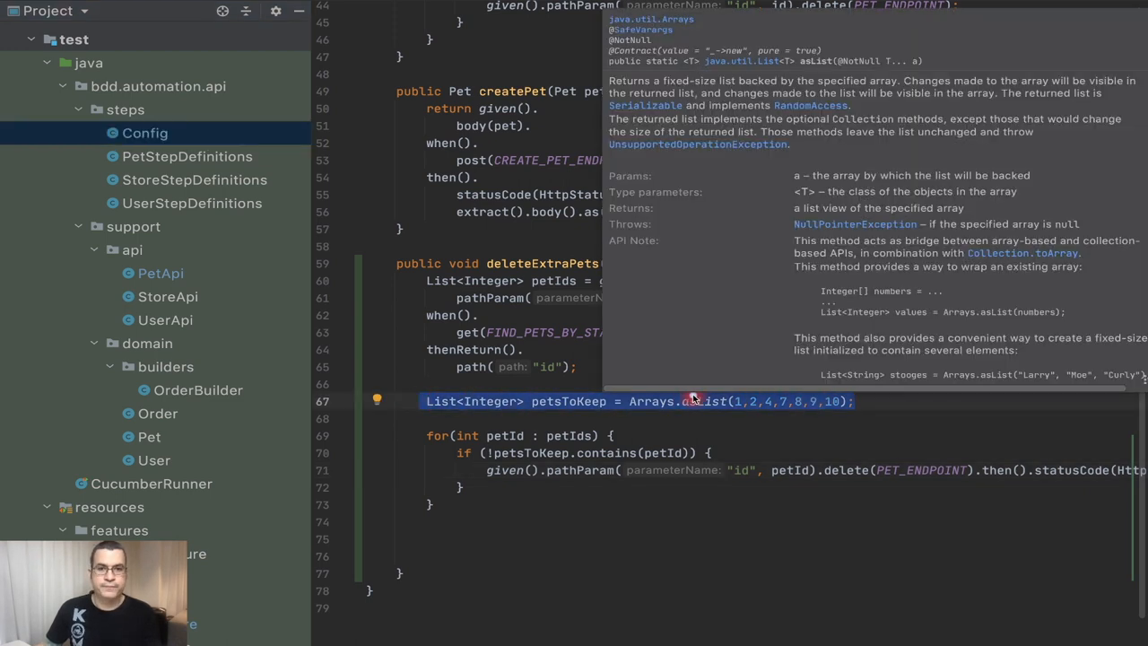
# Step: Try deleteExtraPets calls for pending and sold in Config's after-hook, then keep only "available"
pyautogui.scroll(3)
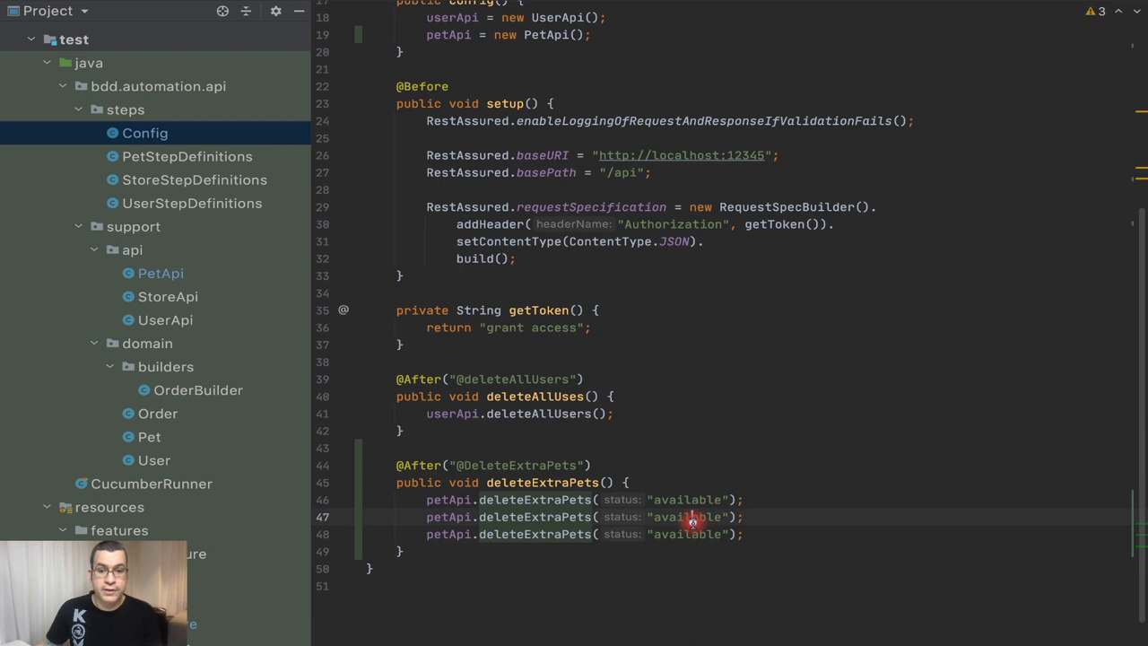
pyautogui.write('pnd')
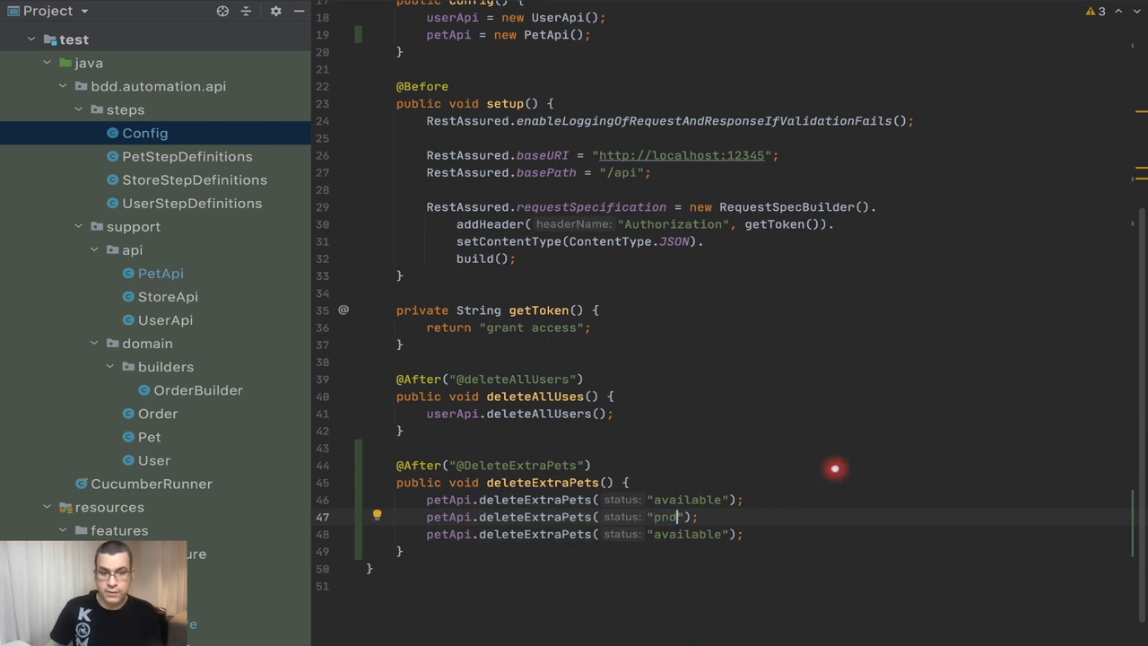
pyautogui.write('ending')
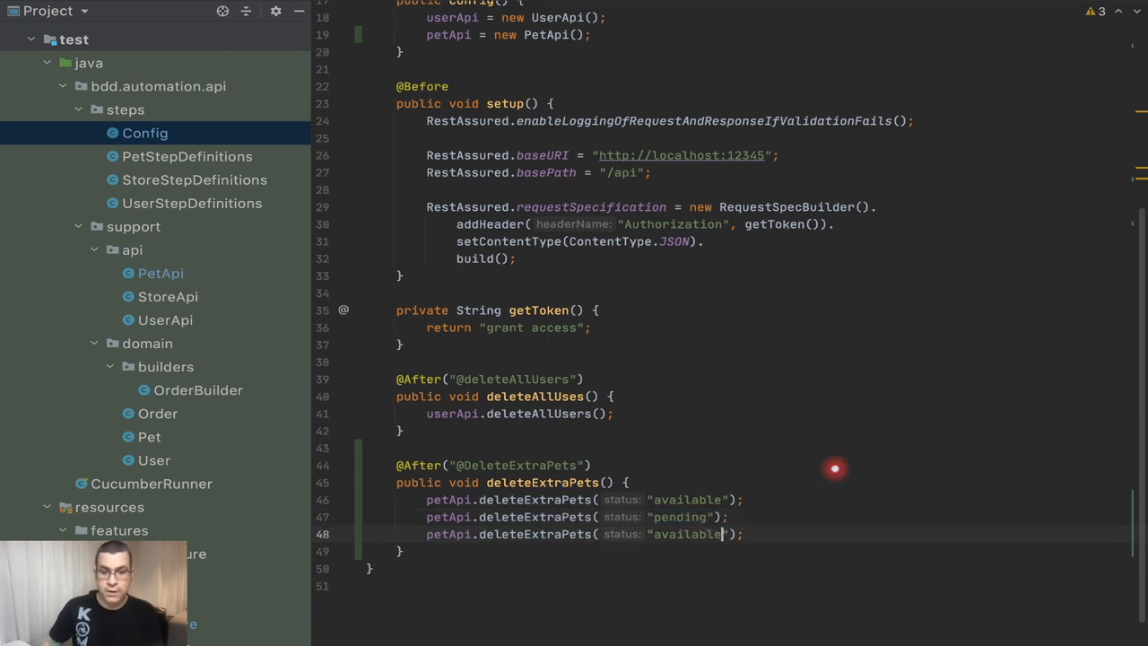
pyautogui.write('sold')
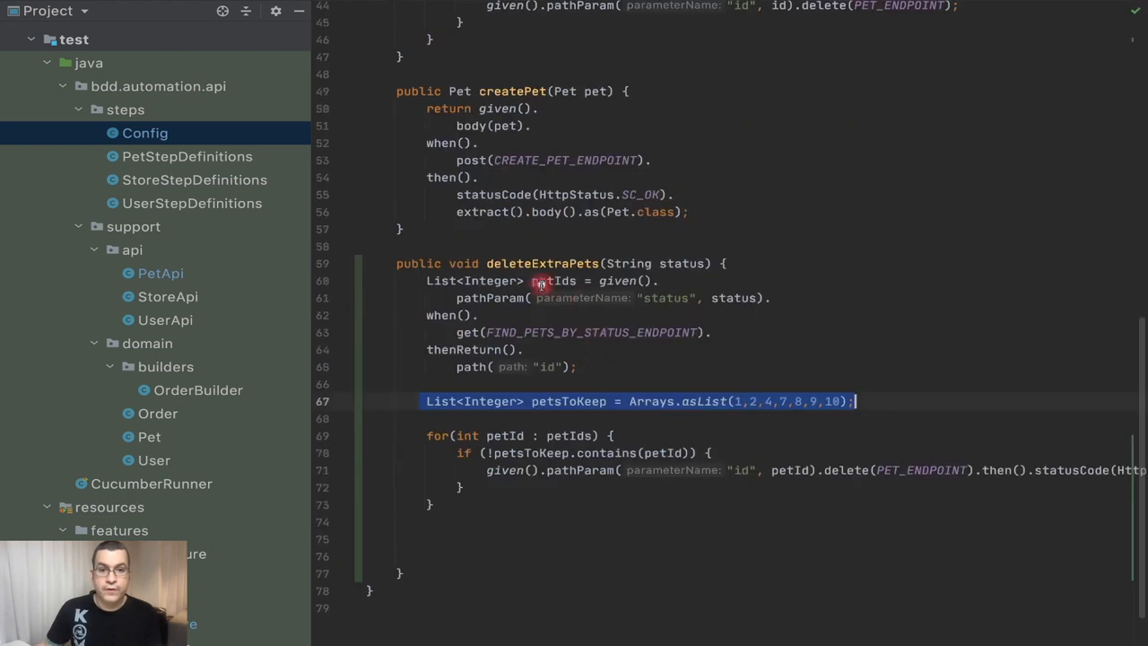
pyautogui.moveTo(552, 289)
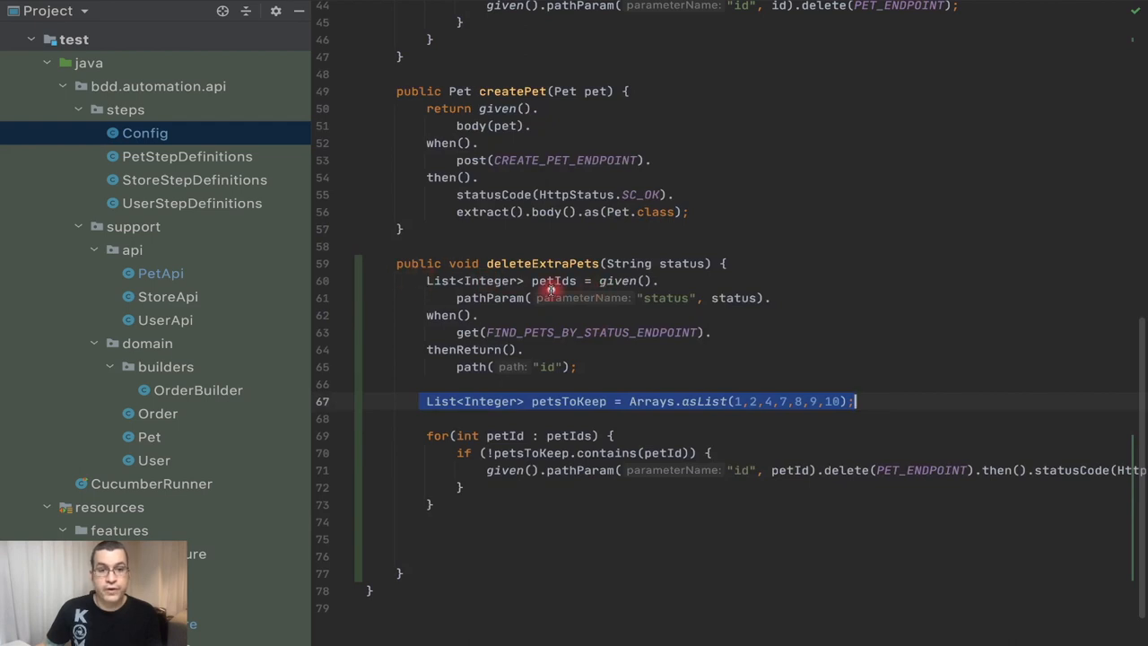
pyautogui.moveTo(465, 309)
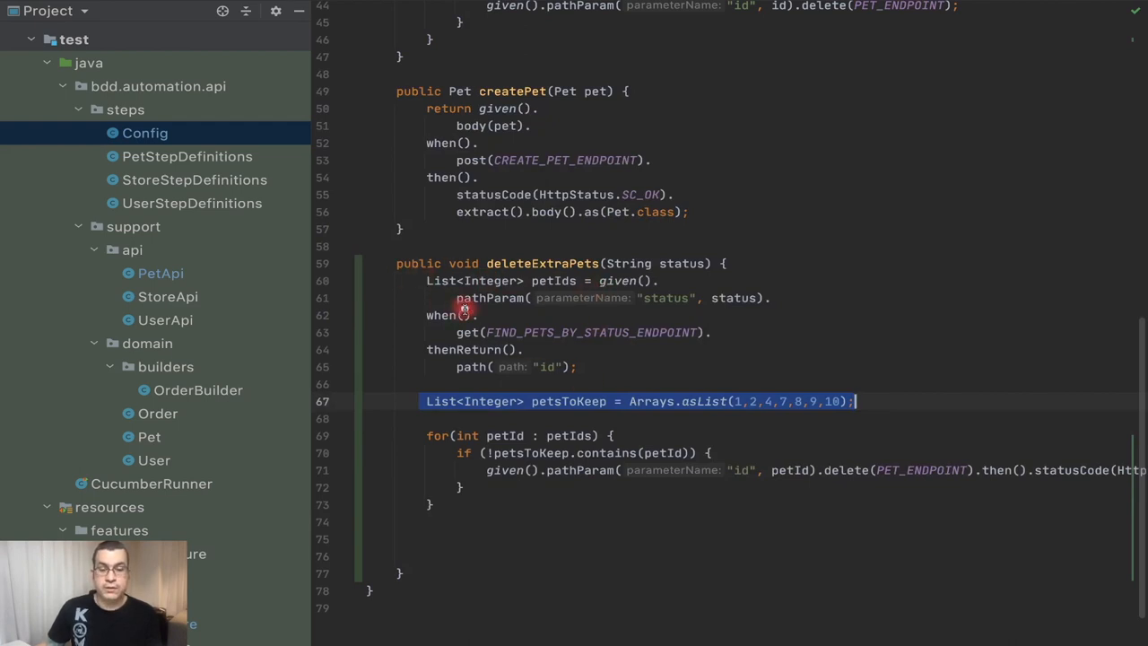
pyautogui.scroll(3)
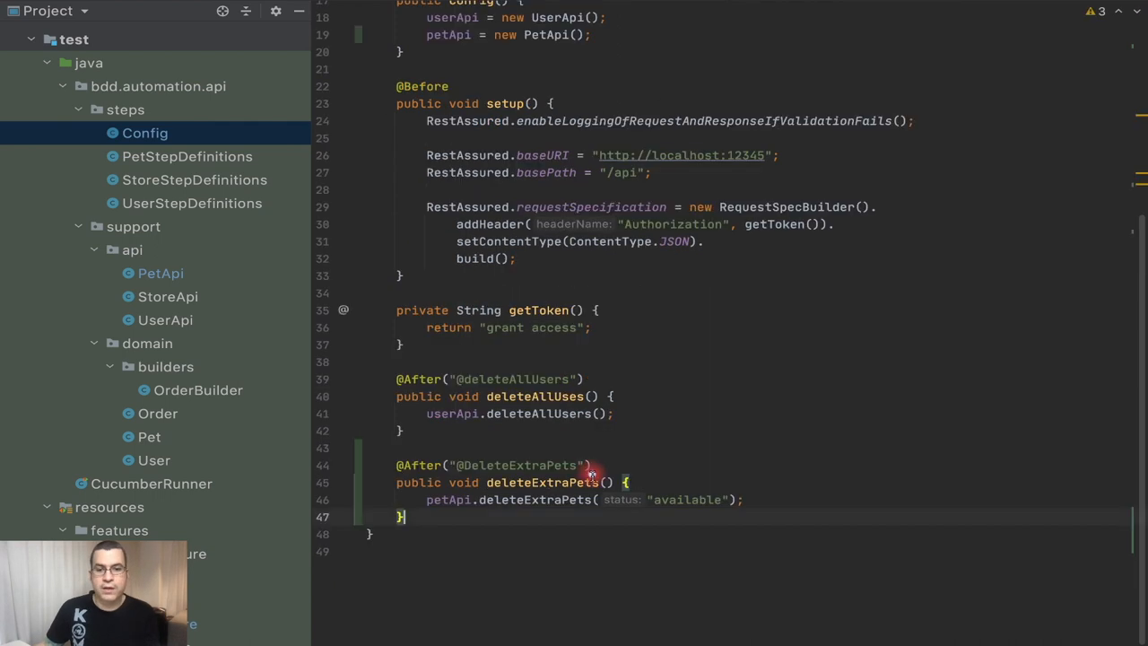
pyautogui.moveTo(708, 495)
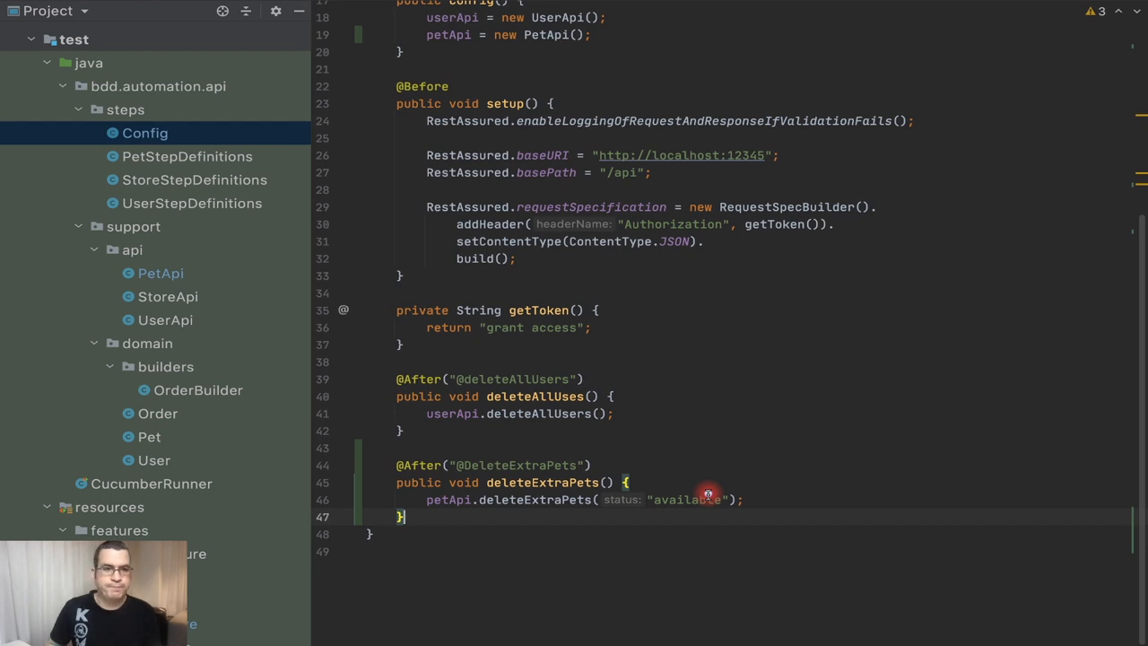
pyautogui.moveTo(486, 468)
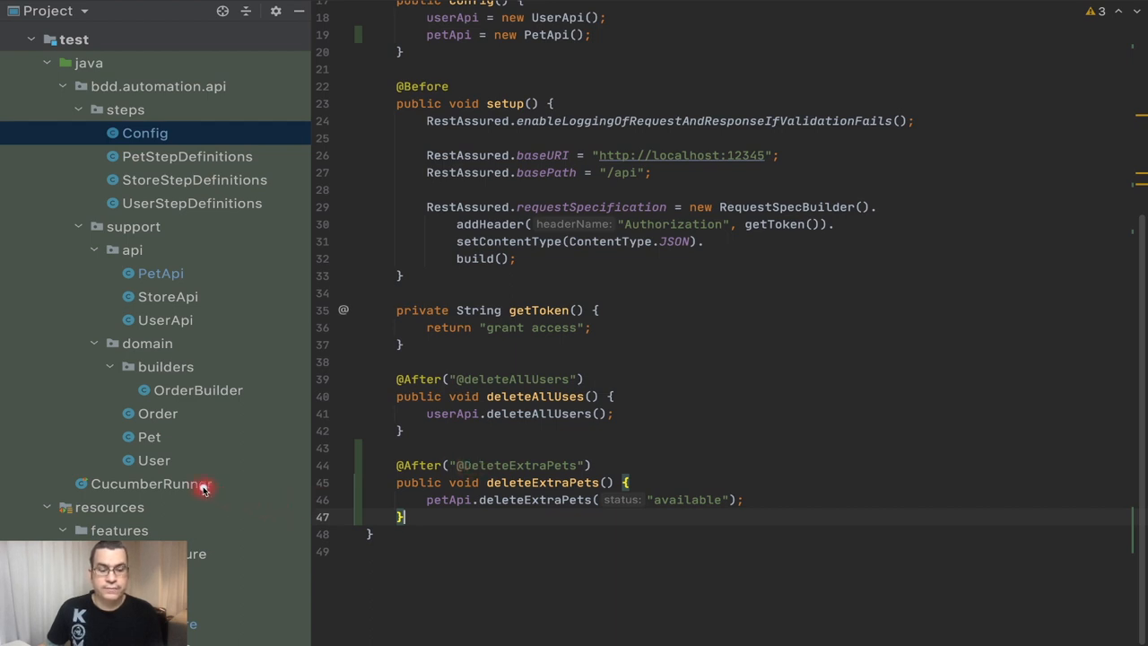
# Step: Run CucumberRunner and review the results: 16 of 18 tests pass, 2 still fail
pyautogui.click(151, 485)
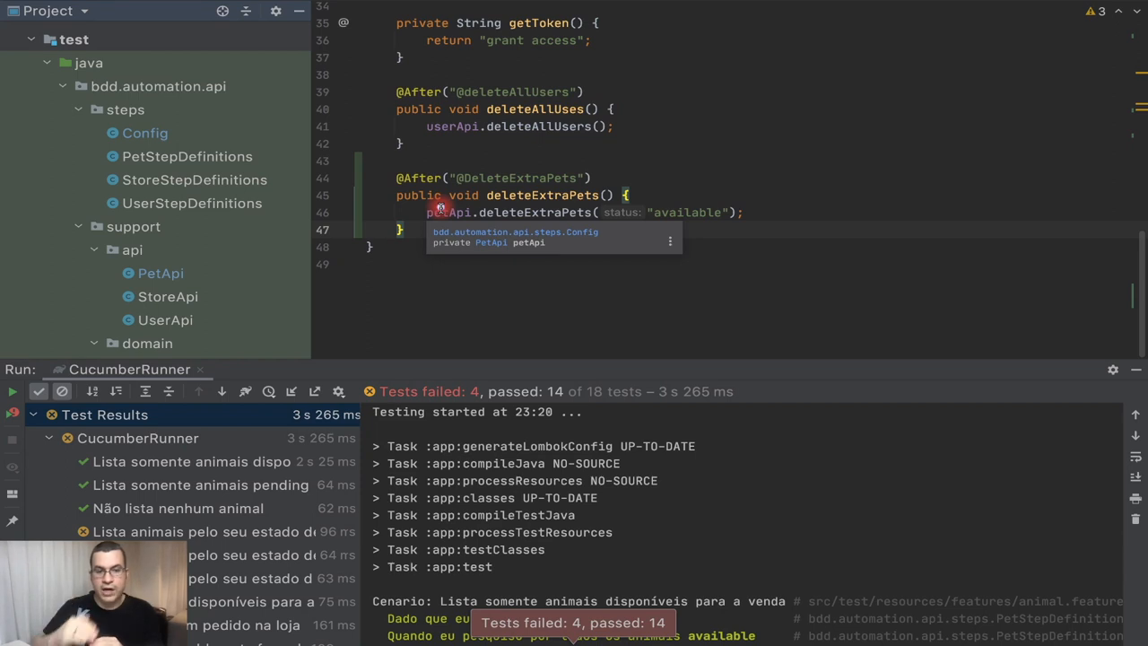
pyautogui.click(13, 391)
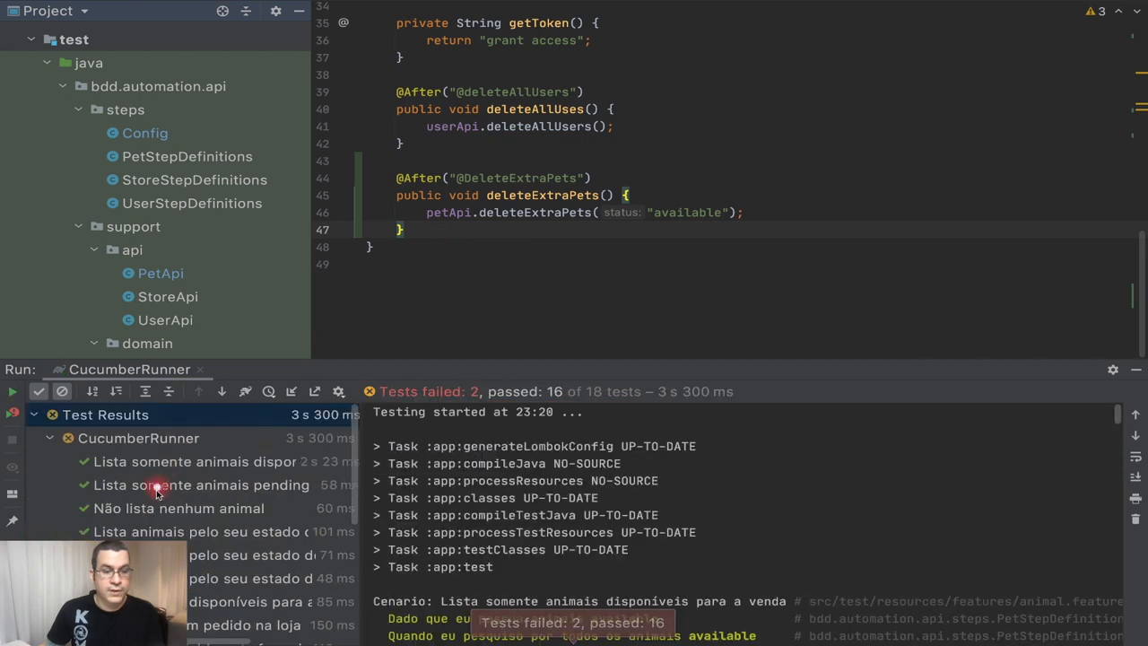
pyautogui.click(13, 391)
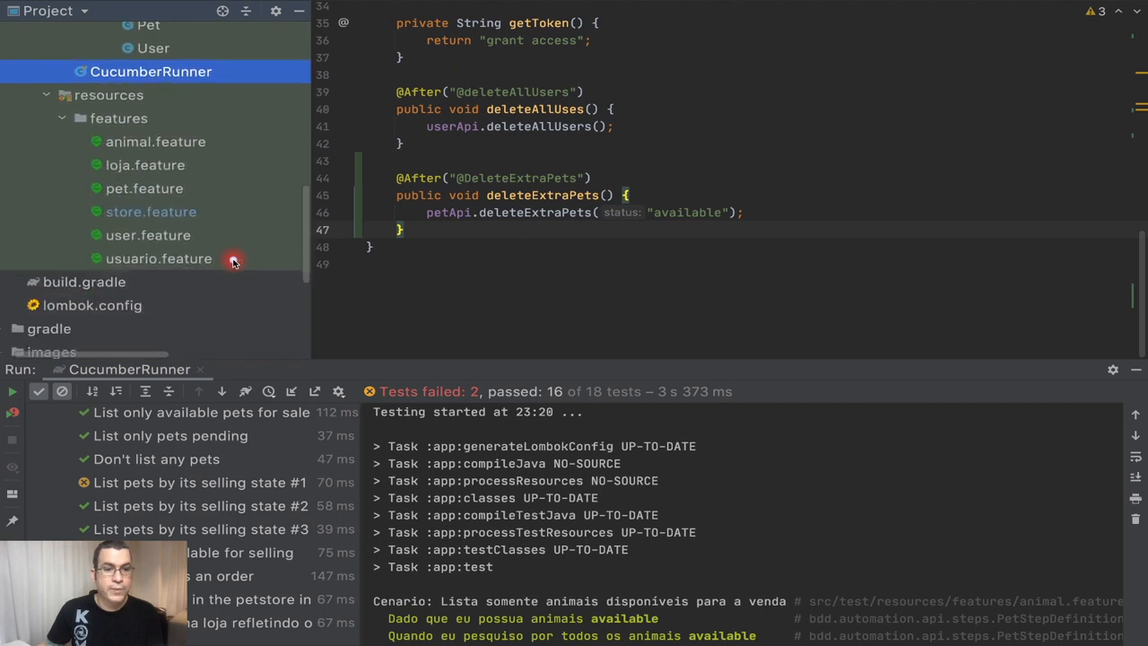
pyautogui.click(151, 212)
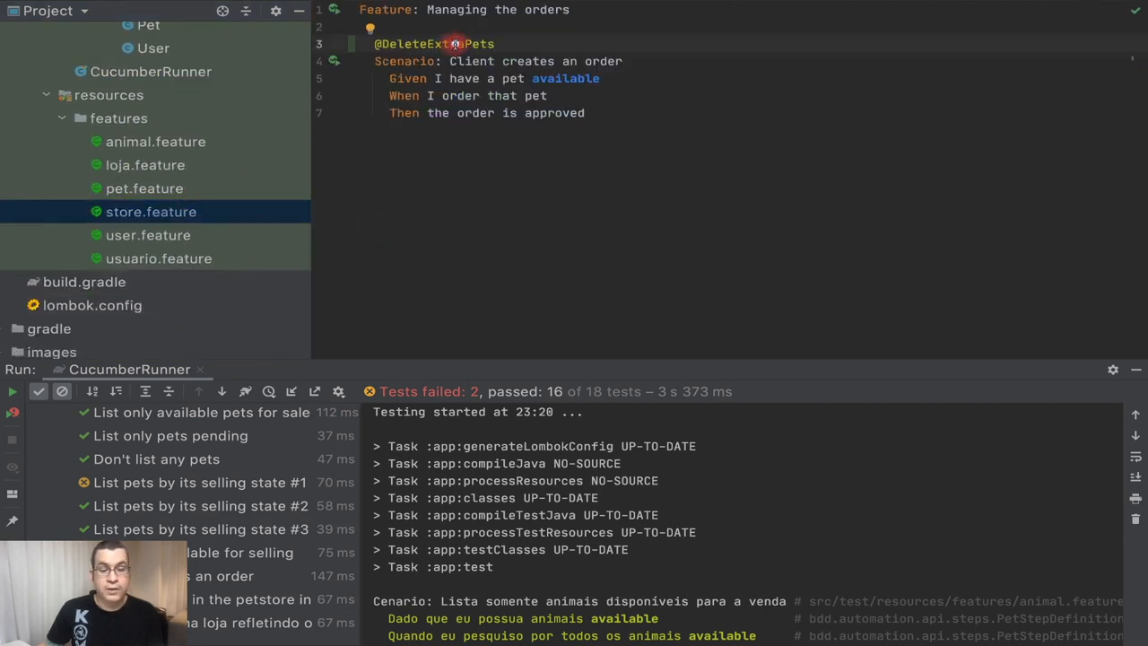
pyautogui.click(154, 142)
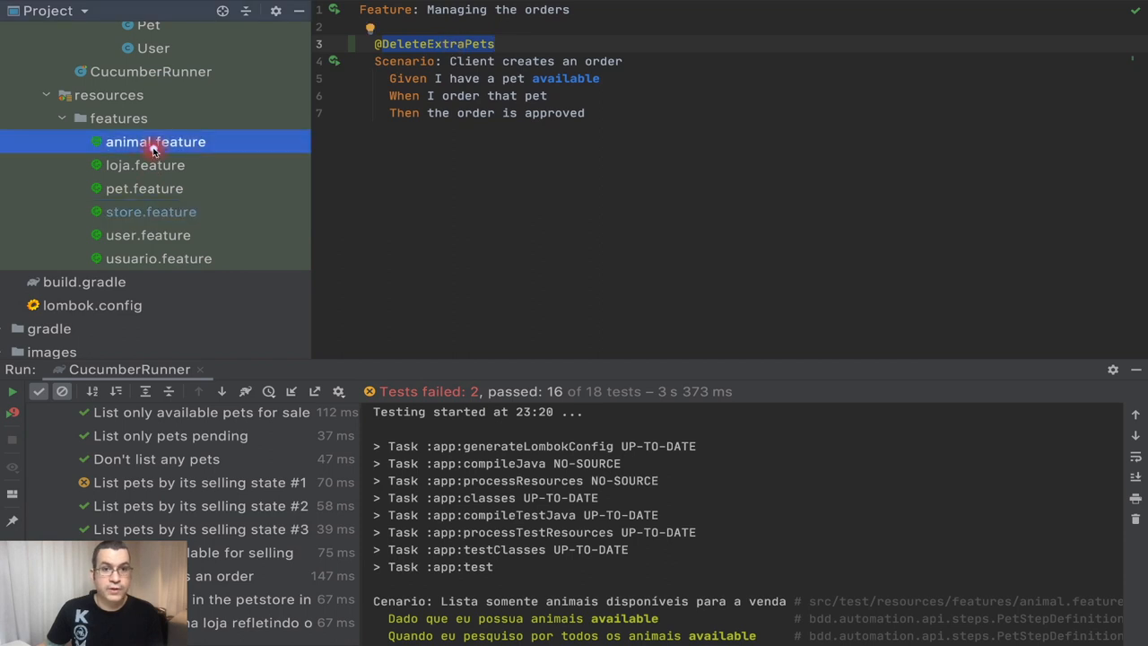
pyautogui.click(144, 165)
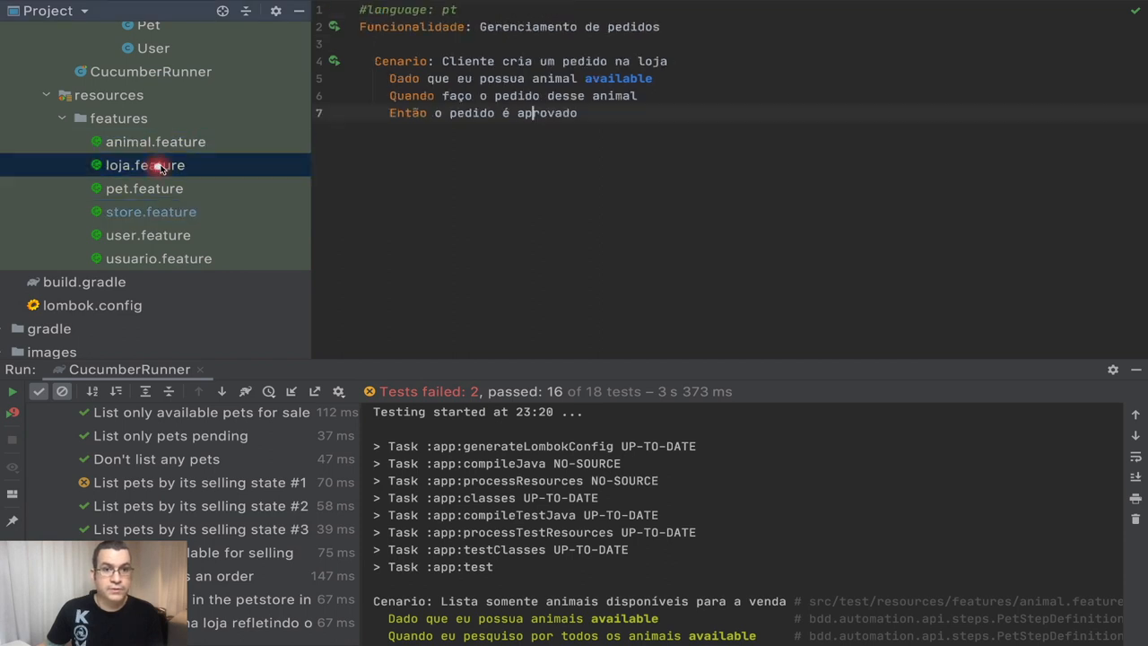
pyautogui.press('Enter')
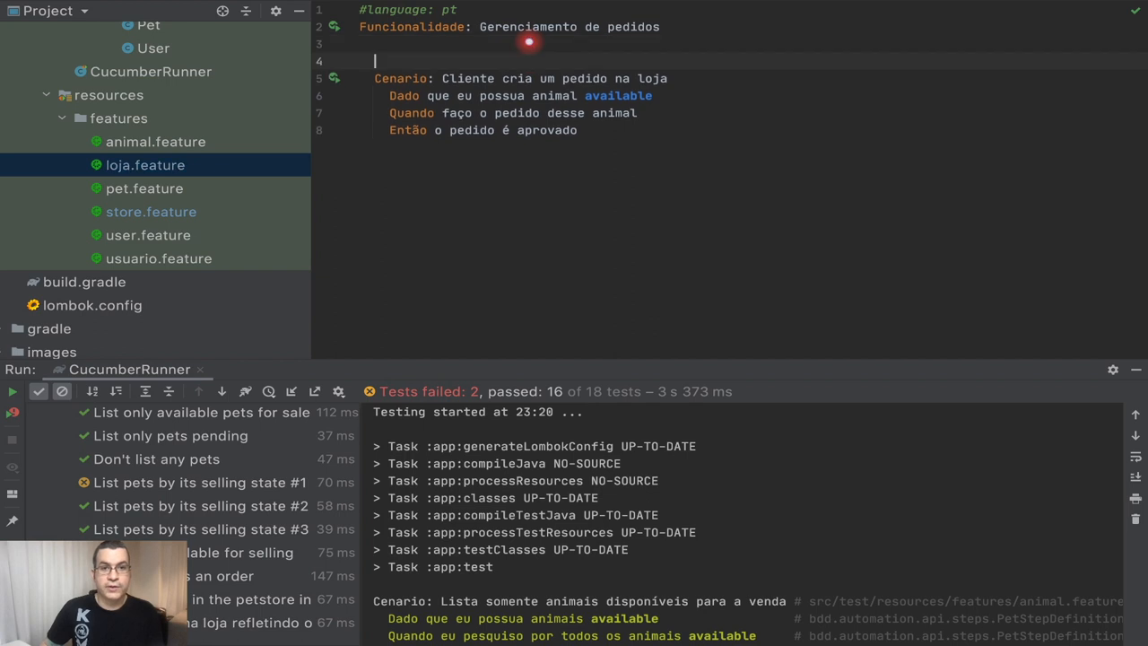
pyautogui.write('@DeleteExtraPets')
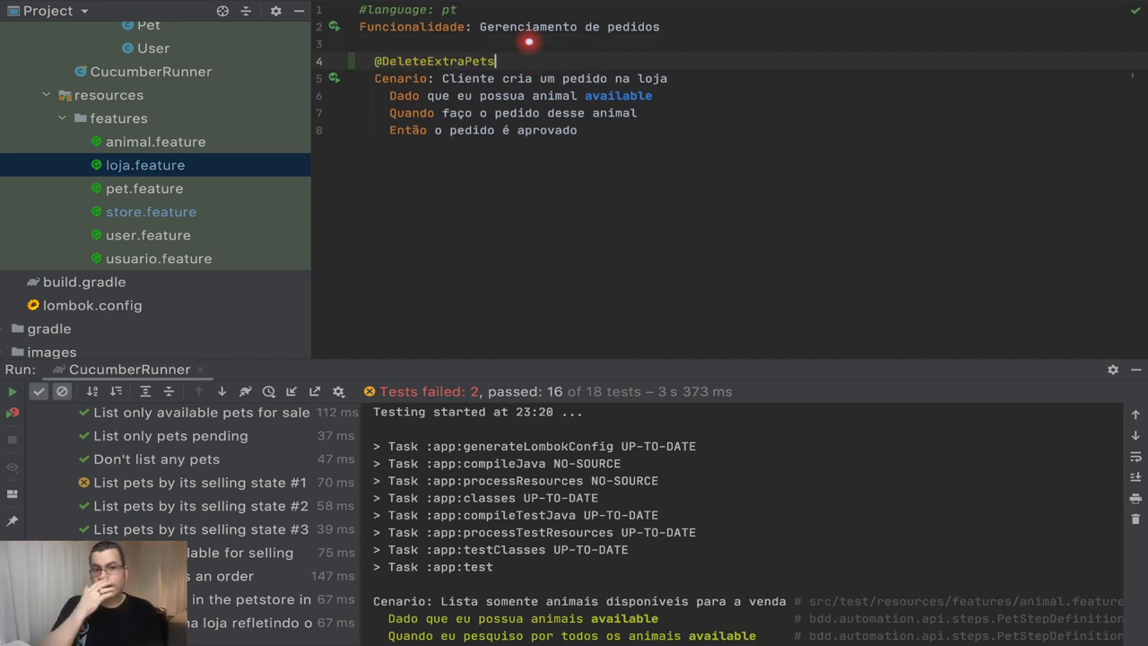
# Step: Rerun the Cucumber suite, now passing all 18 tests
pyautogui.click(13, 391)
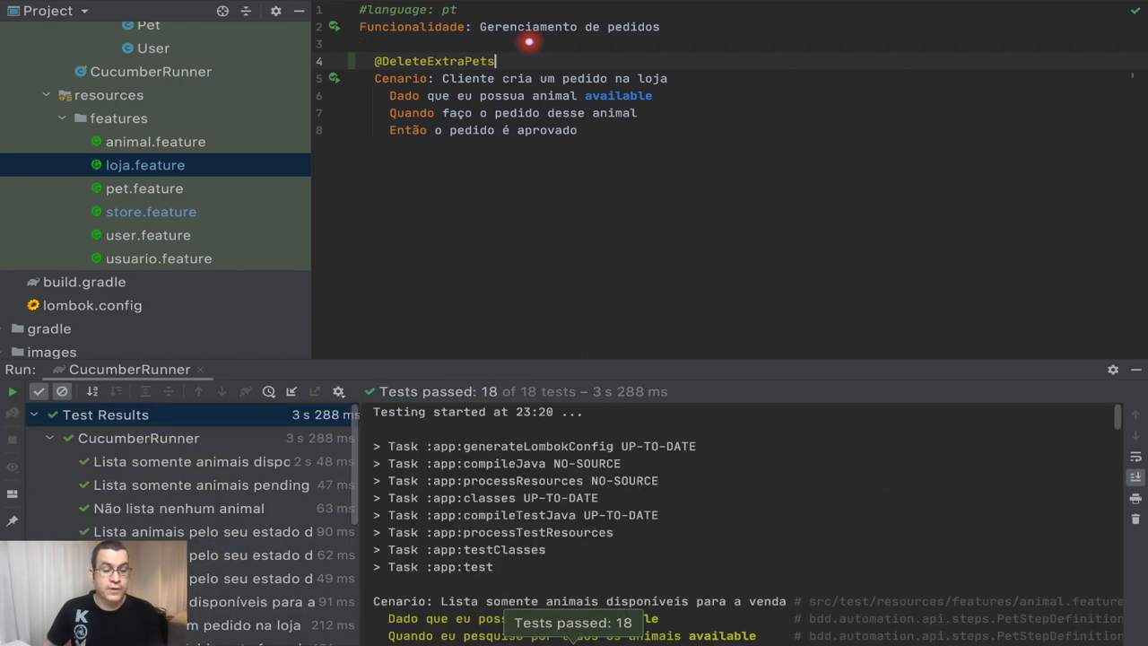
pyautogui.click(12, 391)
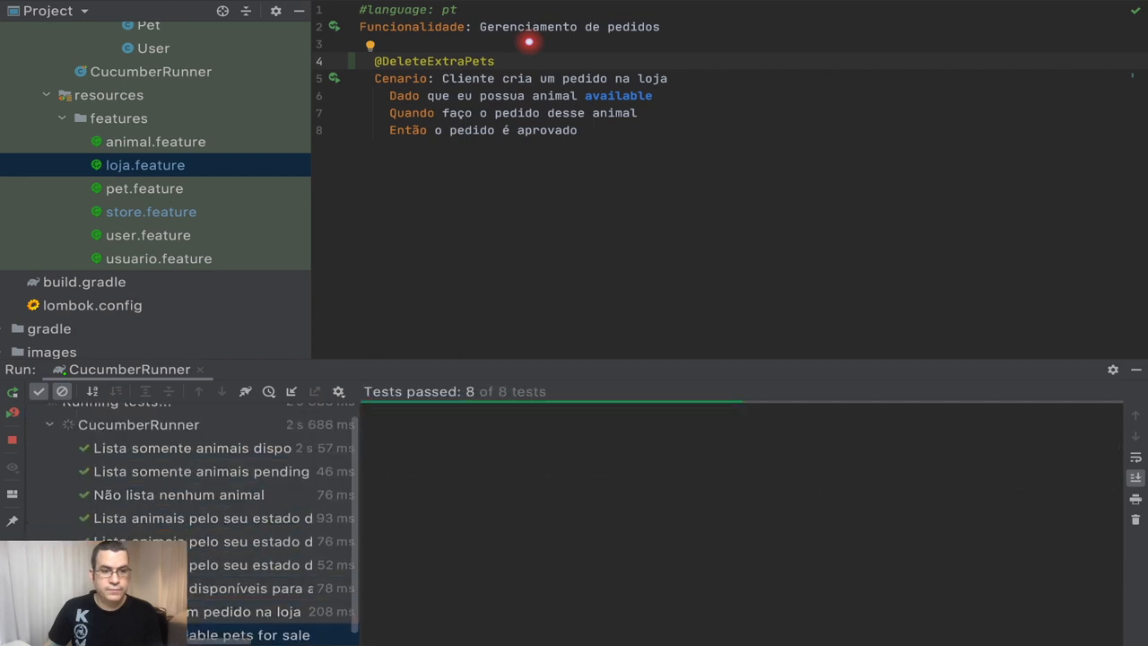
pyautogui.click(13, 391)
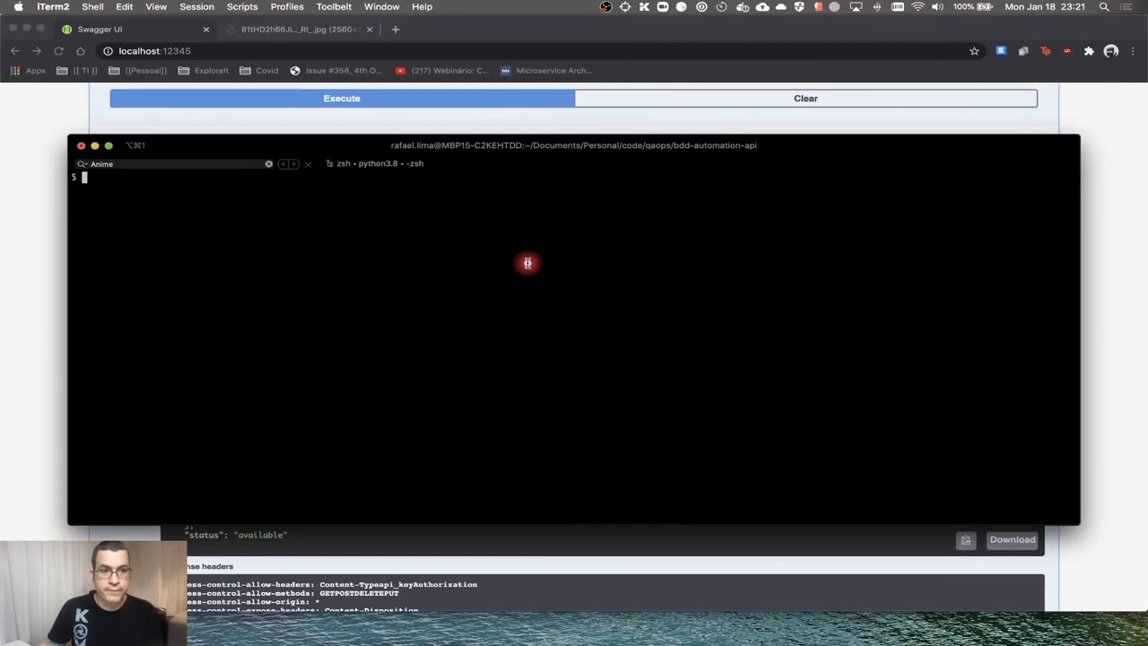
# Step: Run 'docker stop petstore' in iTerm2, then enter 'docker start petstore'
pyautogui.write('doc')
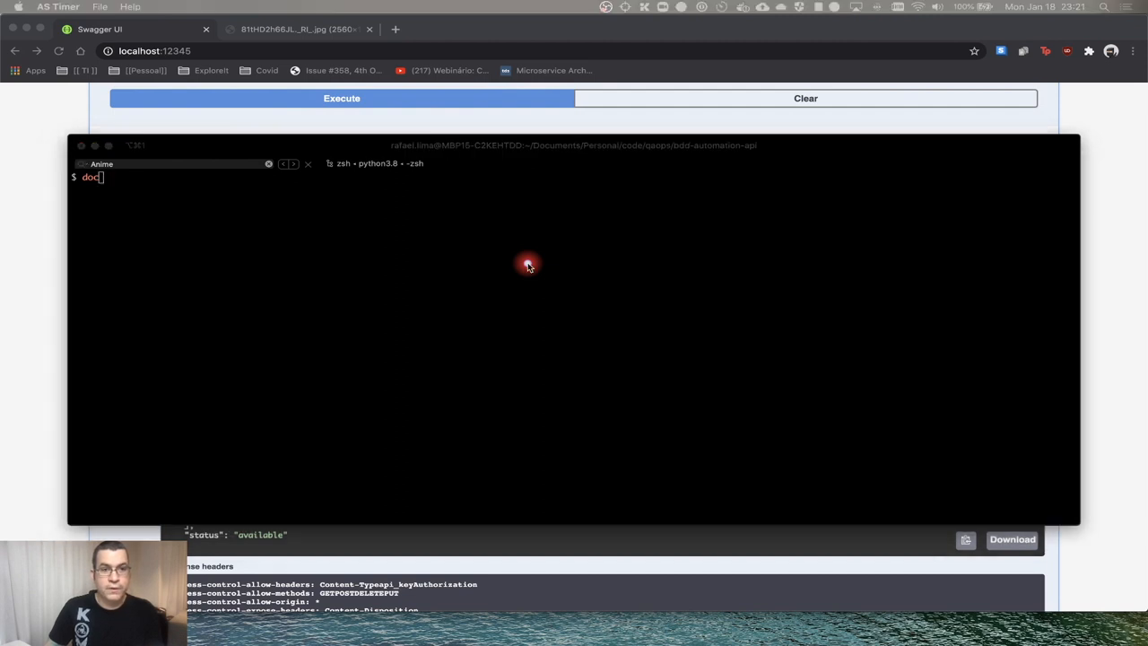
pyautogui.write('ker')
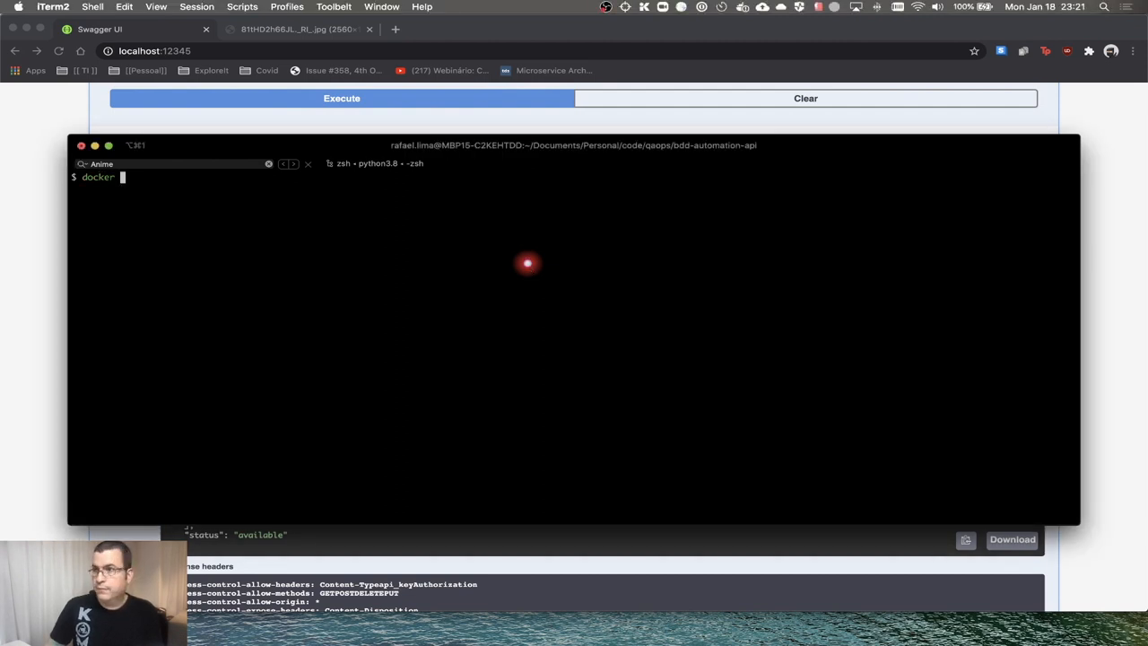
pyautogui.write('stop pets')
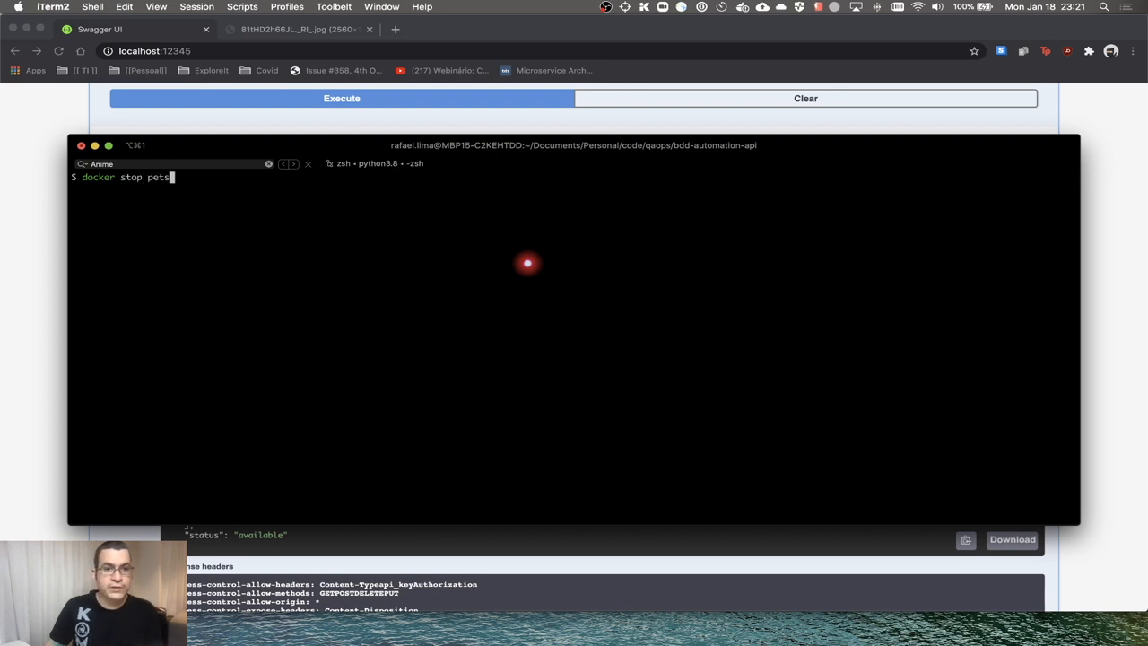
pyautogui.press('Return')
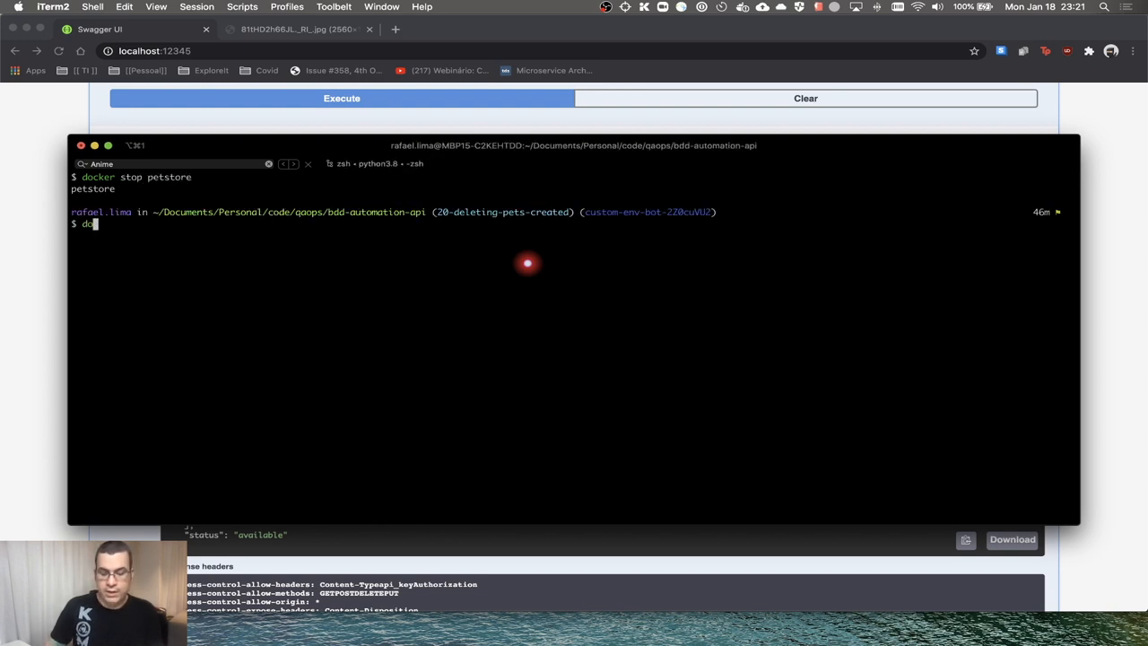
pyautogui.write('docker start pets')
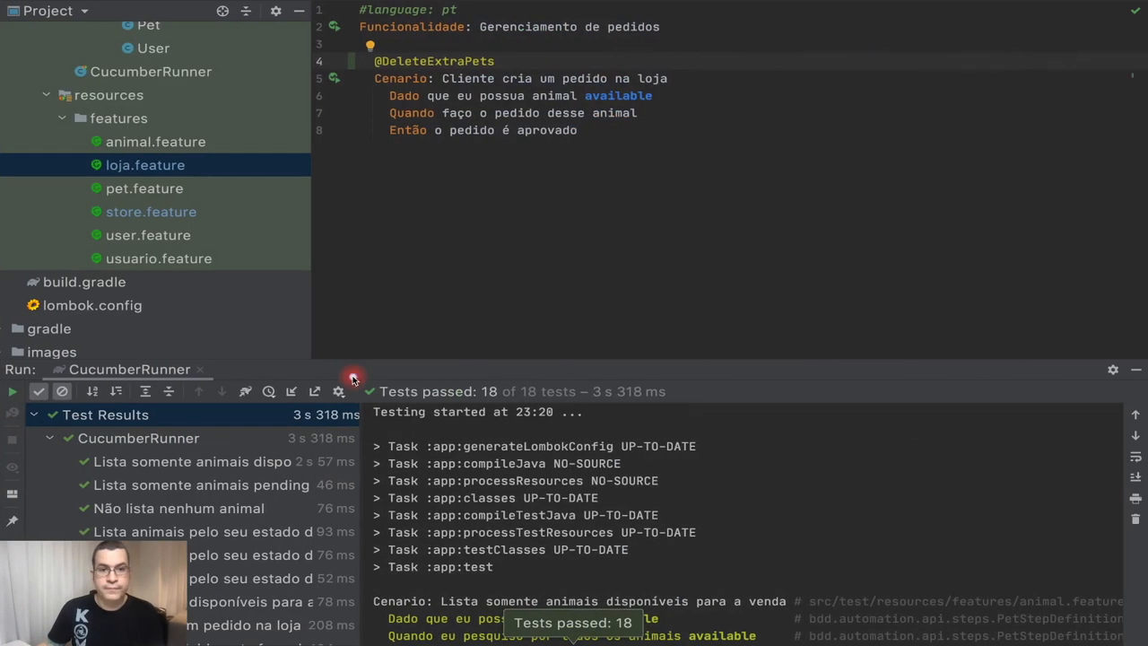
# Step: Rerun CucumberRunner against the restarted pet store, confirm 18 of 18 pass, and hide the Run panel
pyautogui.click(13, 391)
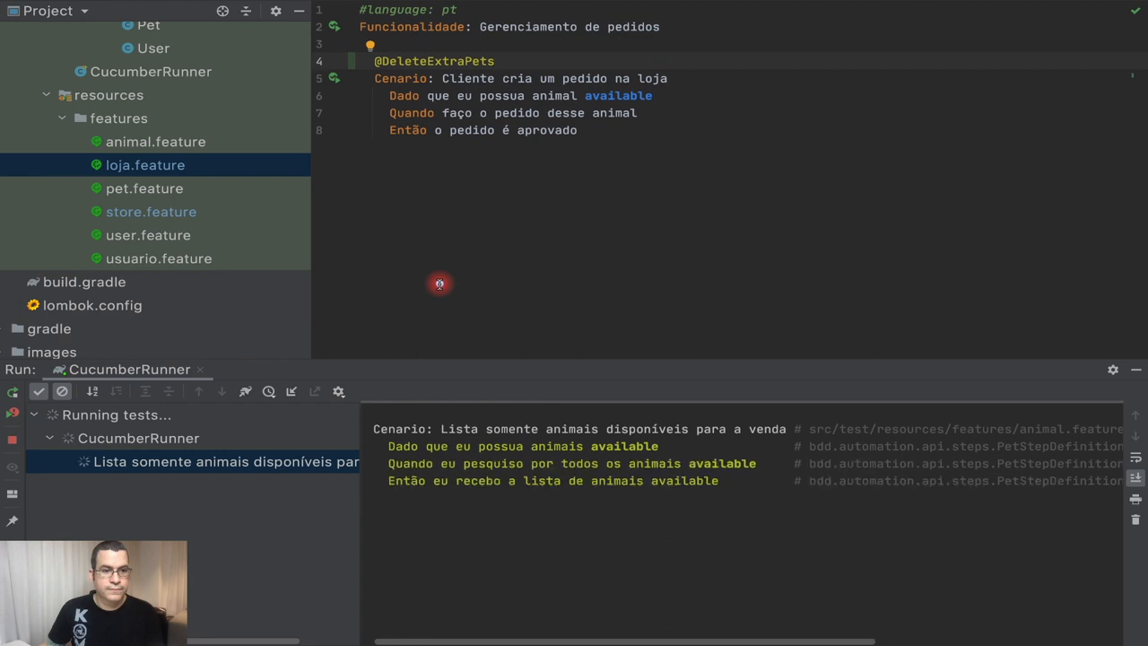
pyautogui.click(12, 391)
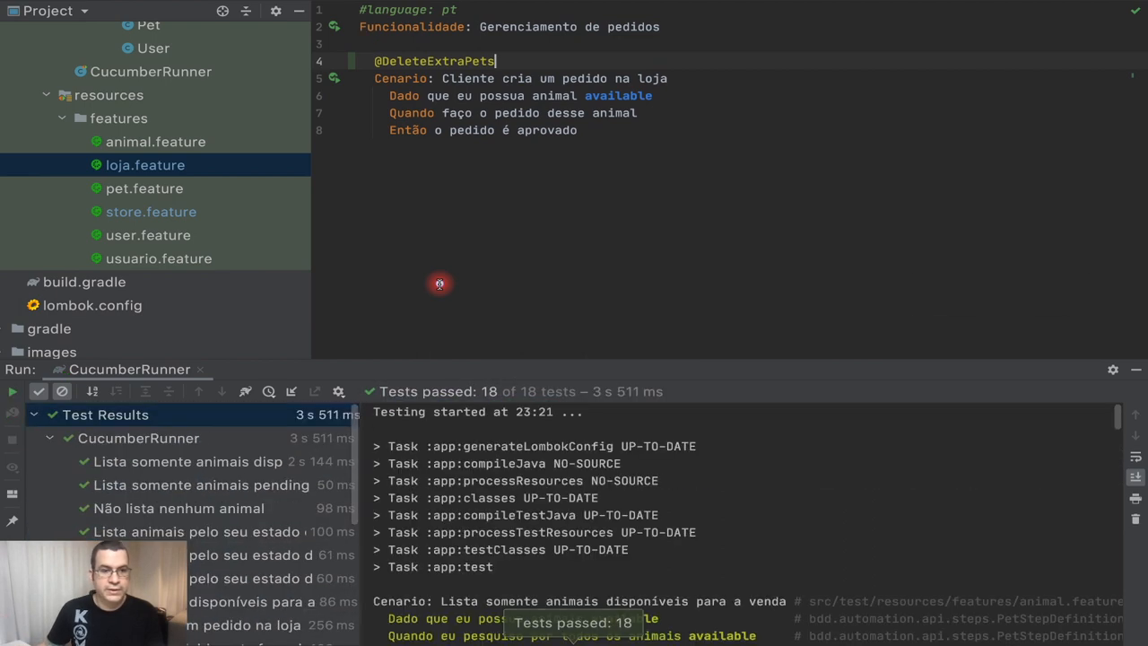
pyautogui.click(13, 391)
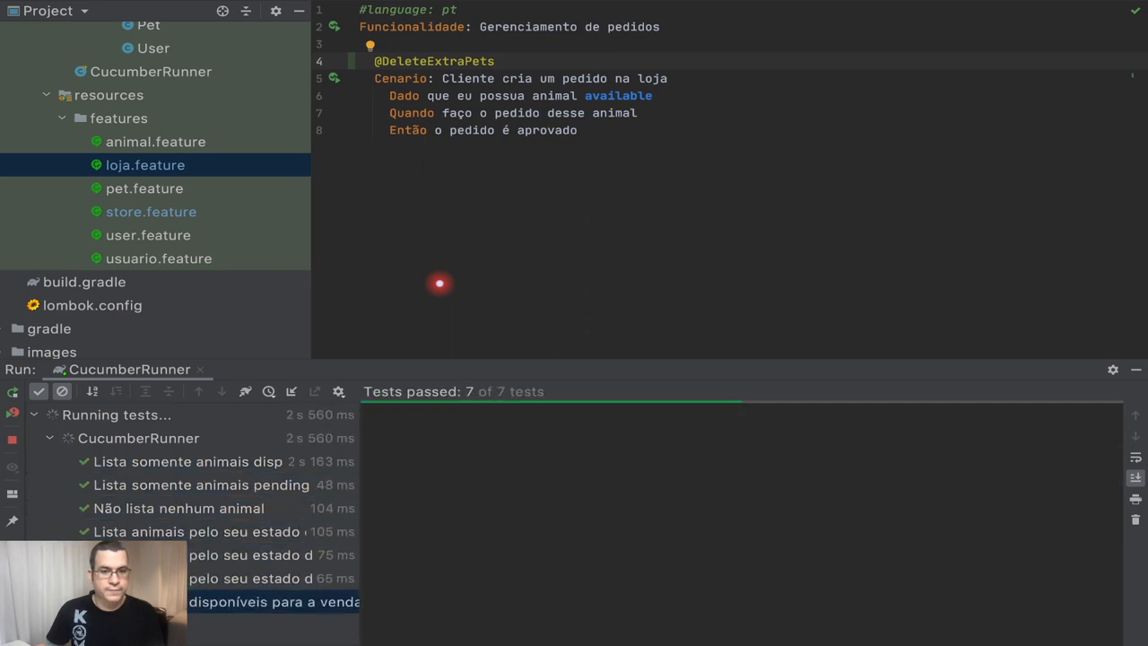
pyautogui.click(13, 391)
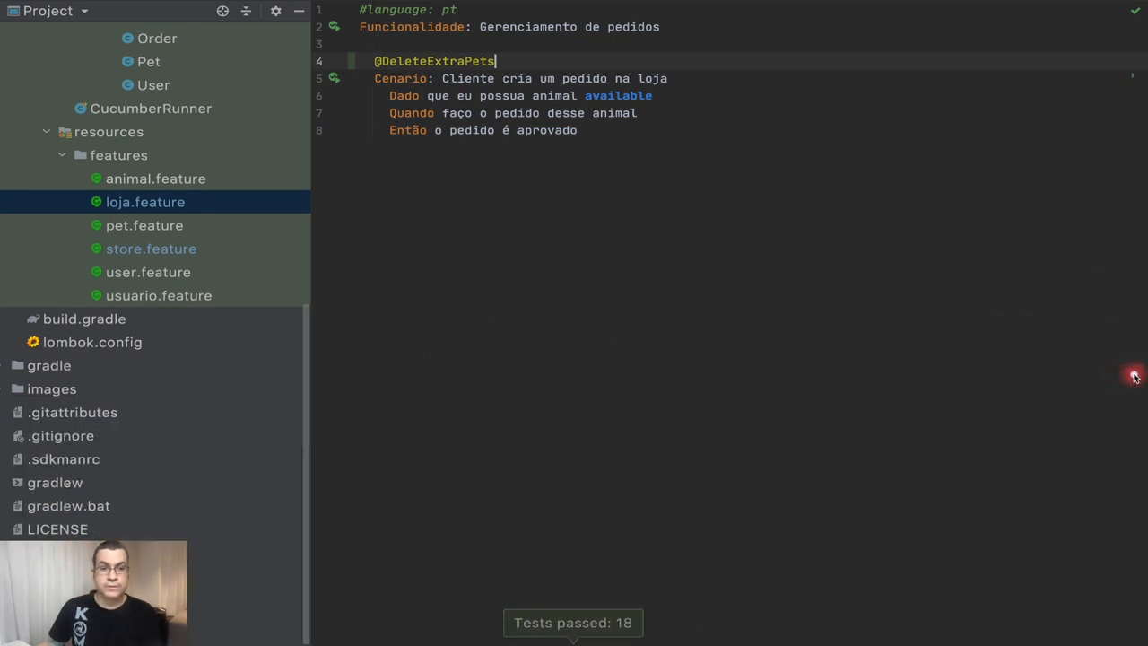
pyautogui.moveTo(764, 377)
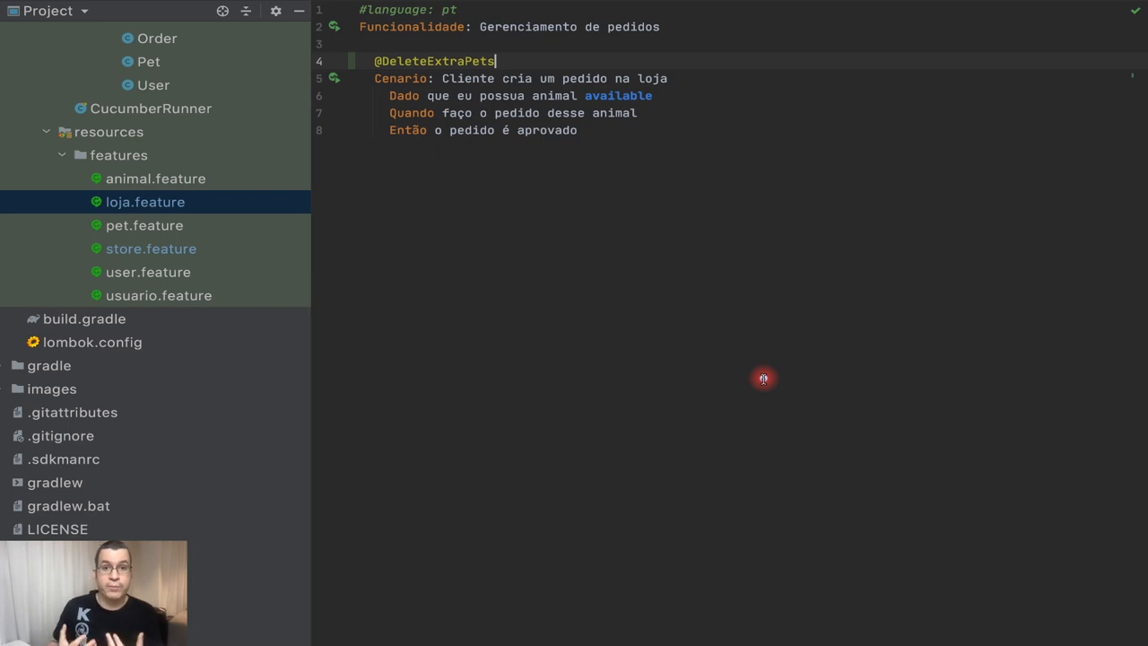
pyautogui.moveTo(491, 357)
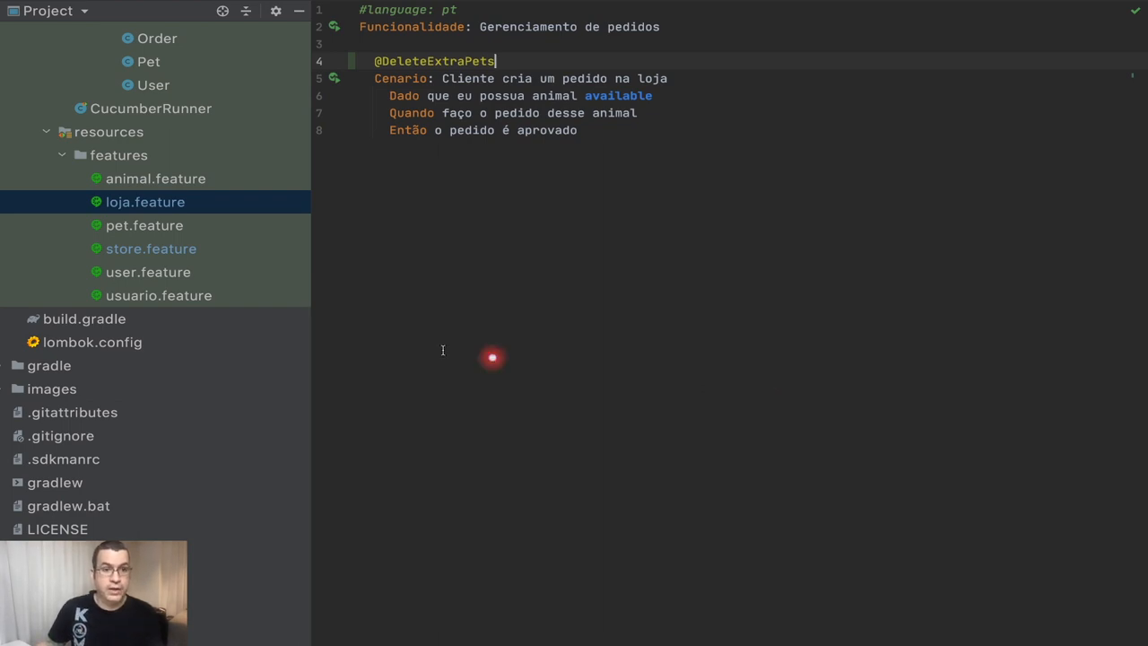
# Step: Open PetApi from support/api to show the finished deleteExtraPets method and its keep list
pyautogui.scroll(3)
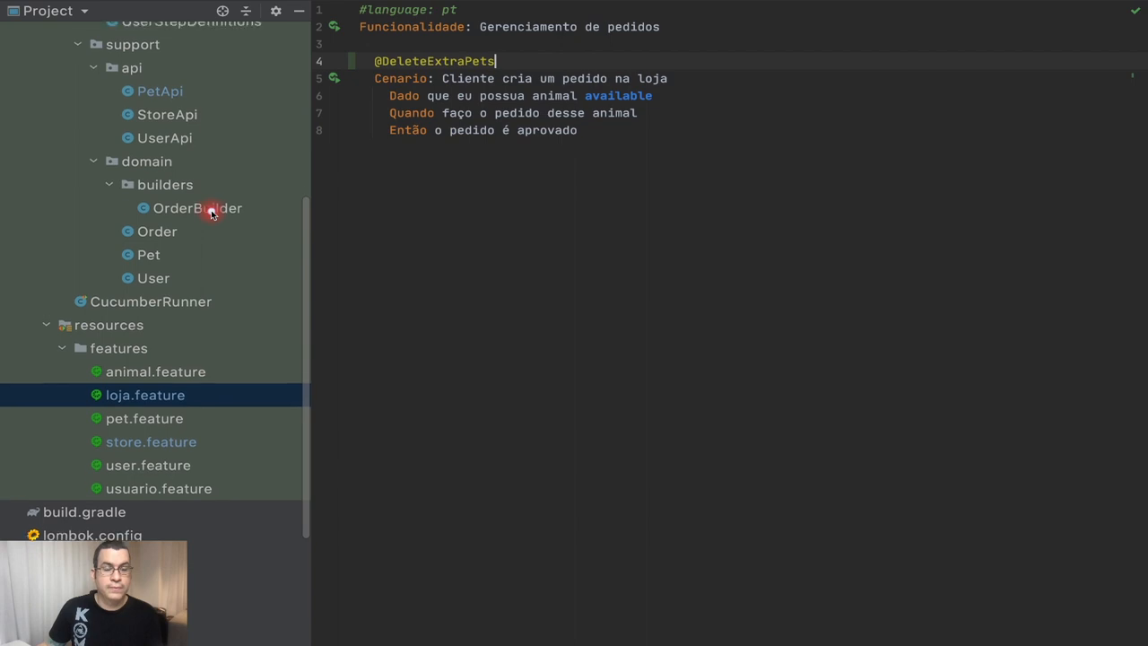
pyautogui.scroll(3)
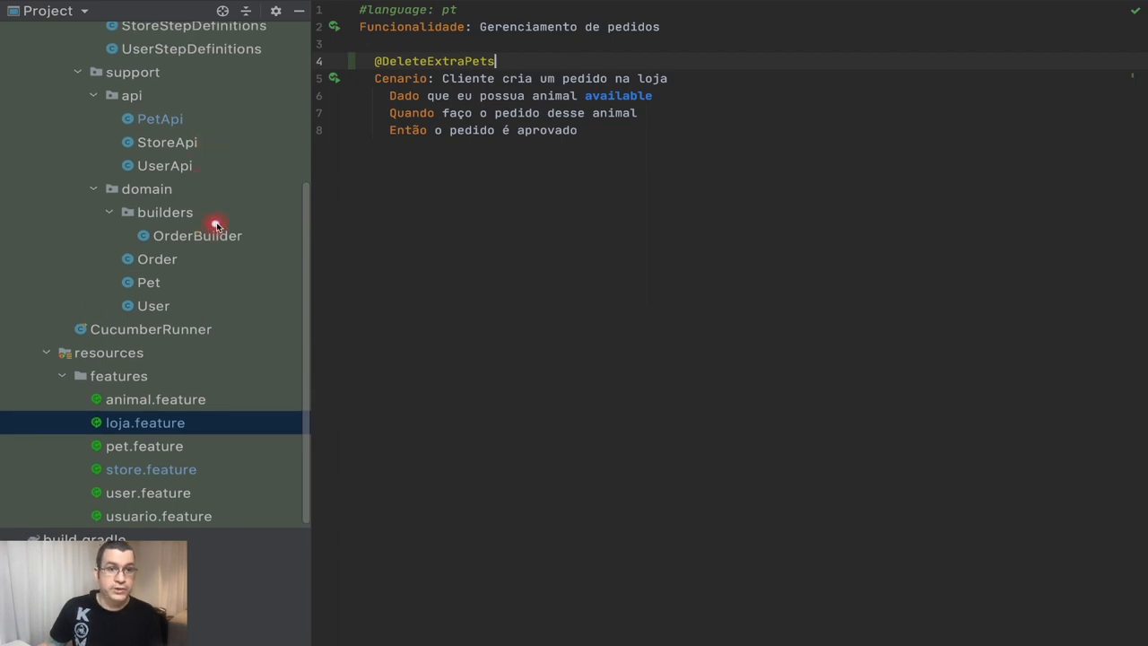
pyautogui.click(164, 118)
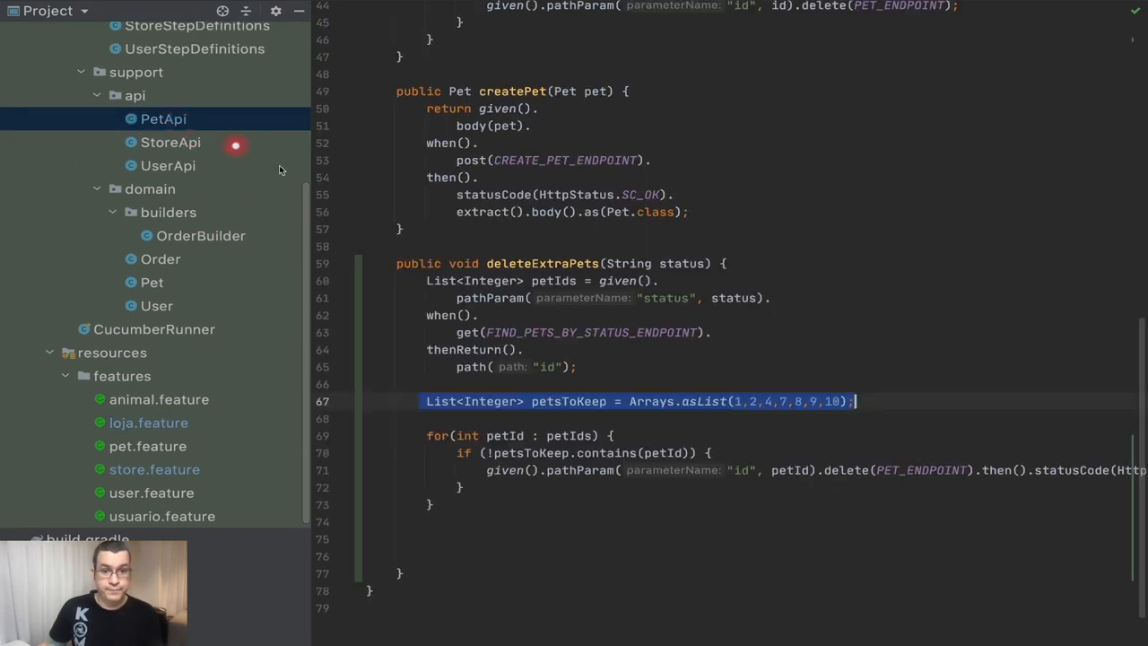
pyautogui.click(549, 520)
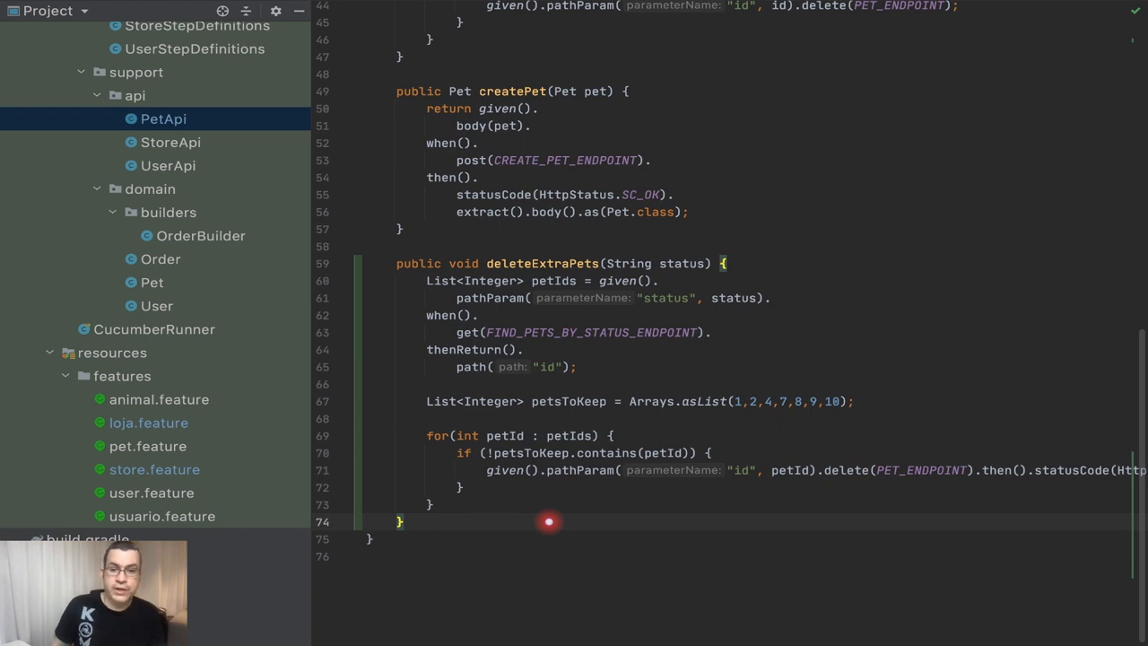
pyautogui.moveTo(422, 405)
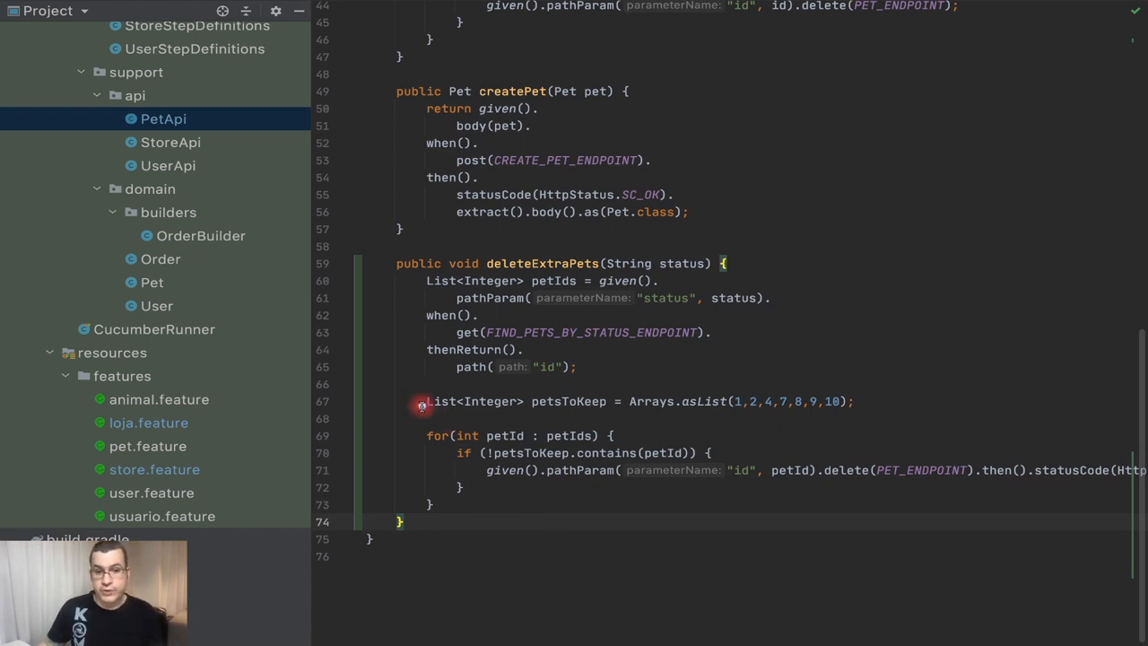